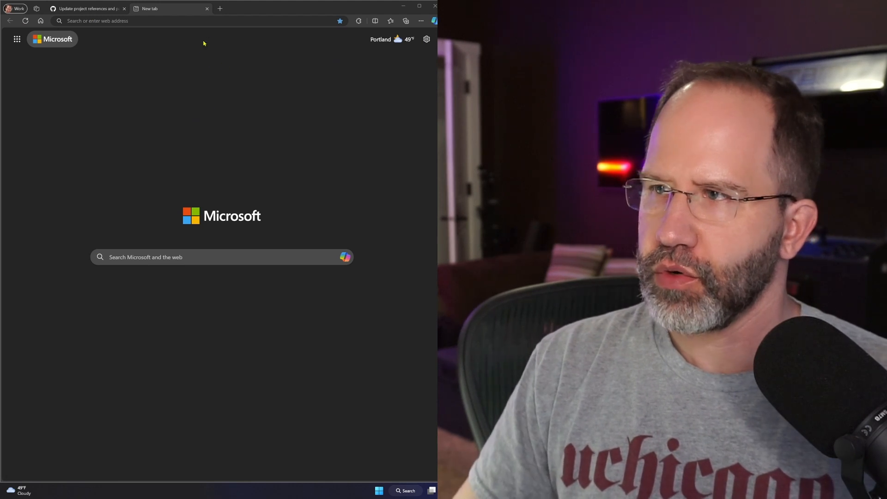
- Check dot.net downloads for .NET 8.0 SDK 8.0.2 and all versions, then view hanselman.com
text(hanselman)
text(dot.)
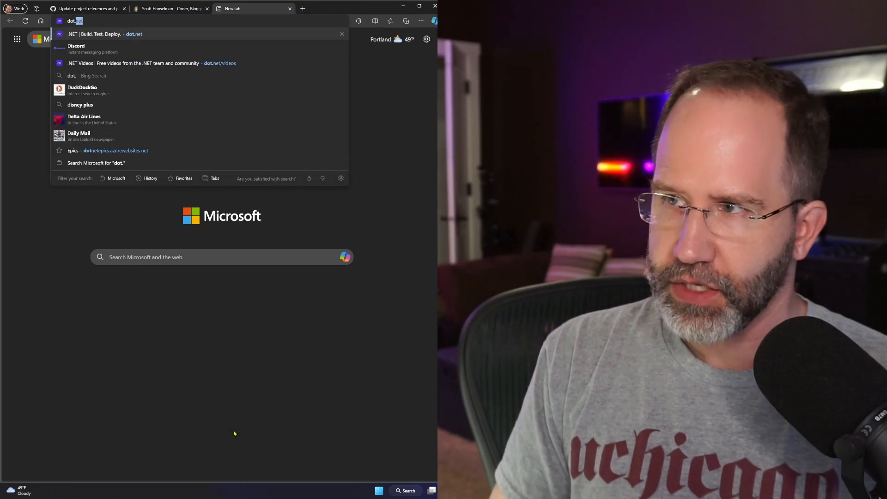
click(102, 34)
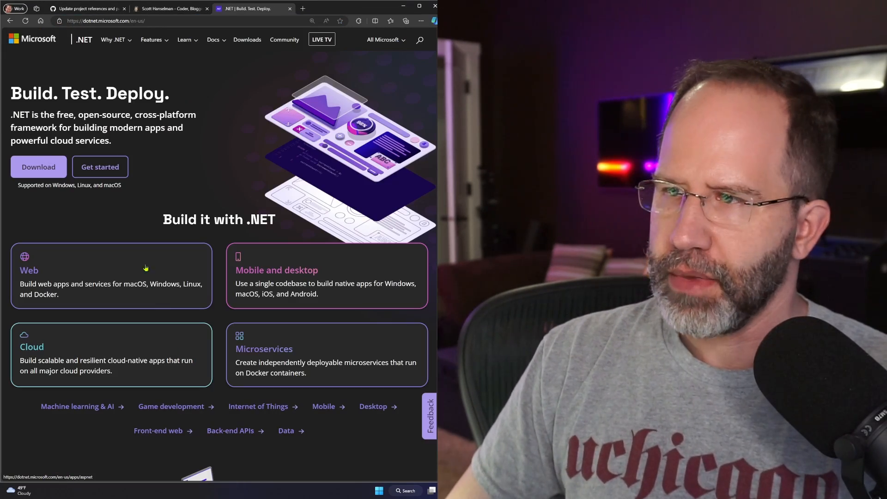
click(39, 167)
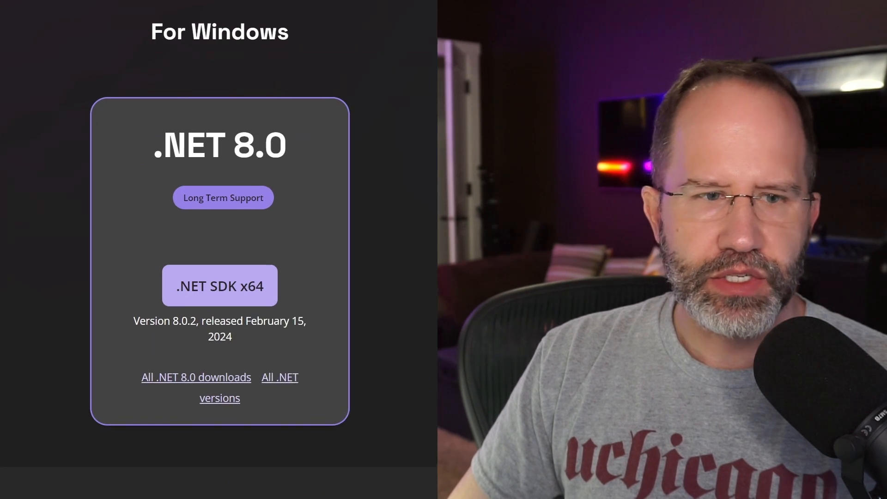
scroll(down, 3)
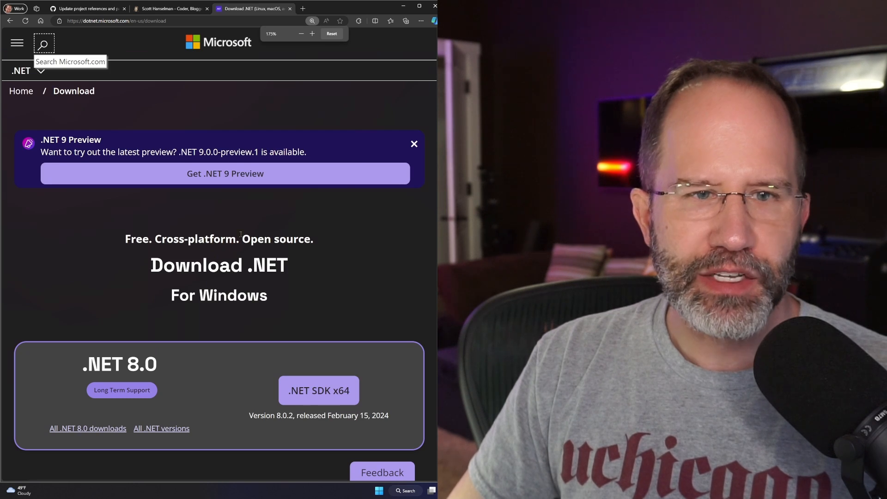
scroll(down, 3)
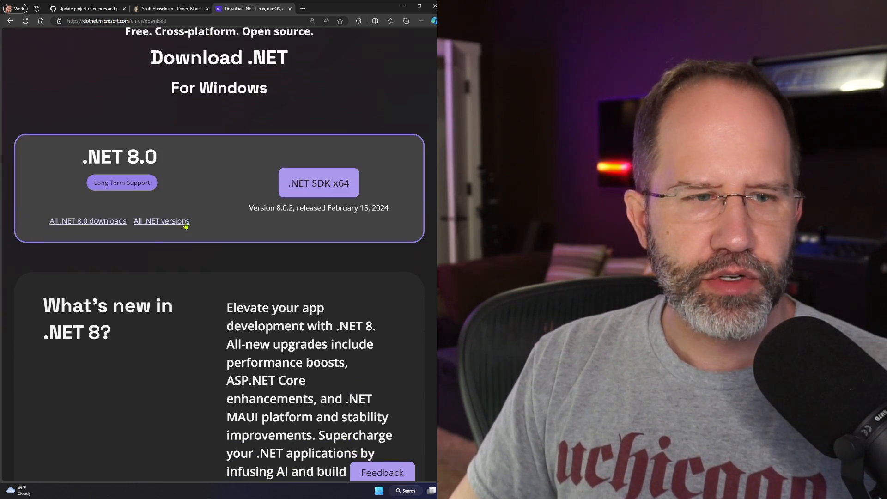
click(161, 221)
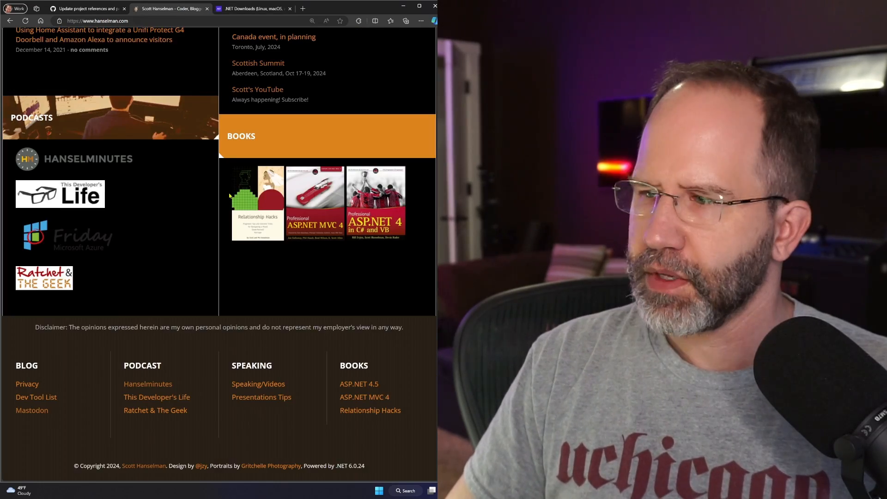
click(312, 33)
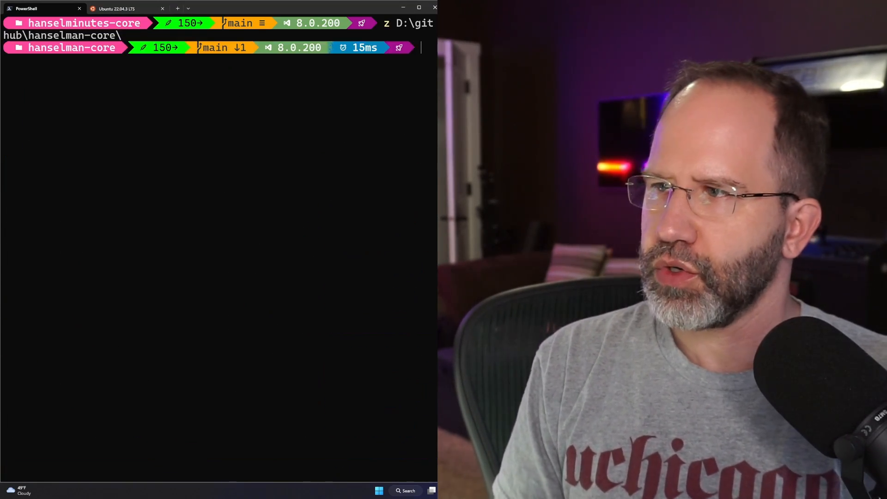
- List the hanselman-core folder with dir and run git pull on main
text(dir)
text(ls)
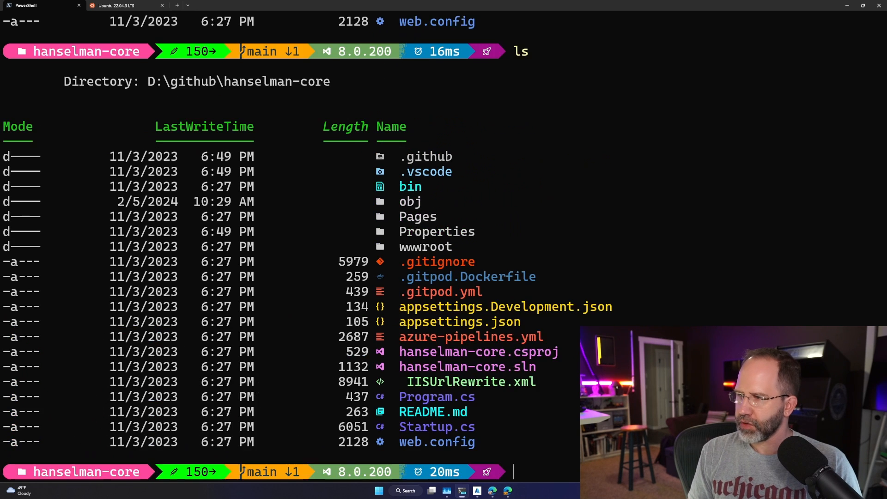
text(git pull)
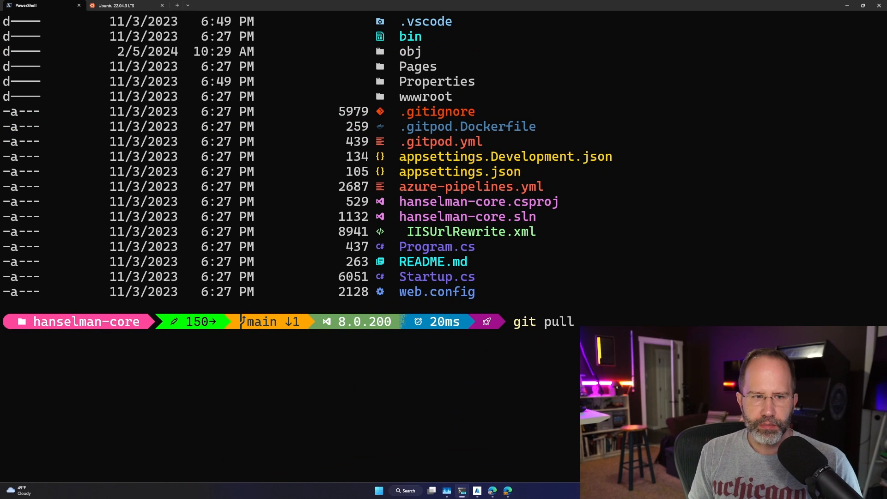
key(Return)
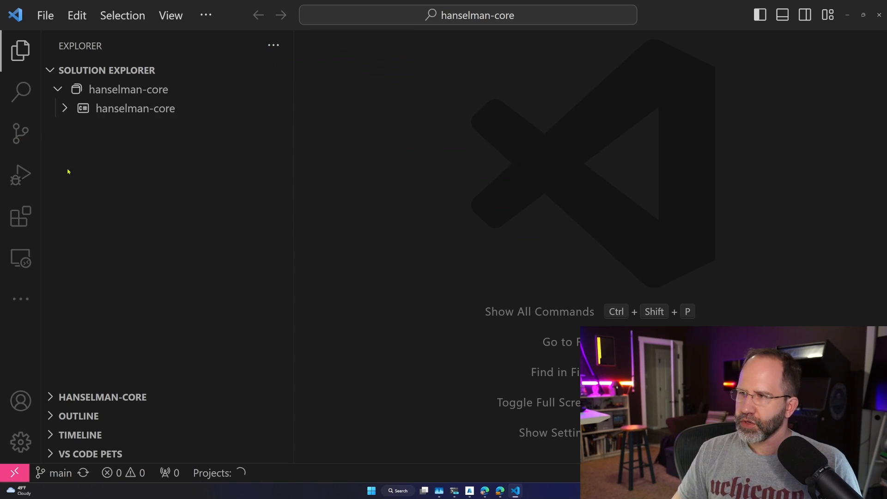
- Expand the hanselman-core project and view the C# Dev Kit extension details
click(135, 108)
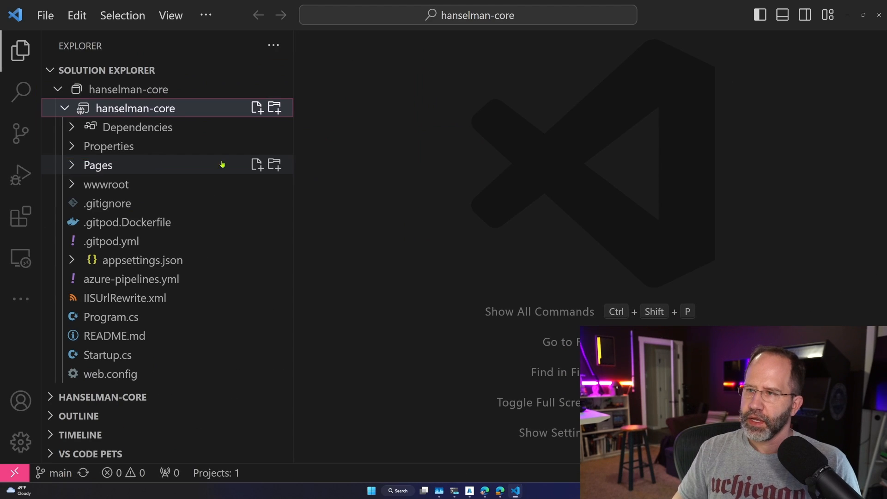
click(20, 216)
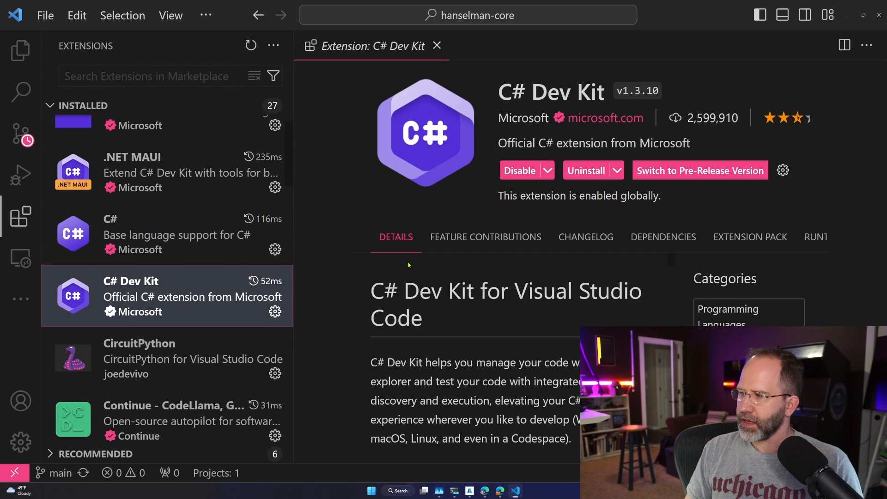
scroll(down, 3)
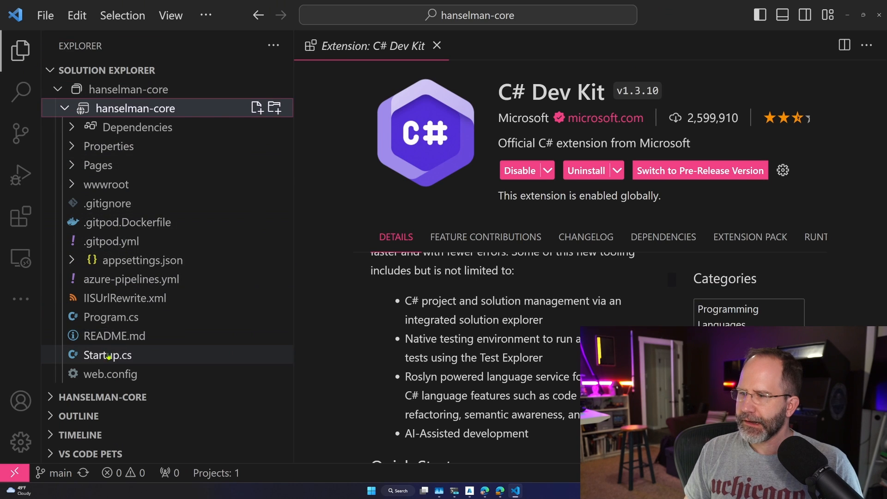
- Collapse the solution tree and browse the HANSELMAN-CORE folder view of the project
click(63, 108)
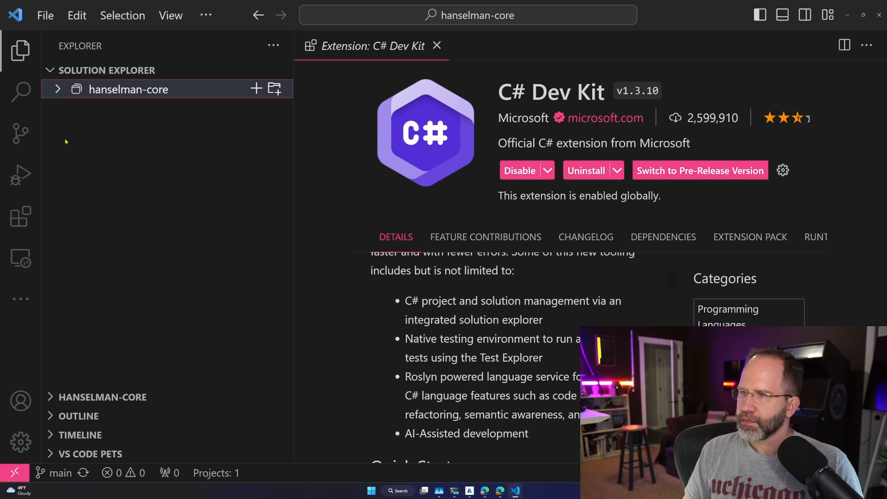
click(103, 293)
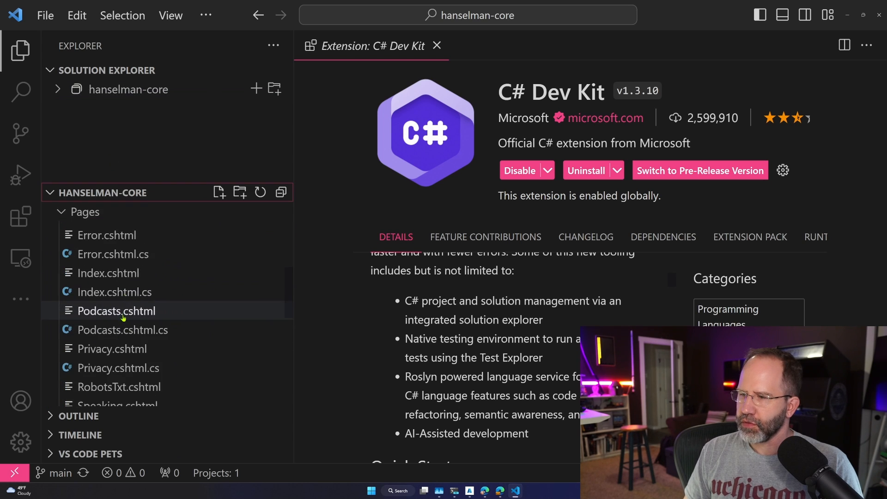
scroll(down, 3)
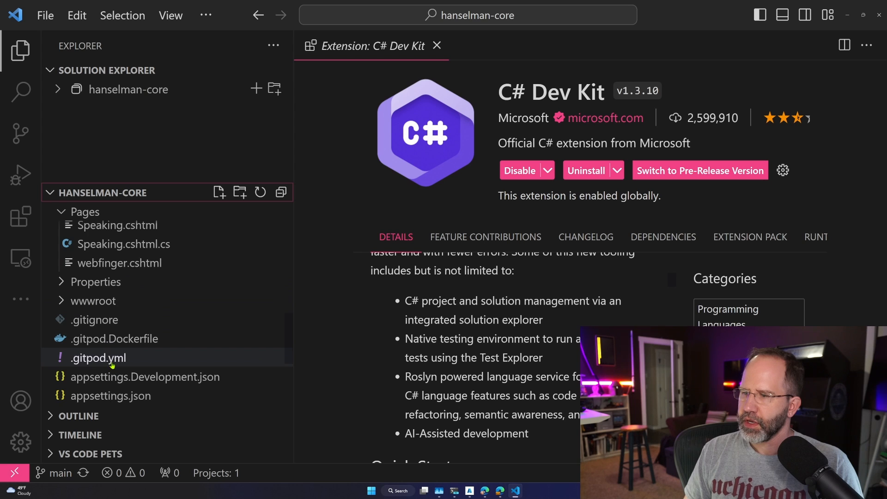
click(126, 379)
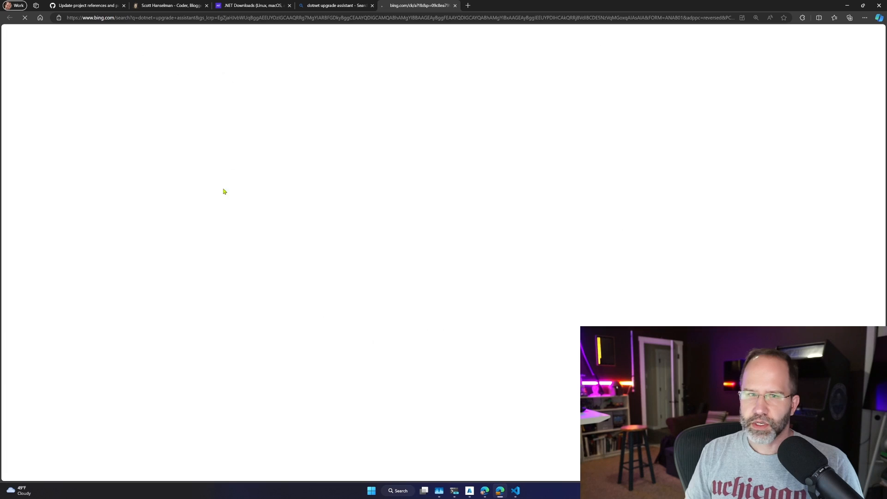
- Open the 'Upgrade Assistant | .NET' search result and scroll through the page
click(419, 5)
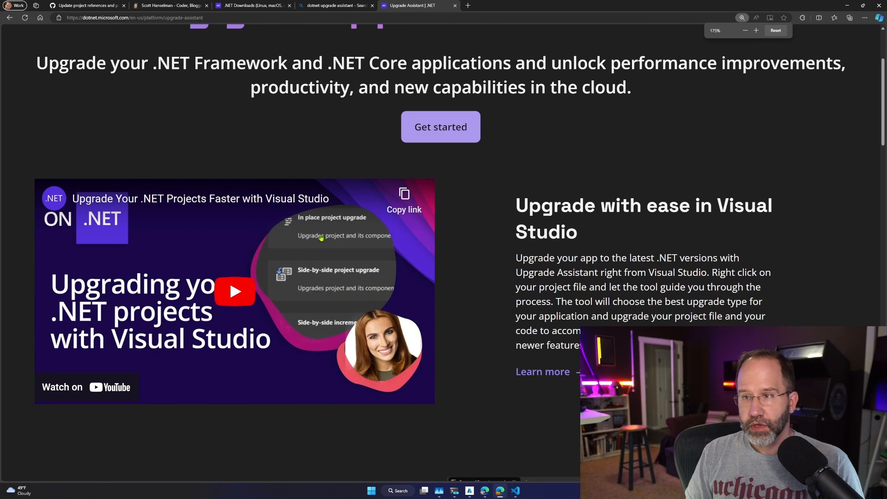
scroll(down, 3)
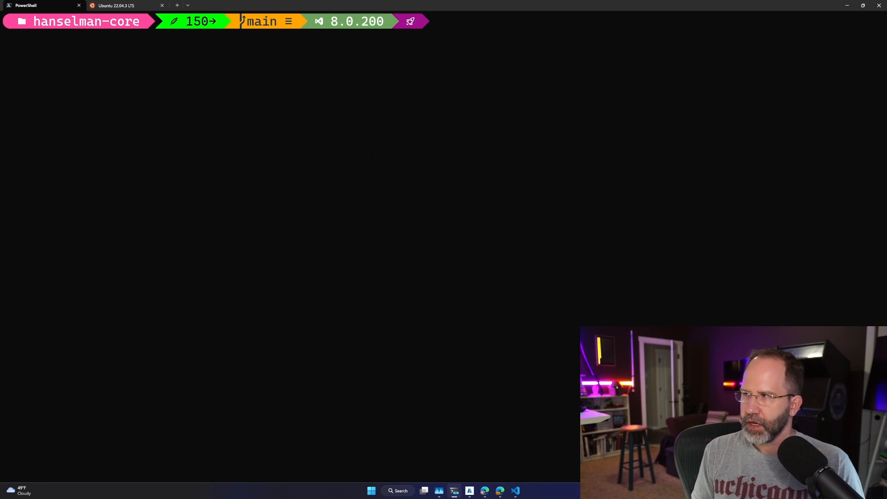
- Run upgrade-assistant upgrade . in place, target .NET 8.0, and answer y
text(upgrade-assistant upgrade .)
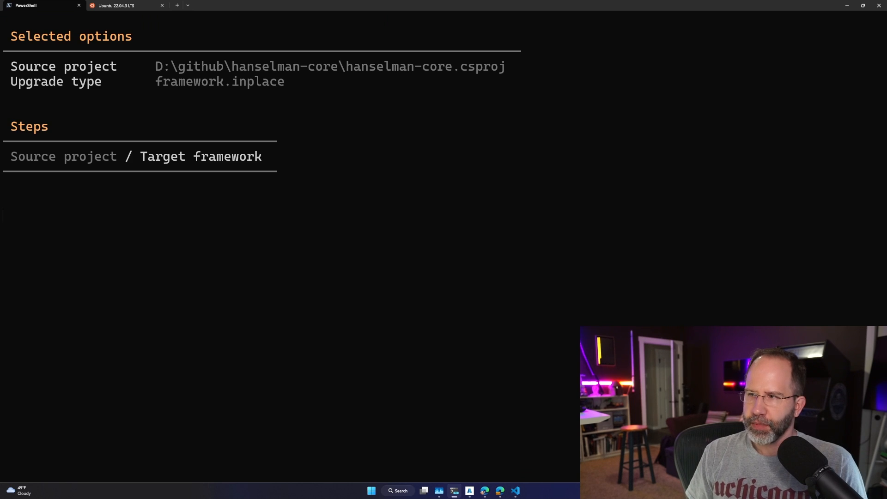
key(enter)
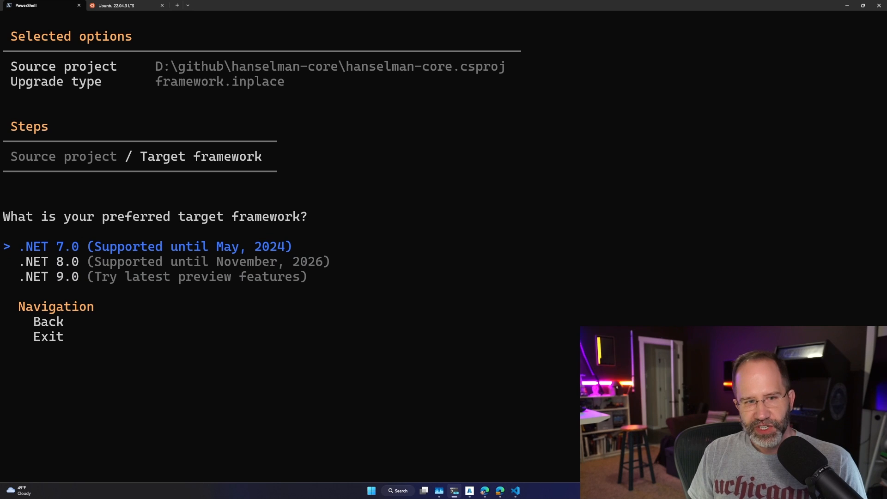
key(Down)
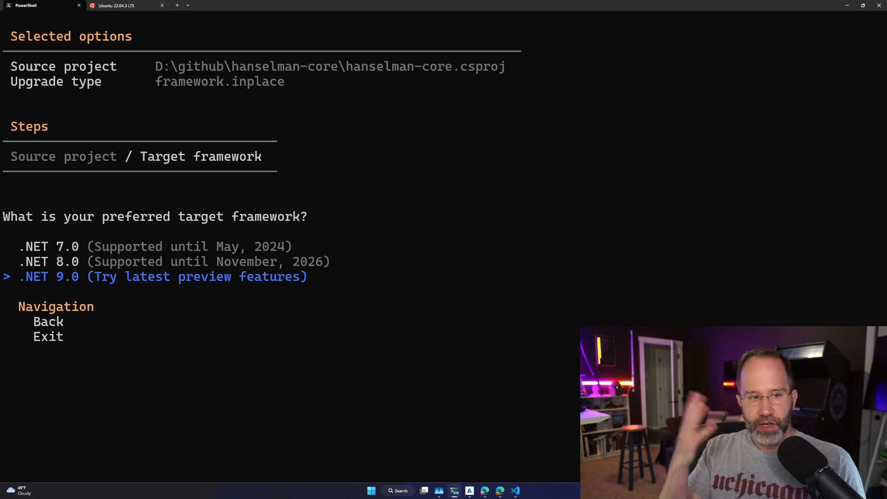
key(Up)
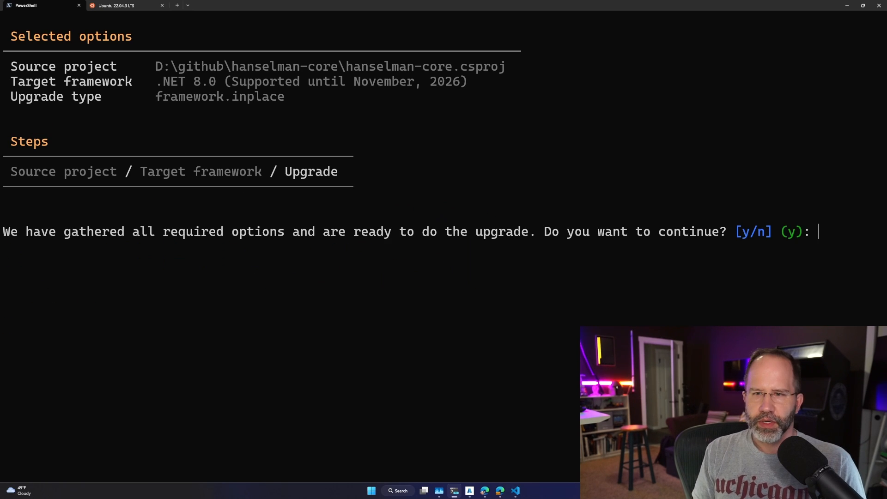
text(y)
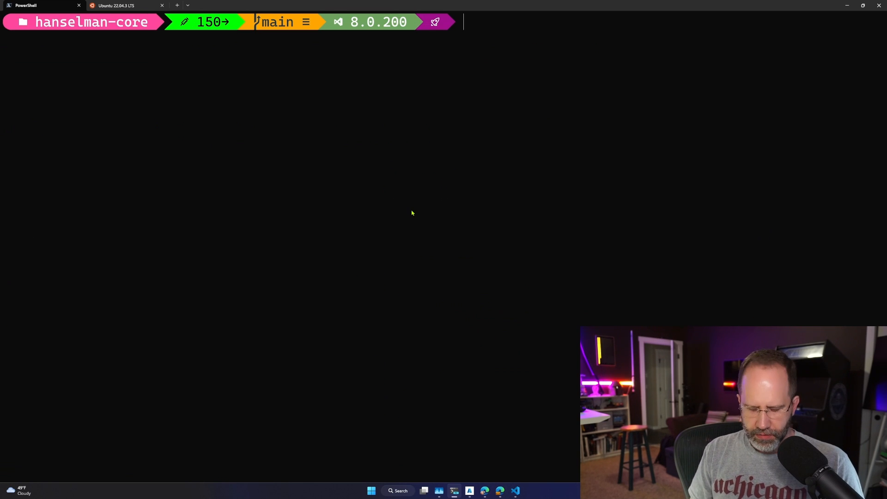
text(git)
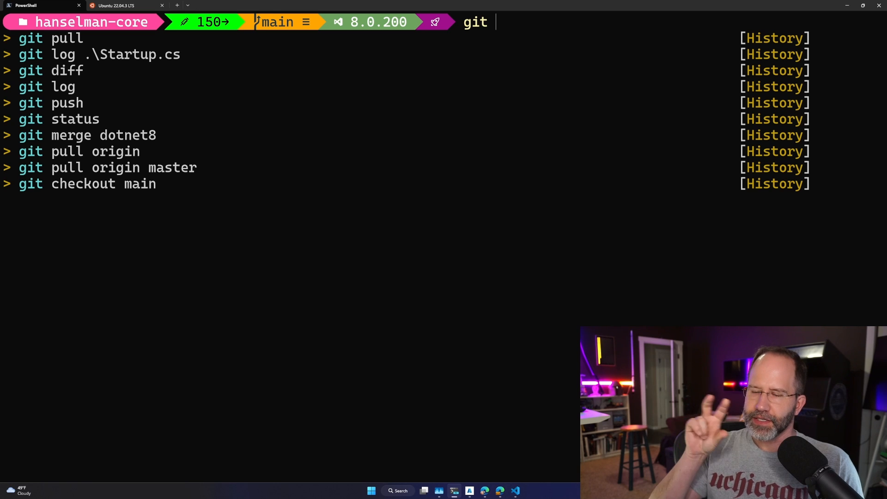
mouse_move(502, 455)
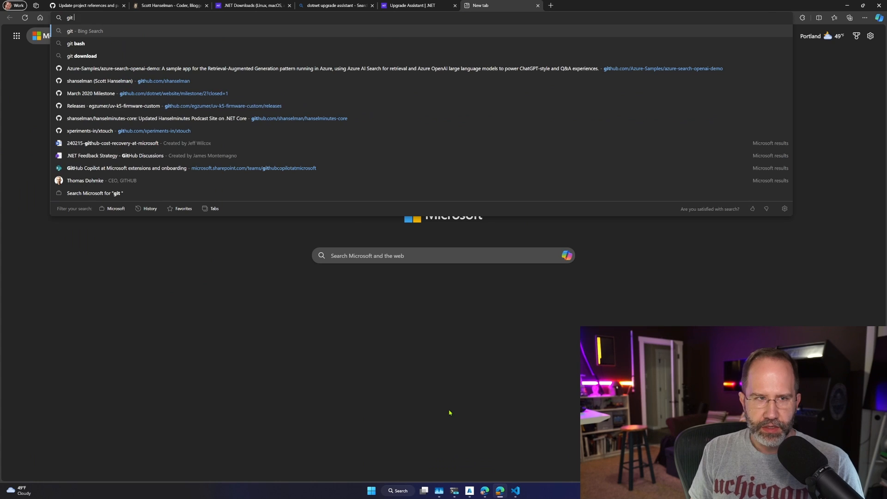
- Open the GitHub Copilot for CLI PowerShell post and scroll to its alias functions
text(ai hanselman)
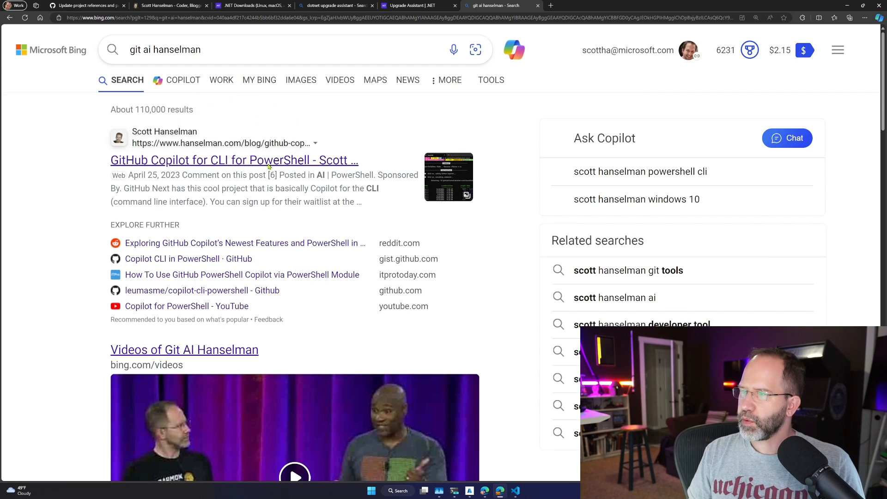
click(233, 159)
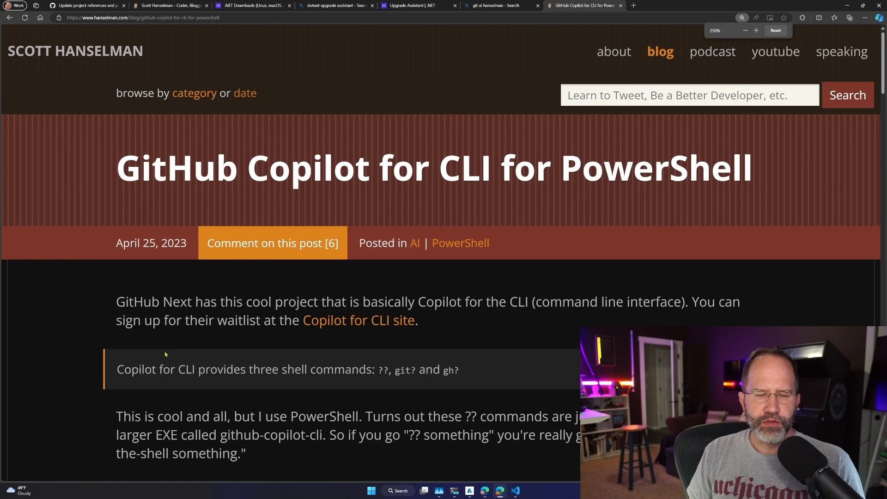
scroll(down, 3)
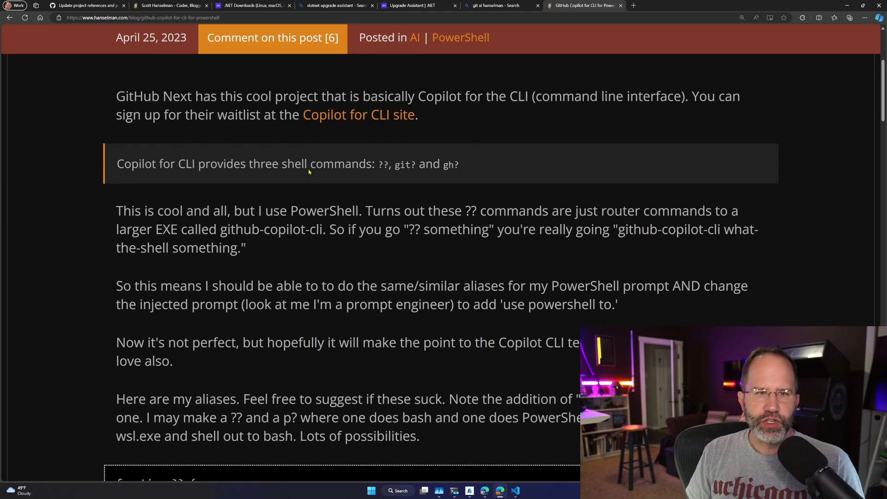
scroll(down, 3)
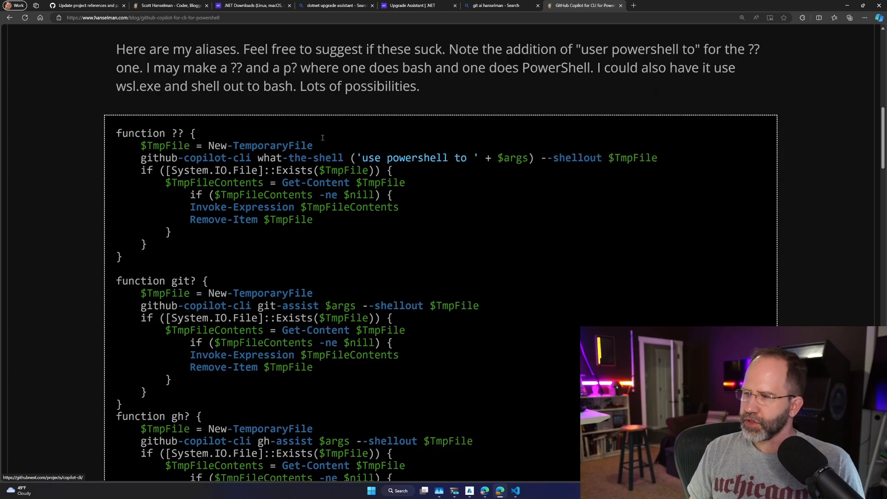
scroll(down, 3)
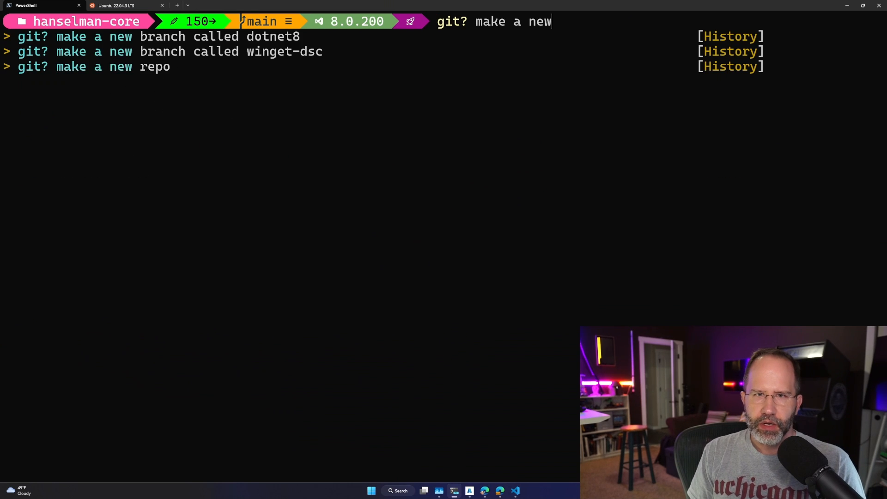
- Ask git? to create and switch to a new dotnet8 branch, then list the folder
text(branch called dotnet8 and swit)
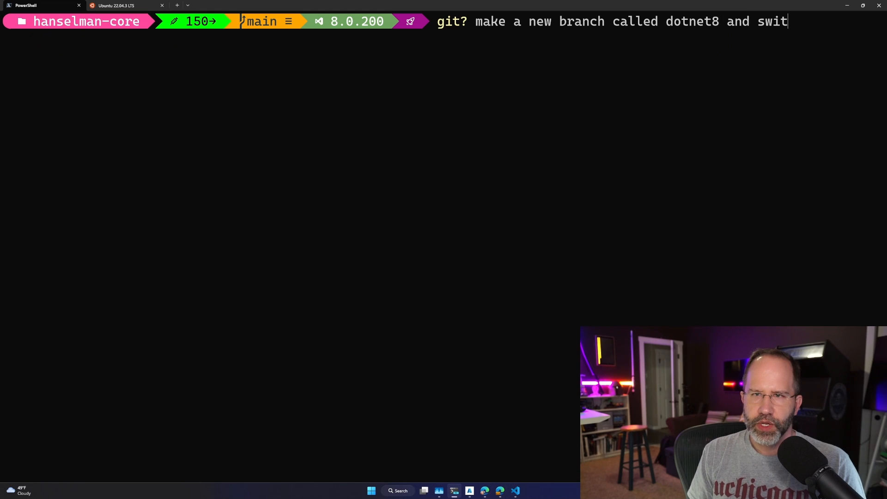
key(Enter)
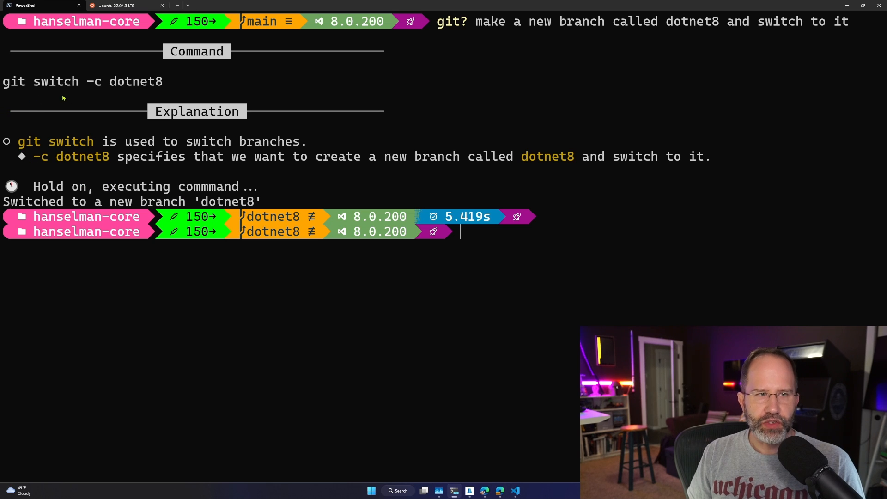
double_click(135, 81)
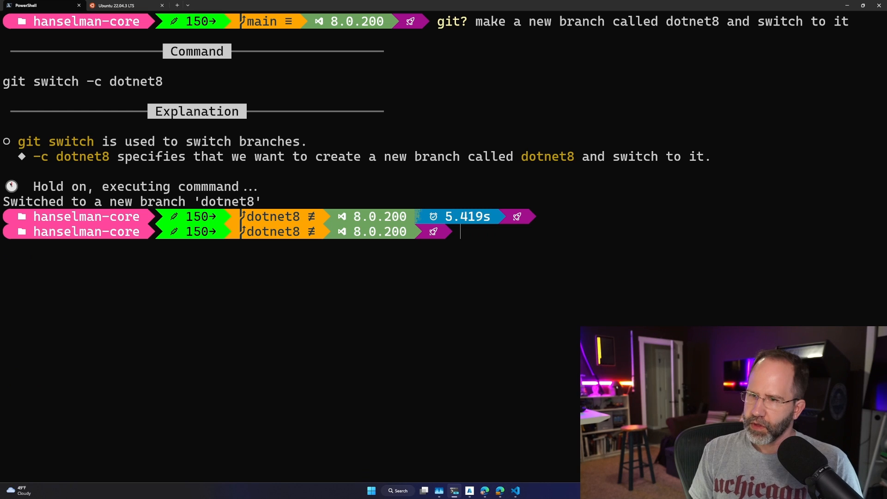
text(dir)
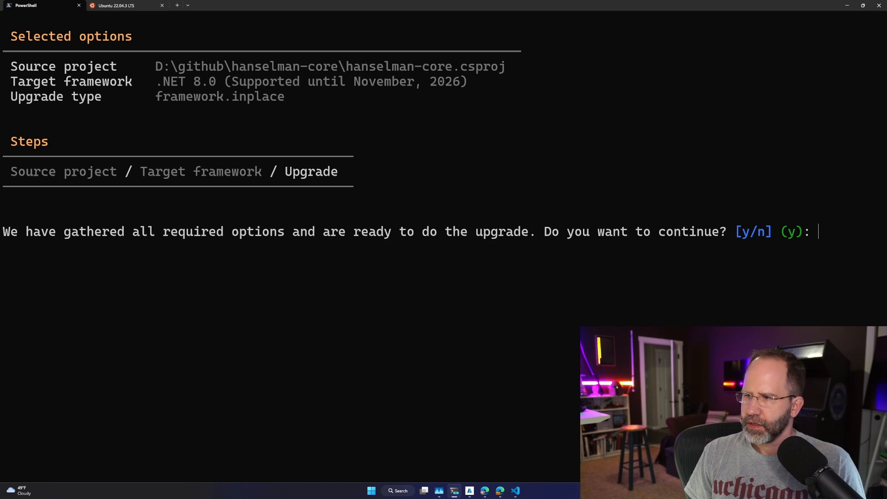
- Confirm the upgrade with y, then review git status and diff of hanselman-core.csproj
text(y)
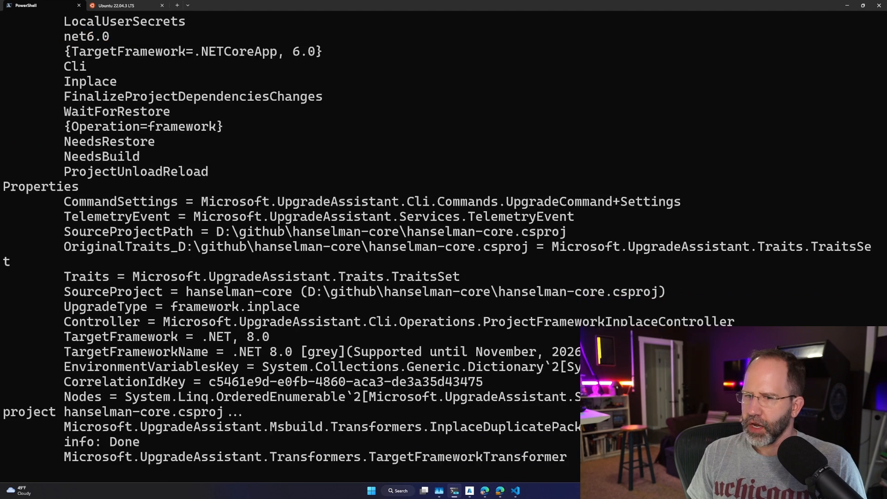
scroll(down, 3)
text(git statu)
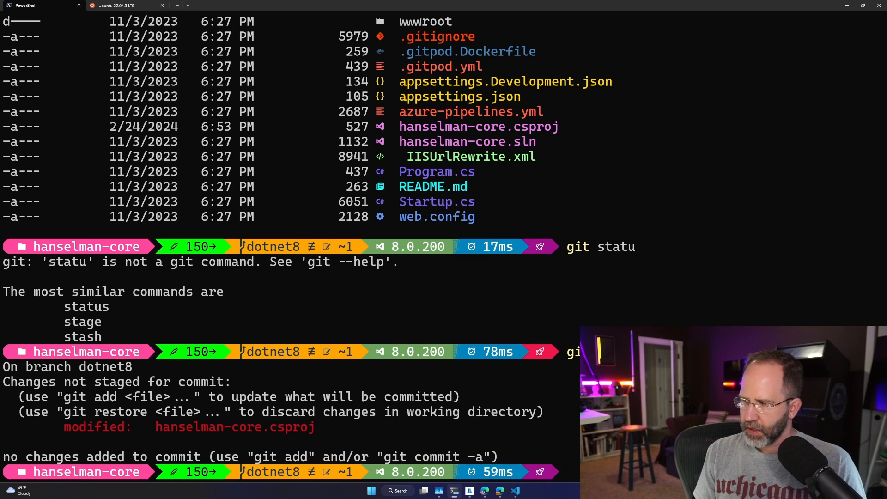
key(ctrl+k)
text(git diff)
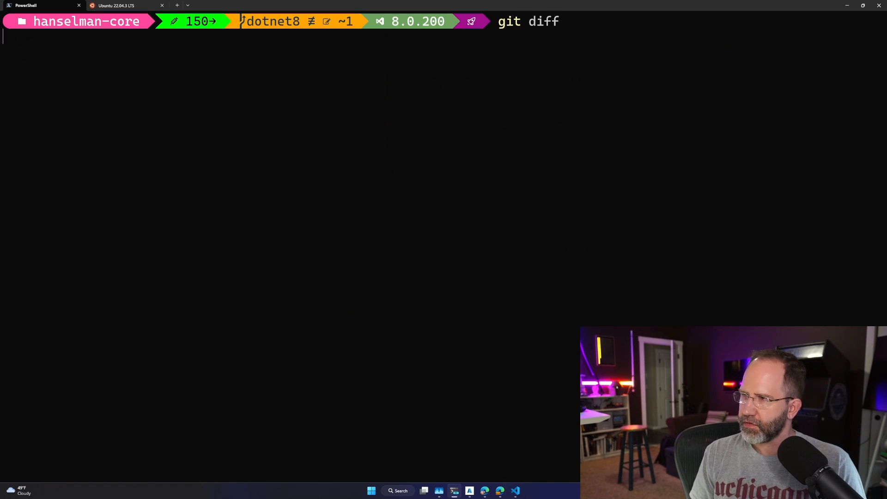
key(Enter)
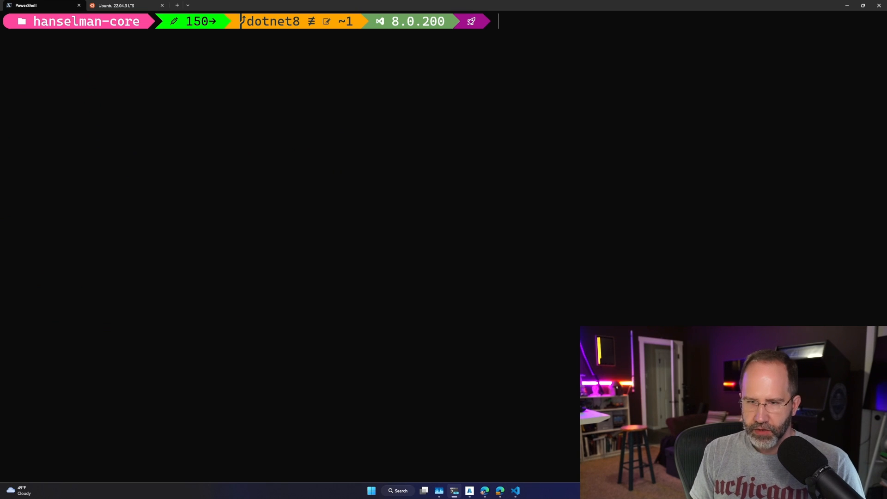
- Open the PowerShell profile in the code editor and return to the terminal
text(dotnet buil)
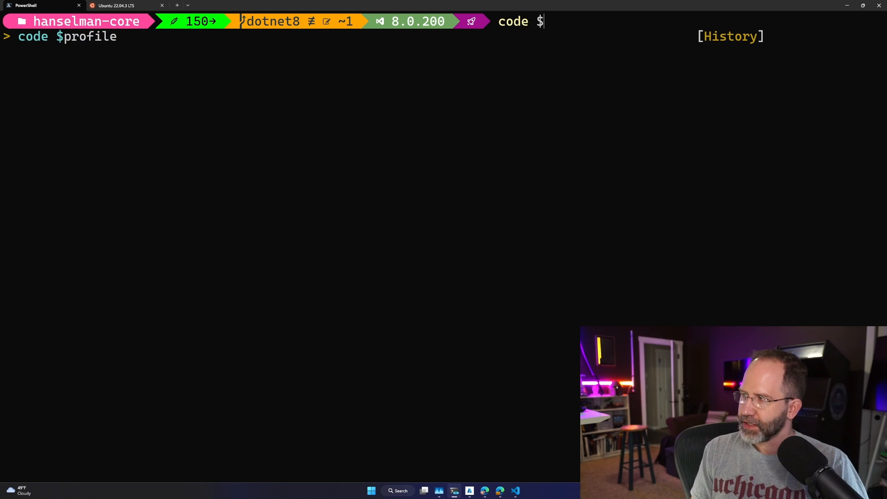
key(Enter)
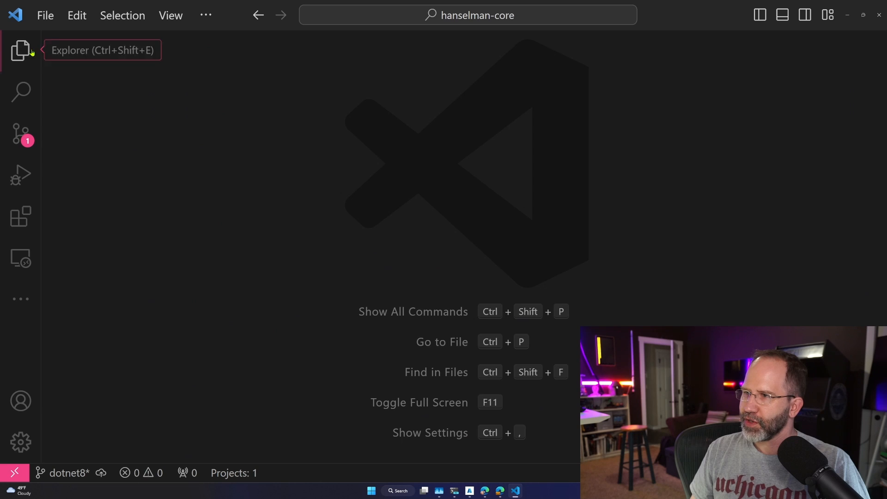
click(21, 50)
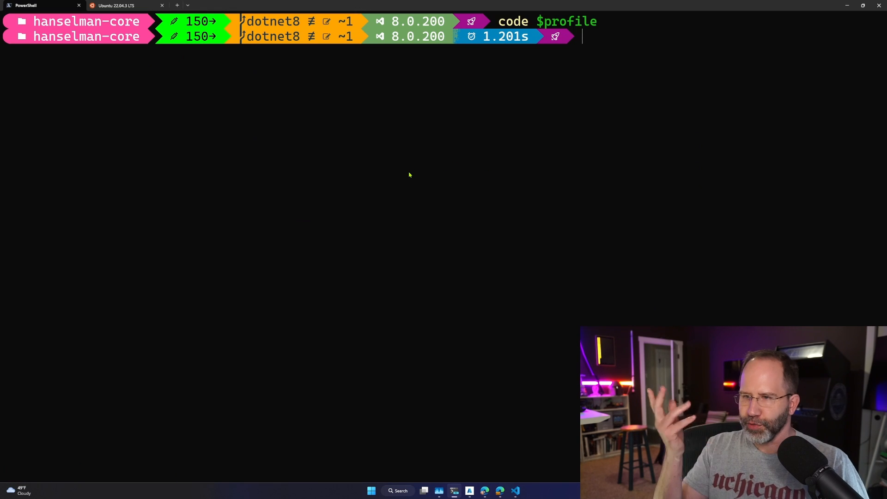
- Build the project with dotnet build and move into the bin\Debug\net8.0 output folder
text(dotnet build)
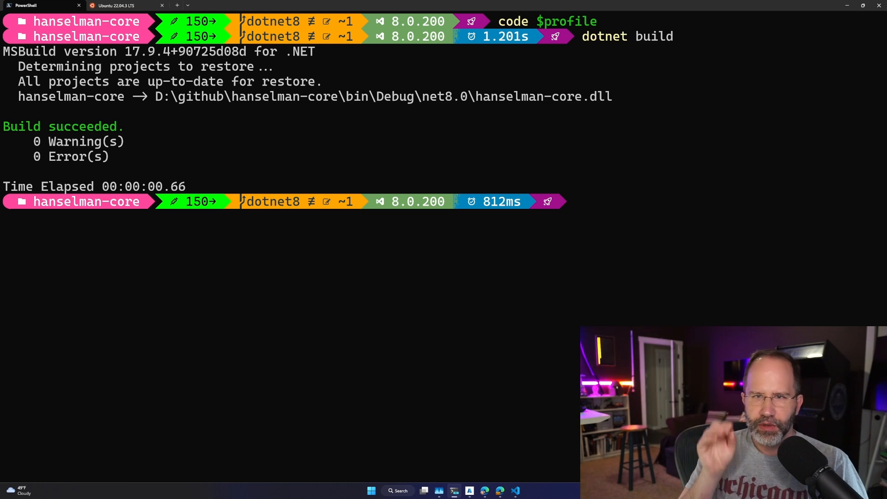
text(dotnet b)
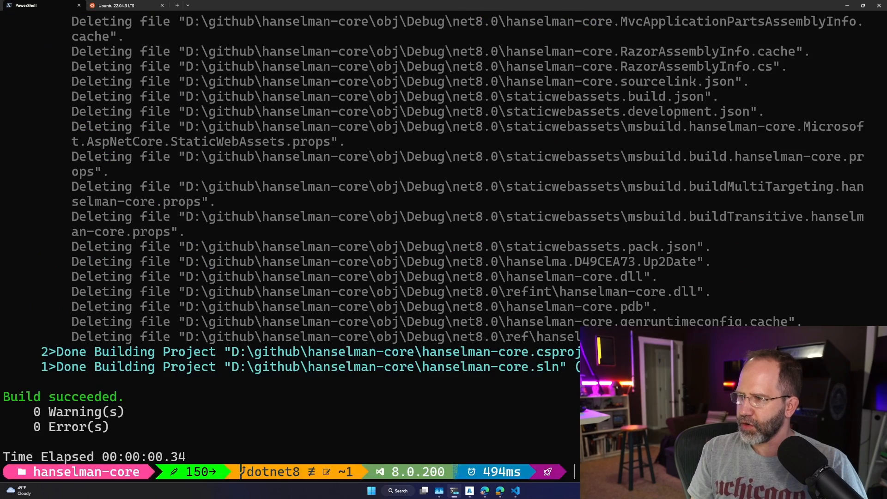
text(dir)
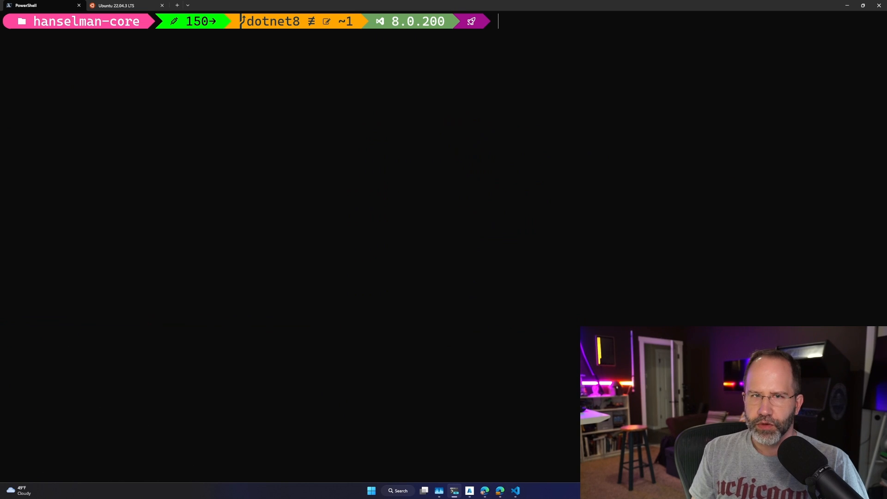
text(pushd .)
text(cd .\bin\Debug\)
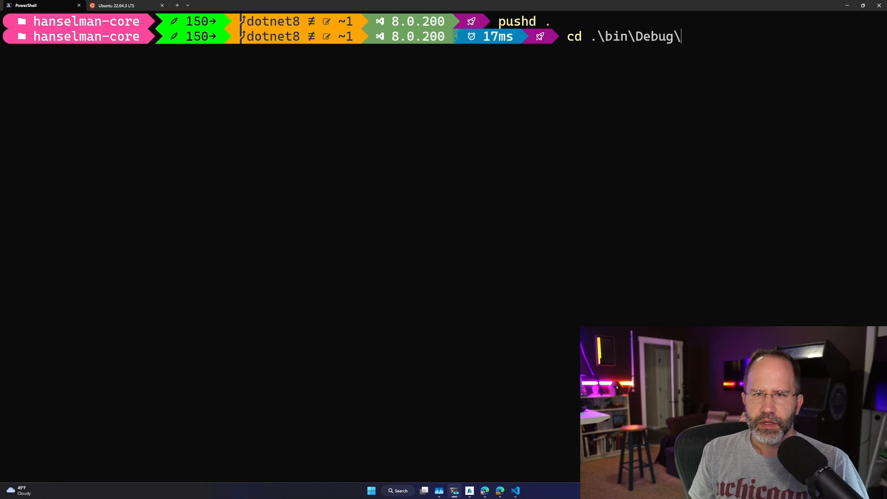
key(Enter)
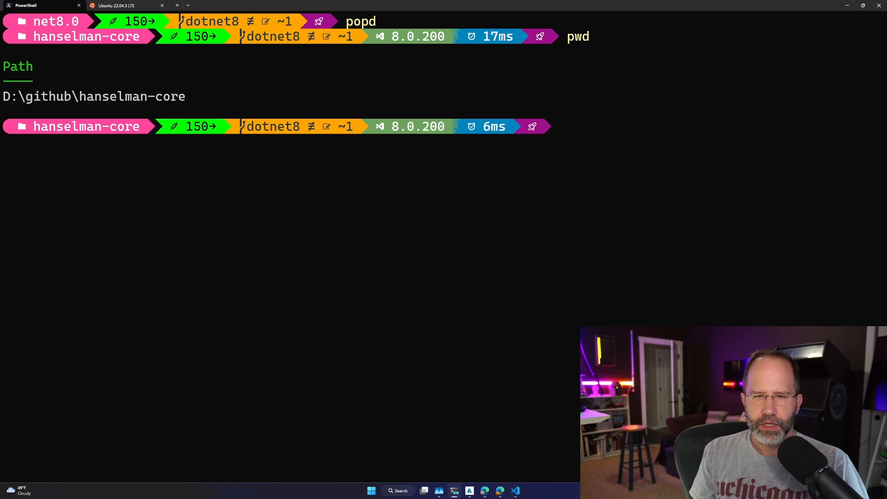
- Start the site with dotnet run and check the Scott Hanselman home page on localhost
text(dotnet run)
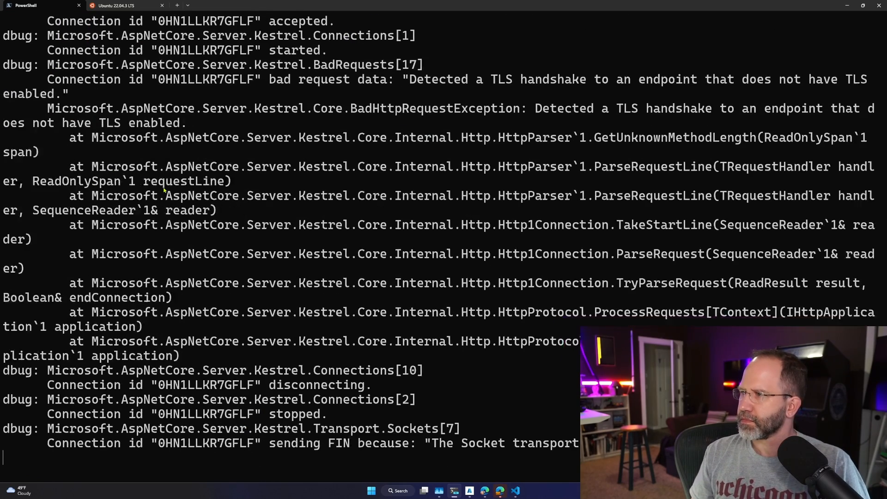
scroll(down, 3)
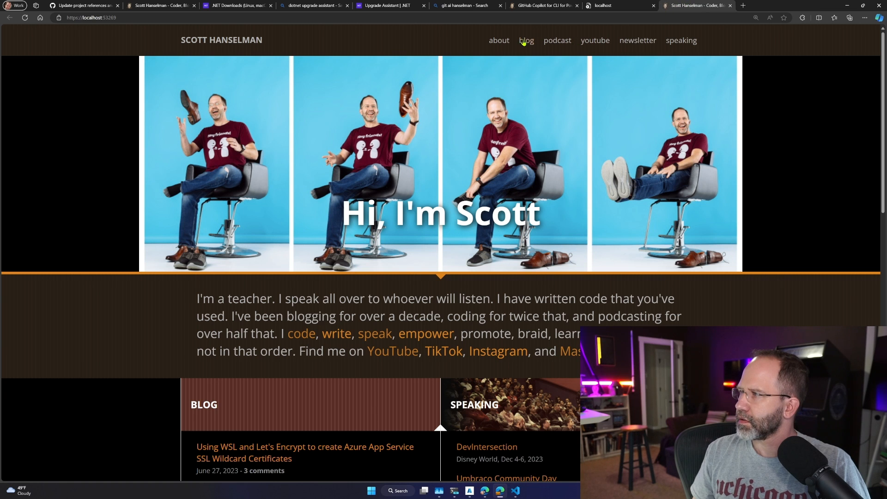
mouse_move(638, 40)
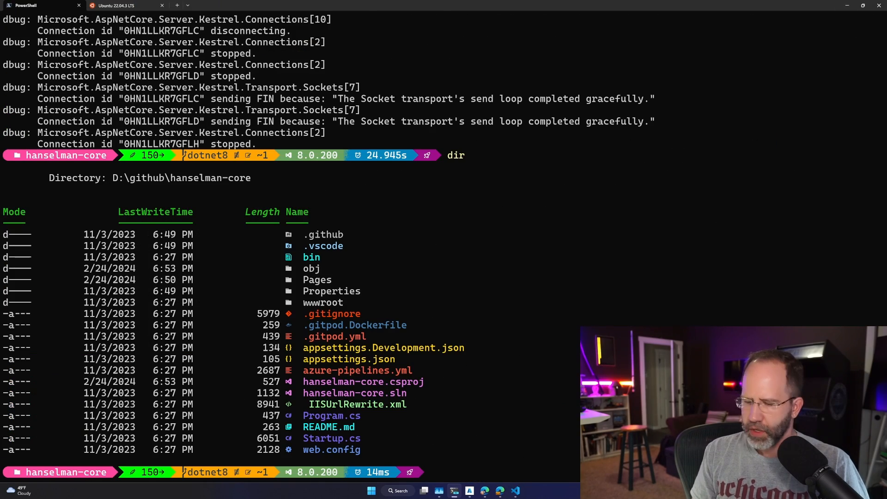
- Stage all changes and commit them with message 'updating to dotnet 8'
text(gi)
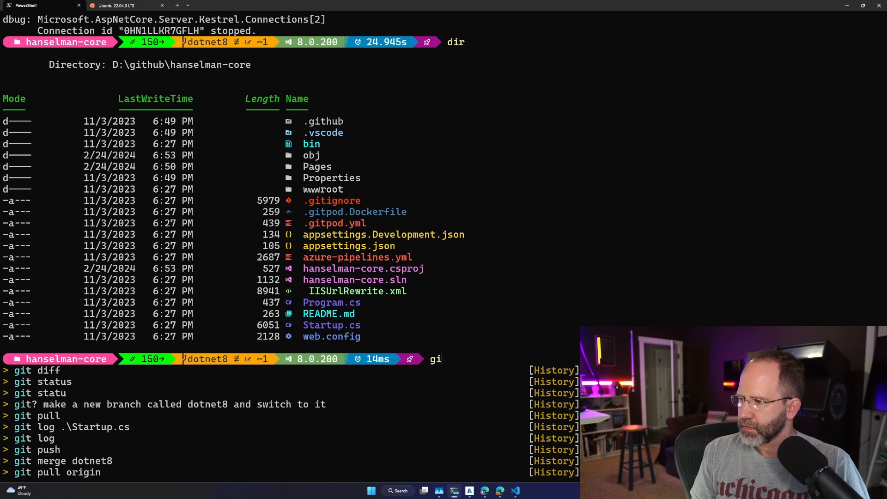
text(t)
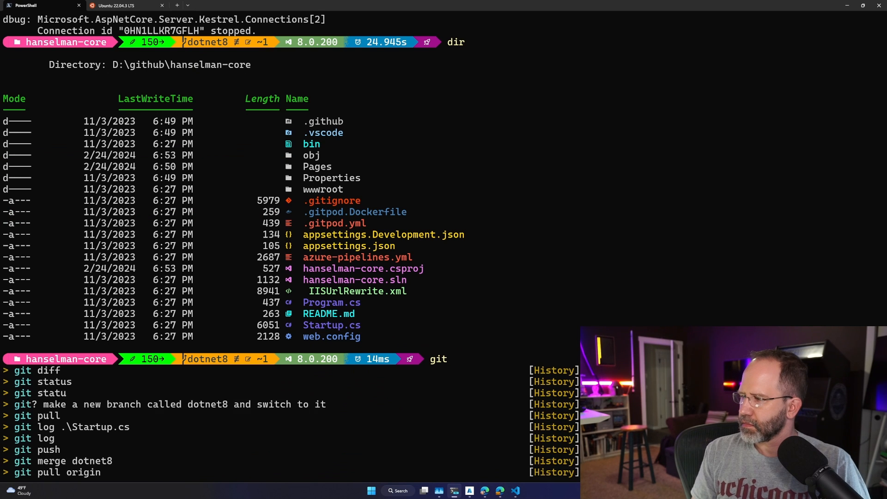
text(git add .)
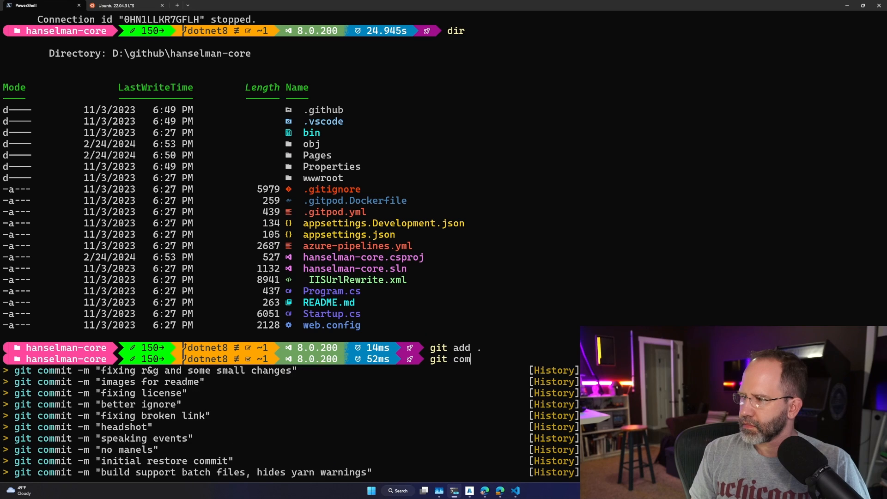
text(mit -m ")
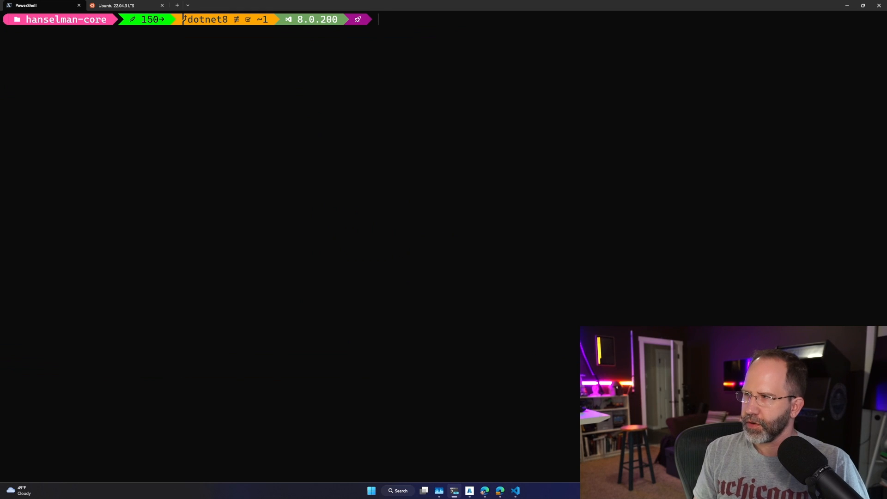
text(git commit -m "updating to dotnet 8")
text(cd)
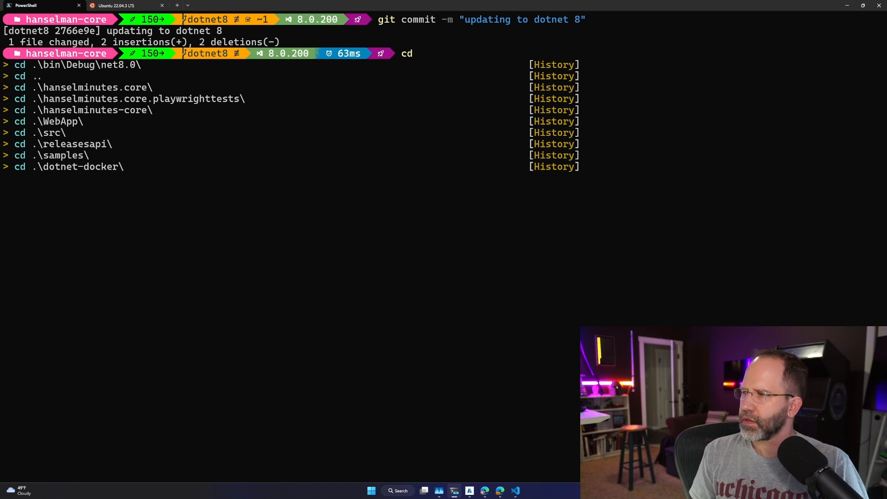
- Check out main and fast-forward merge the dotnet8 branch into it
text(git)
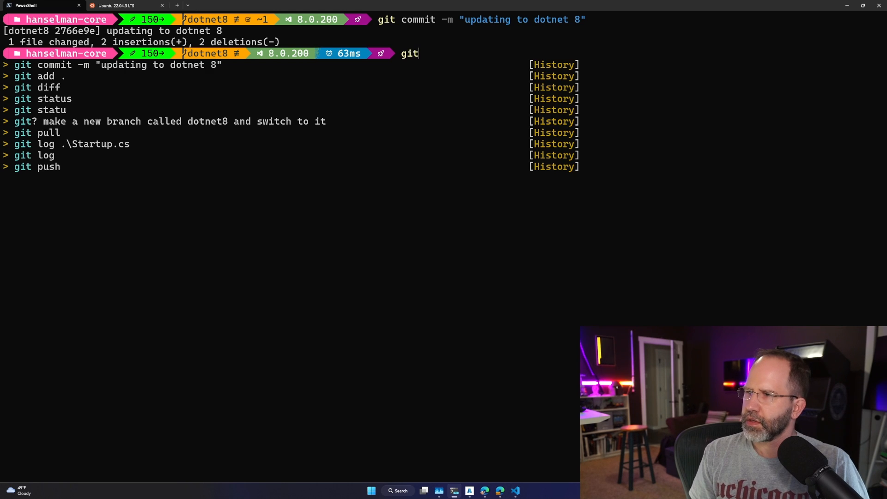
text(checkout main)
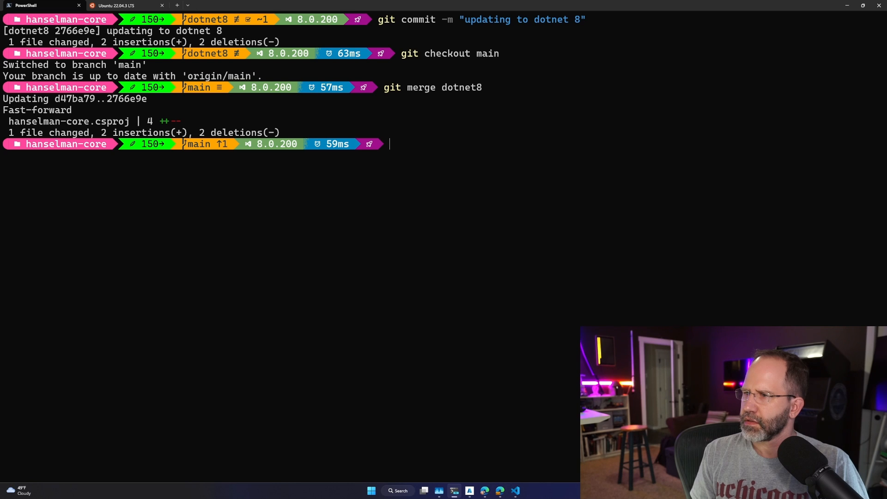
text(it)
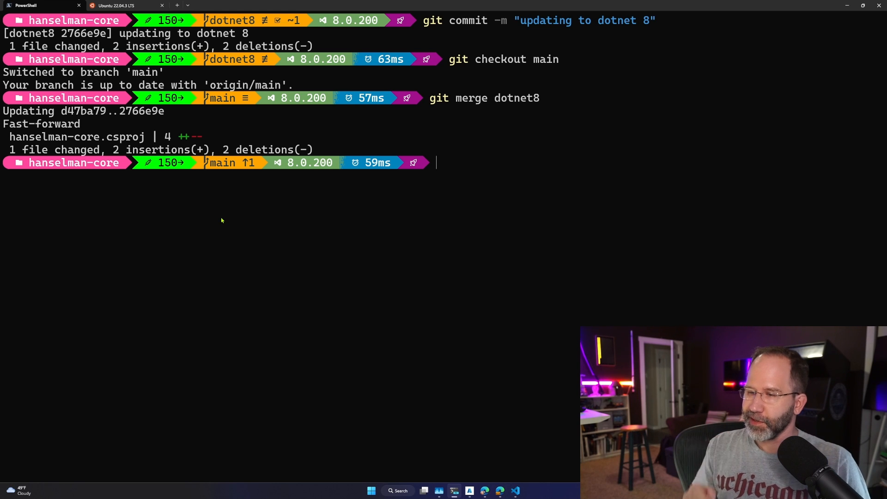
mouse_move(362, 445)
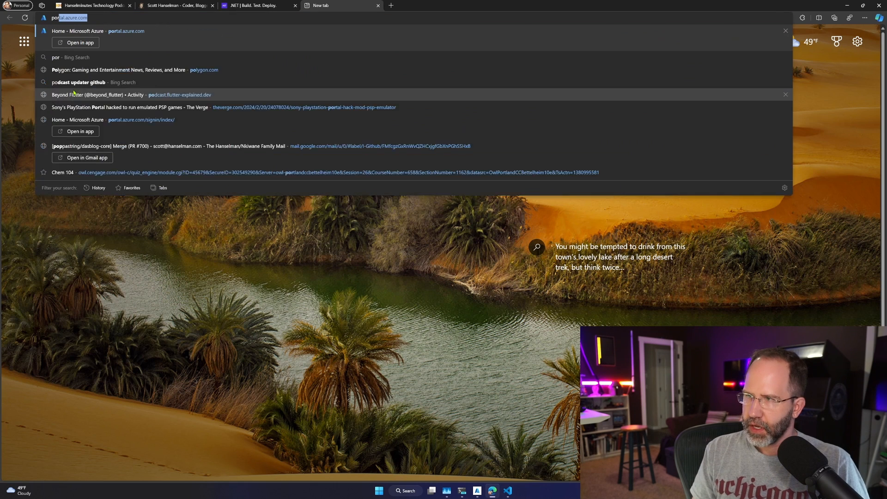
- Browse the hanselman organization's projects and open the hanselminutes-core pipeline YAML targeting 8.0.x
text(hanselman.)
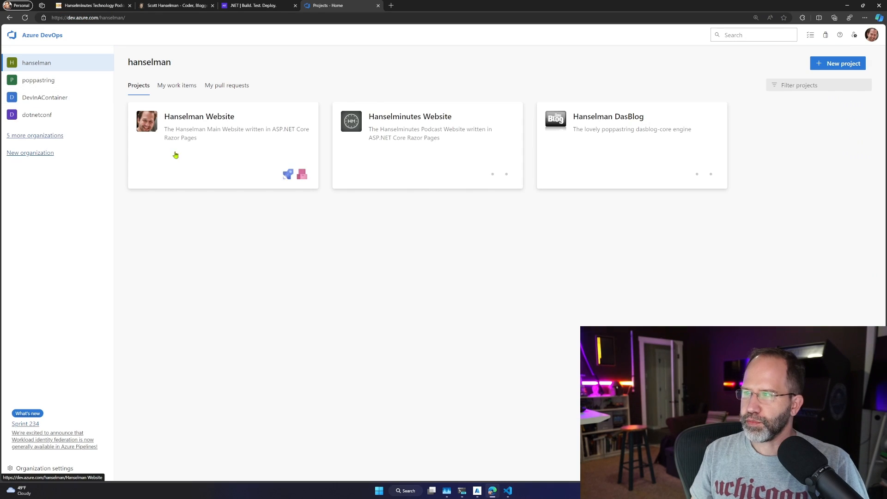
click(198, 116)
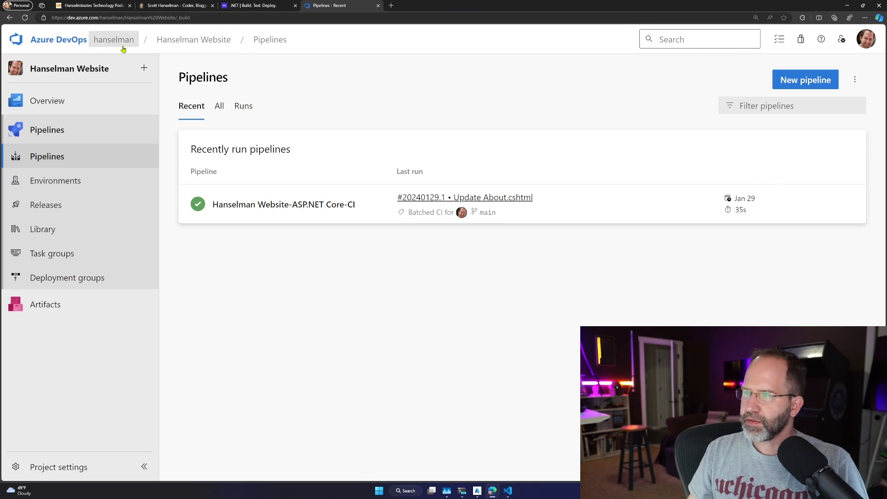
click(114, 39)
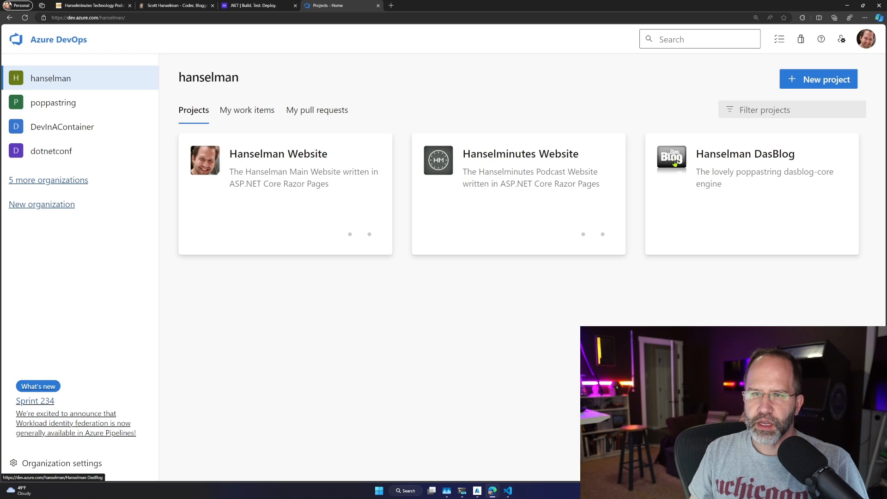
click(278, 153)
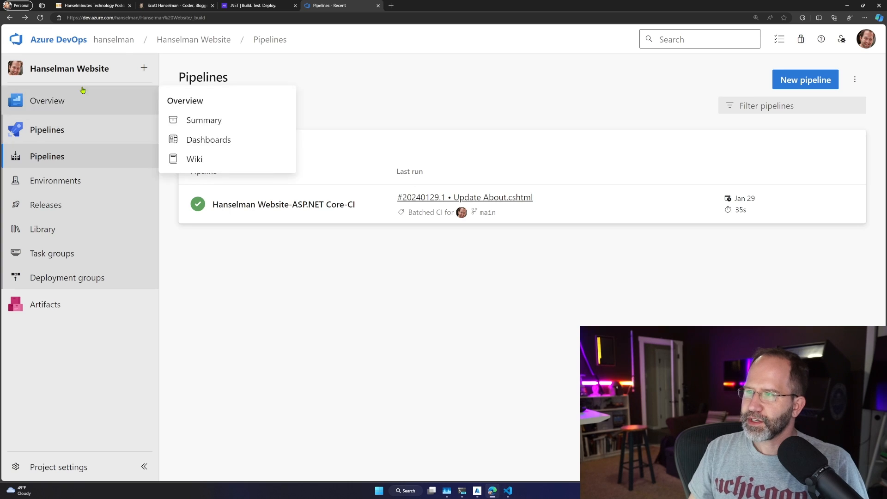
click(204, 120)
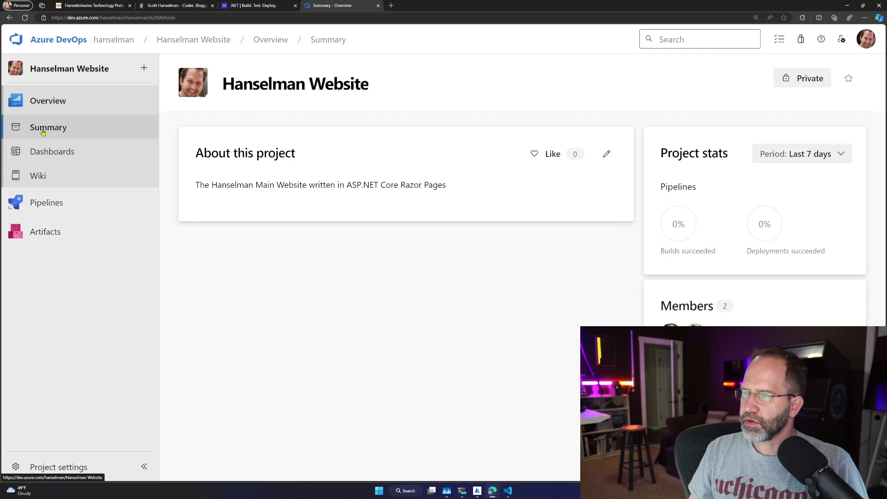
click(46, 202)
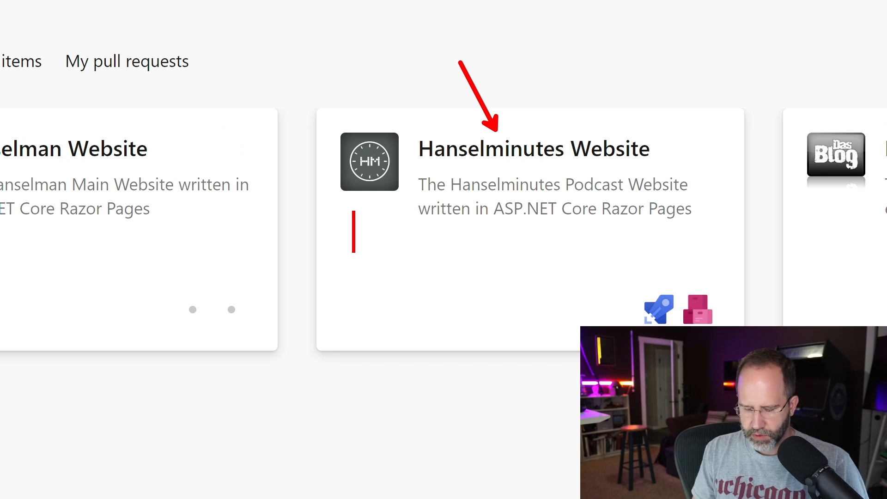
text(YAML)
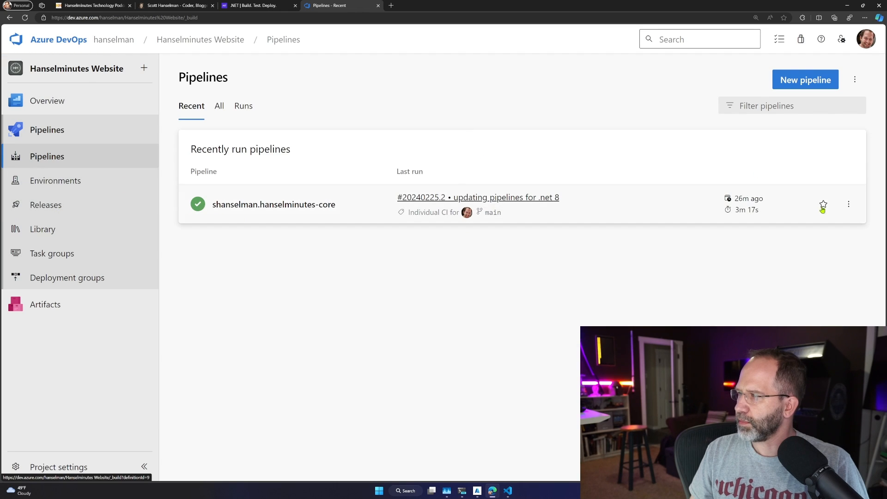
click(274, 204)
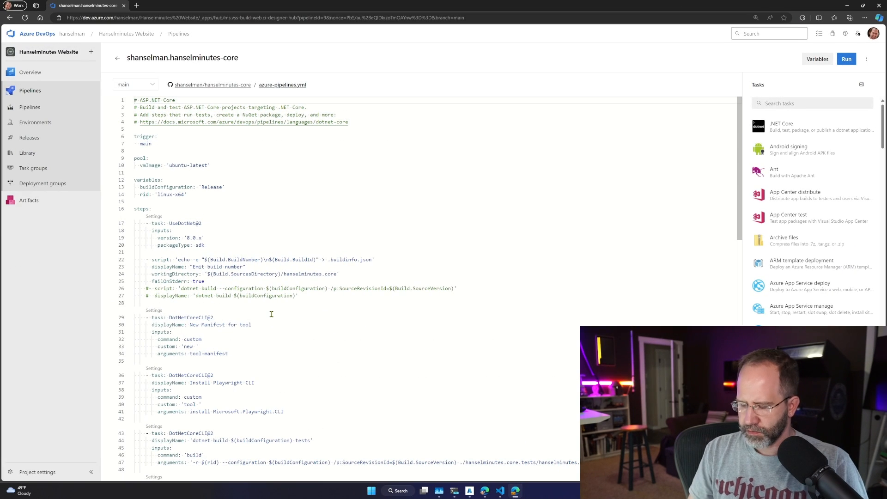
key(ctrl+plus)
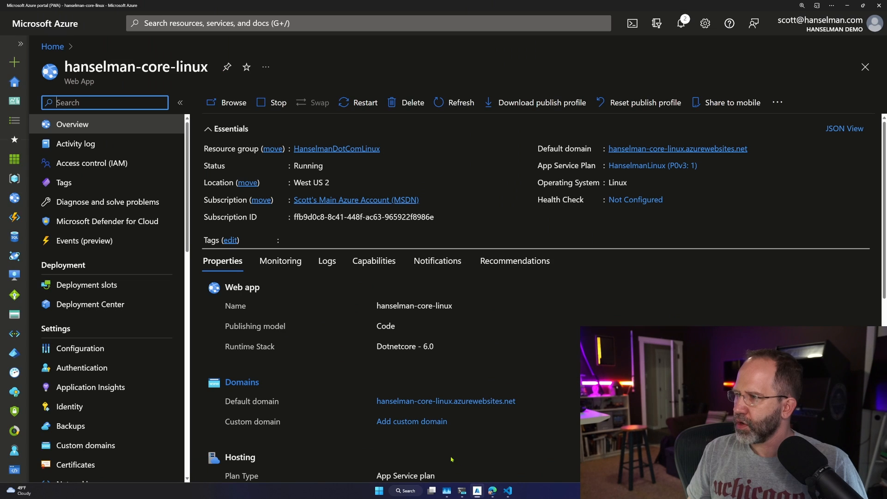
- Check hanselminutes-core-linux's Configuration > General settings, confirming the .NET 8 (LTS) stack
click(52, 46)
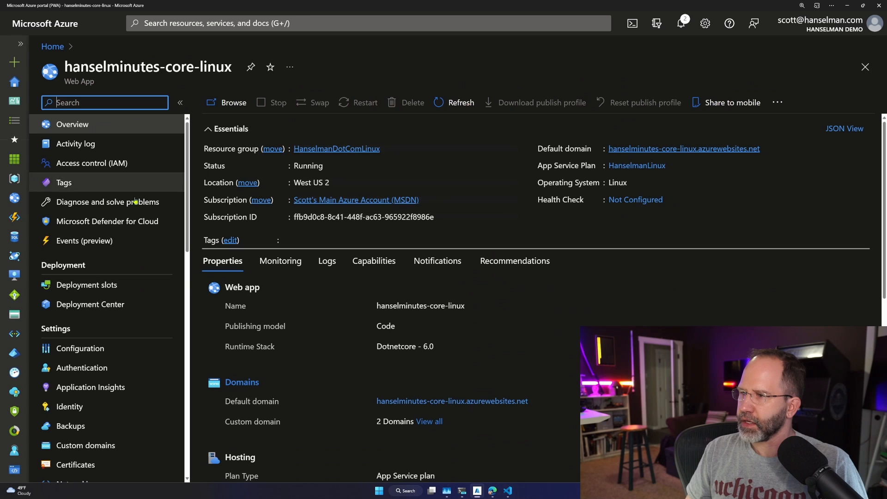
click(80, 348)
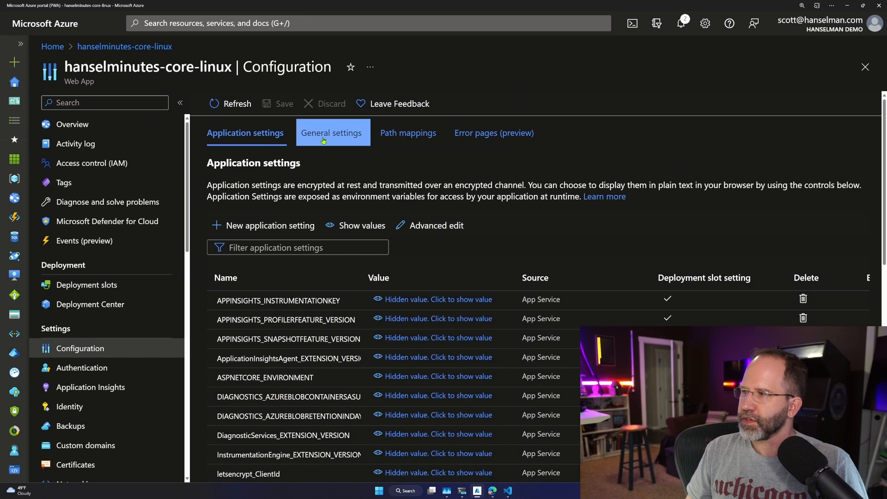
click(331, 132)
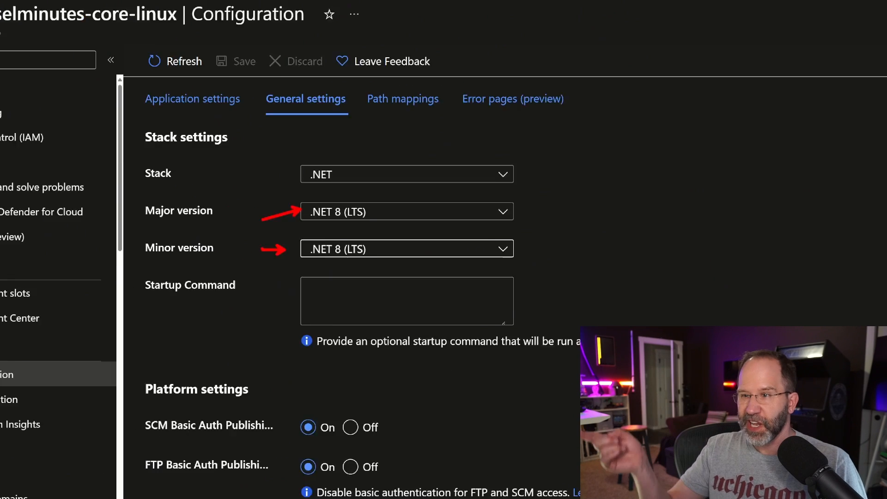
click(340, 5)
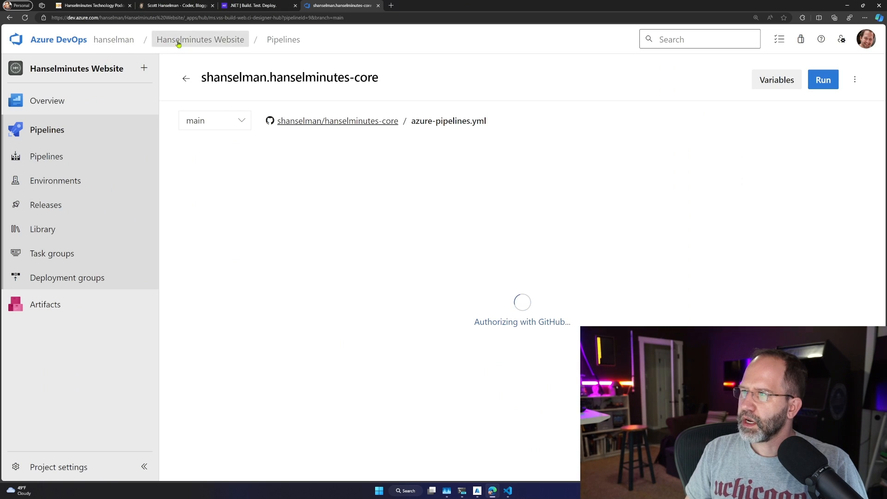
mouse_move(114, 50)
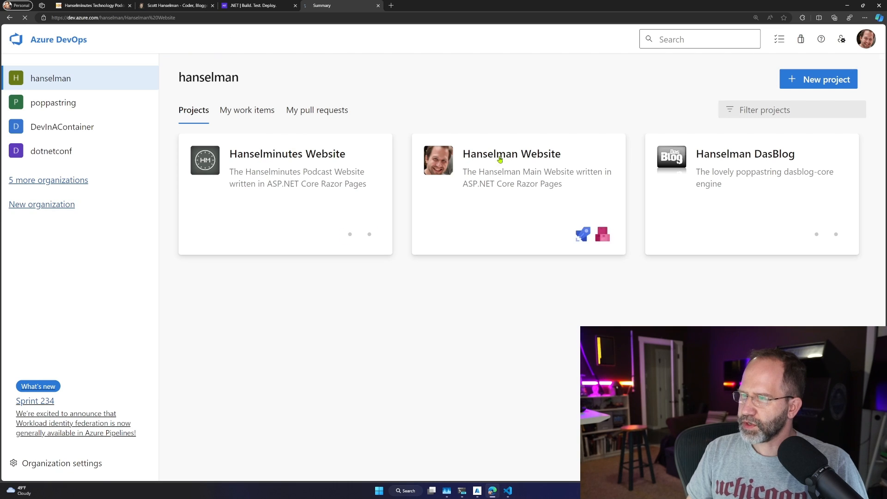
- Open the Hanselman Website CI pipeline and review its 8.0.x SDK, script, publish and artifact steps
click(511, 153)
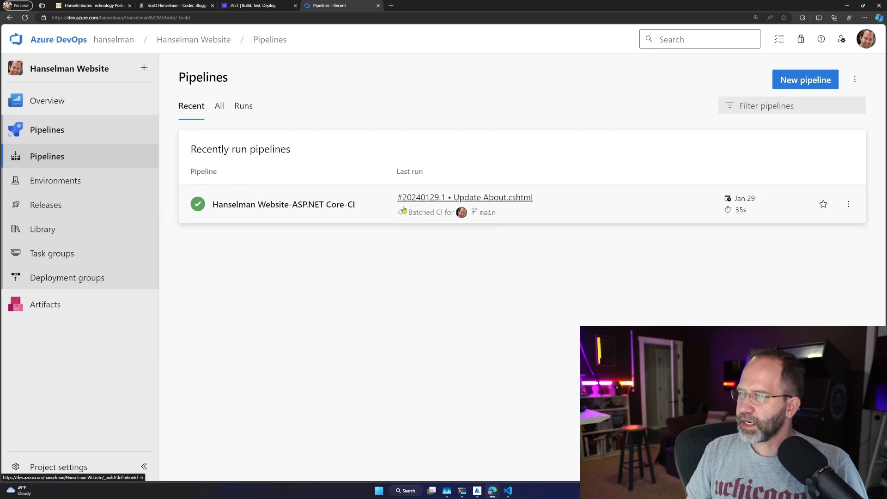
click(282, 204)
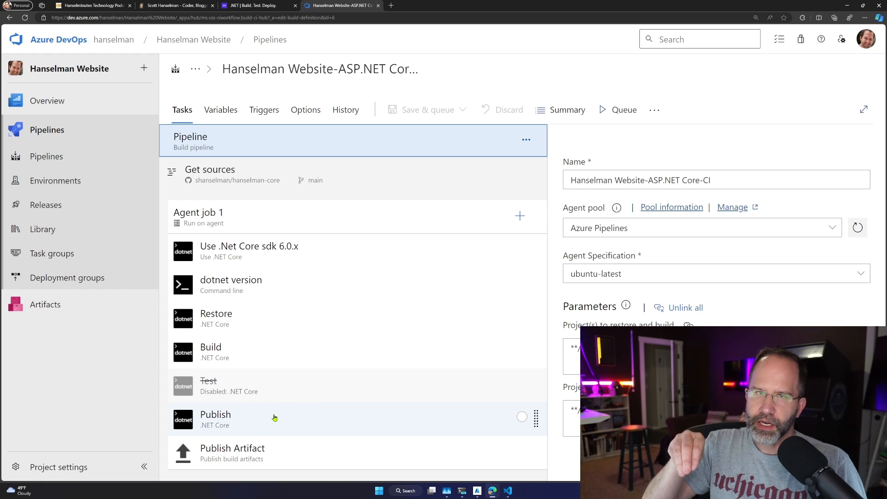
mouse_move(294, 285)
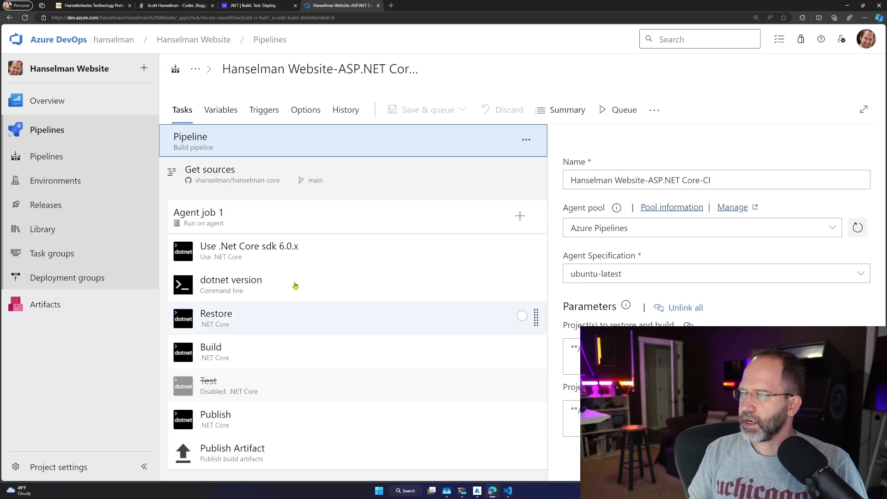
click(249, 252)
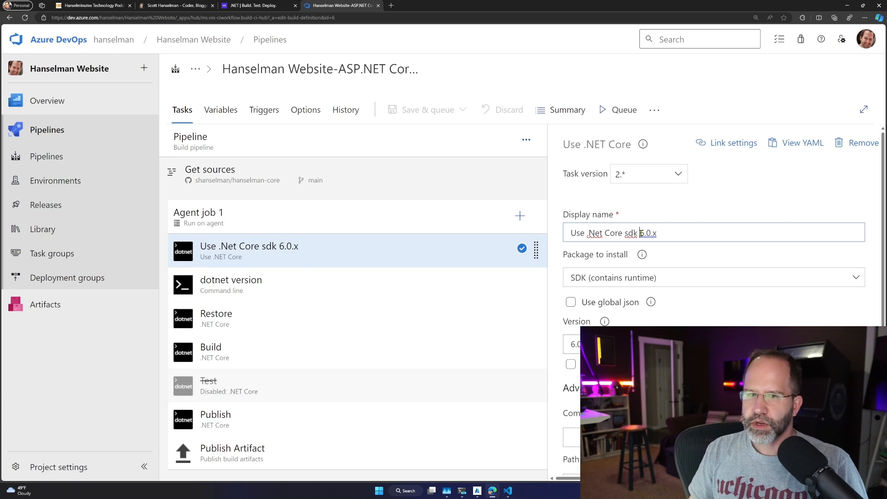
text(8.0.x)
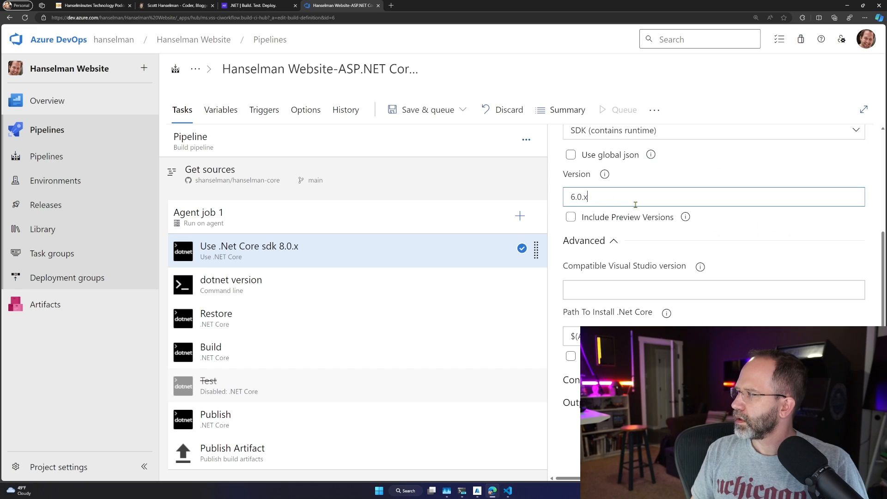
text(8.0.x)
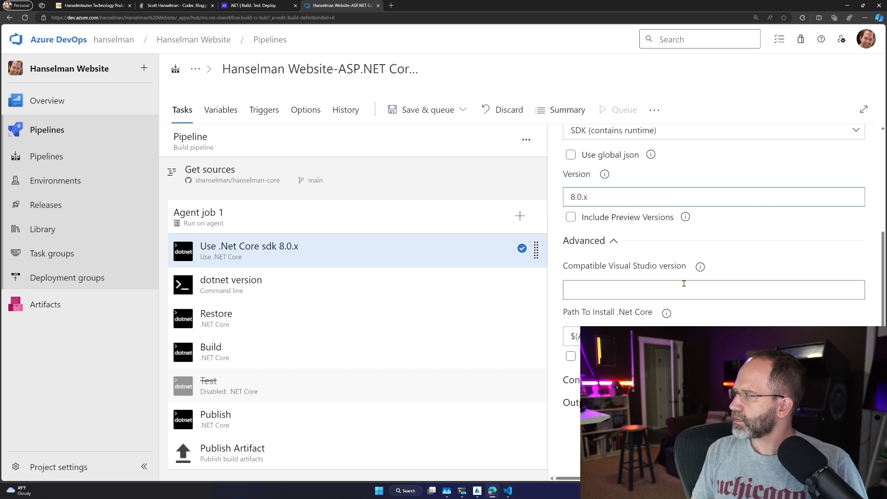
key(ctrl+plus)
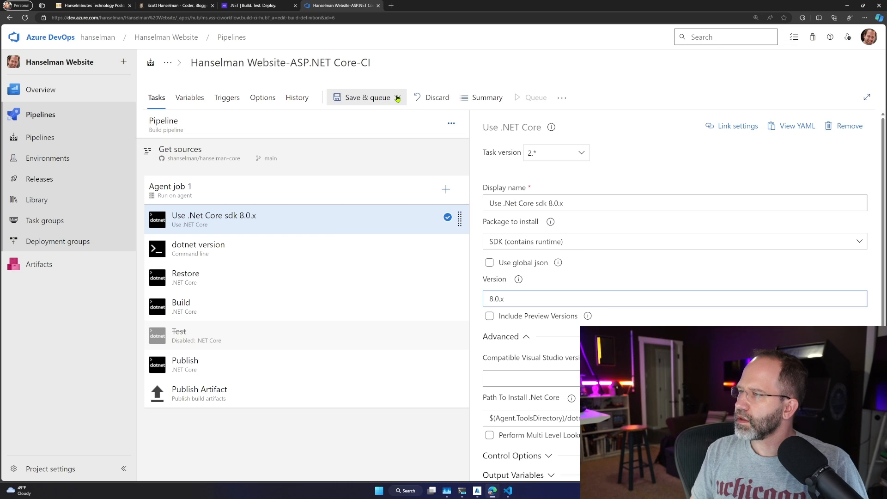
click(198, 248)
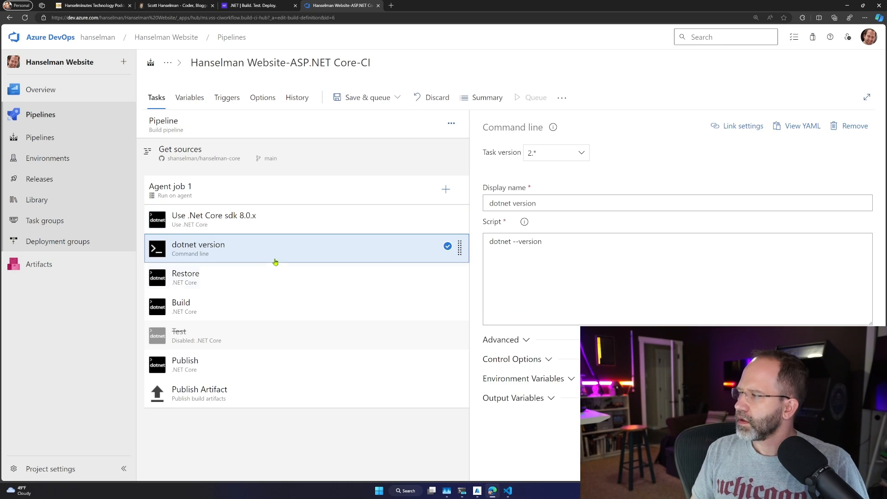
click(199, 364)
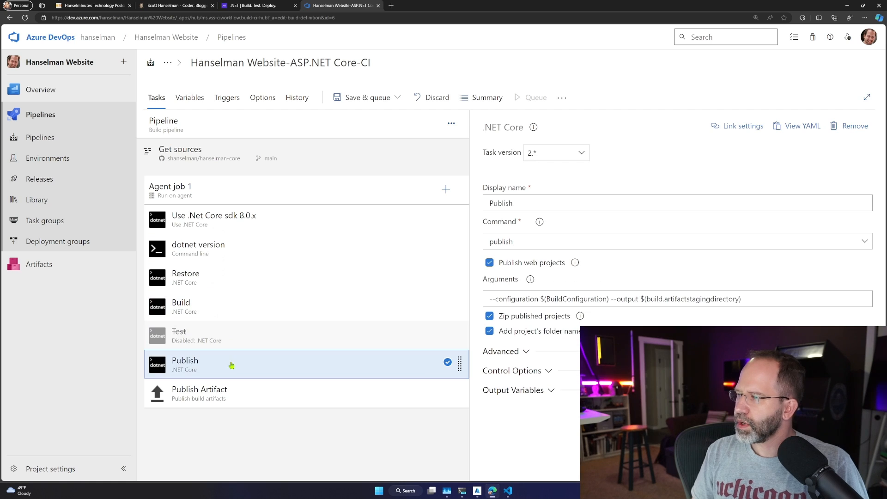
click(199, 393)
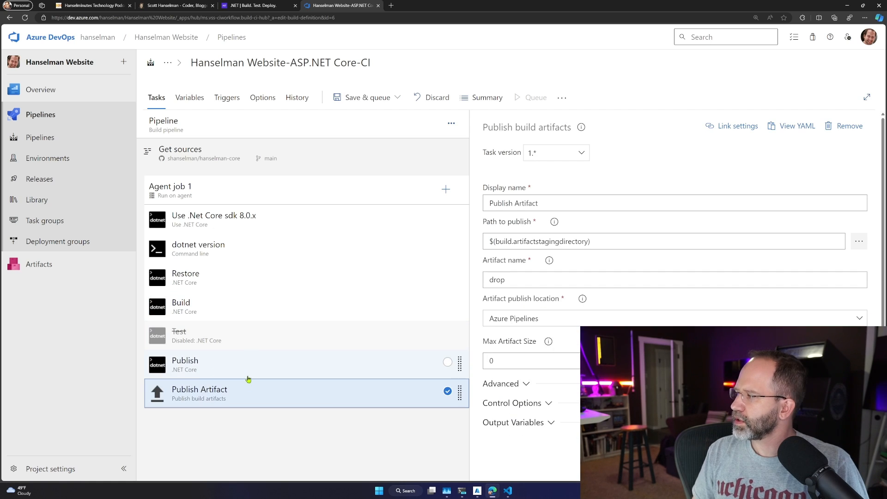
- Save and queue the pipeline with comment 'updating to dotnet 8', then view Agent job 1's log
click(396, 98)
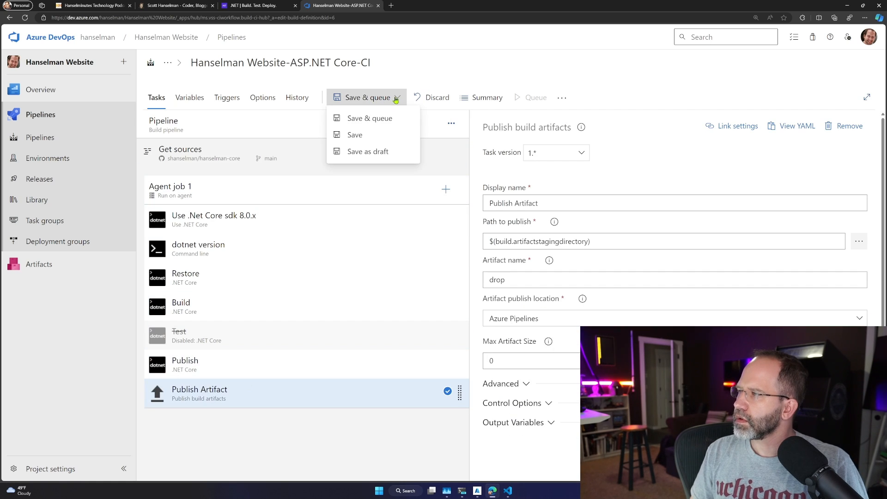
click(370, 119)
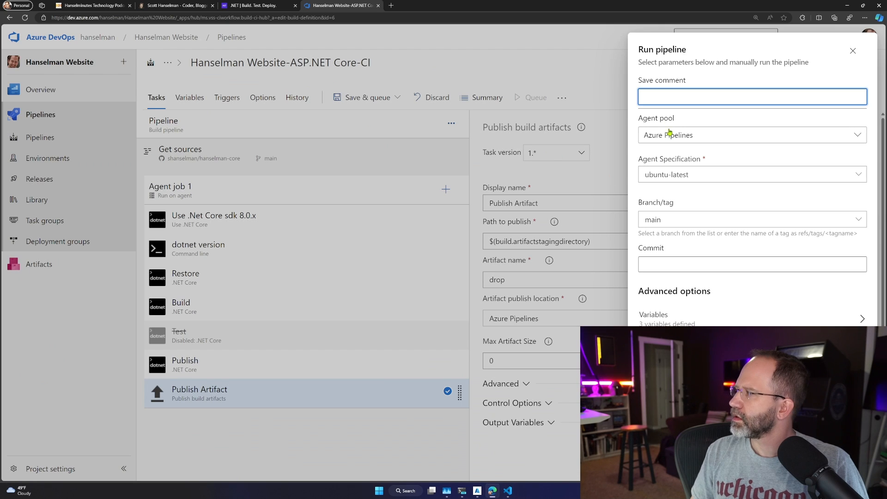
text(updating to)
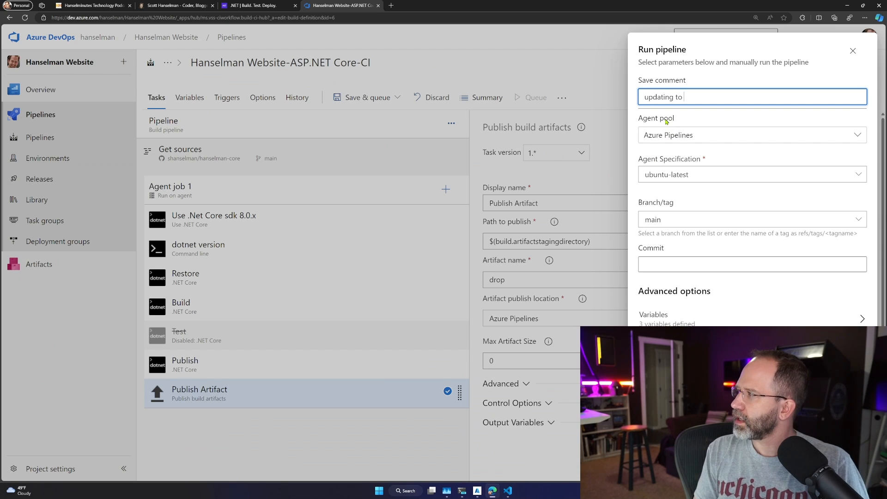
text(dotnet 8)
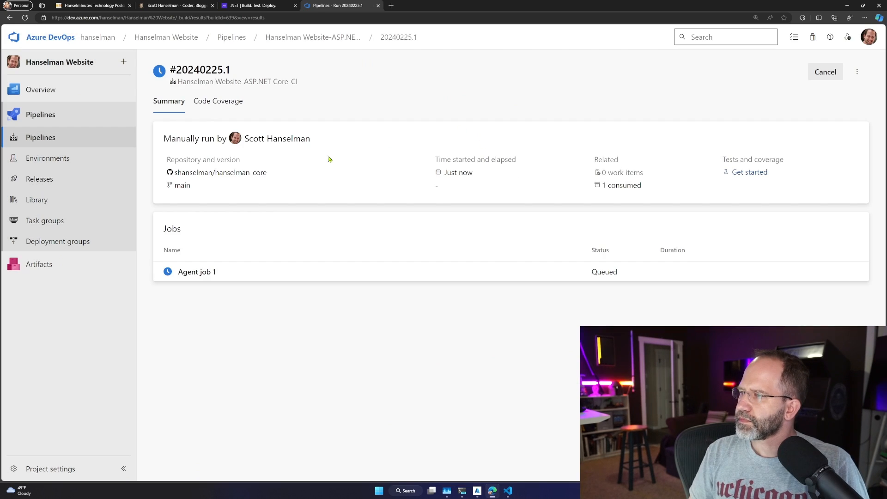
click(197, 272)
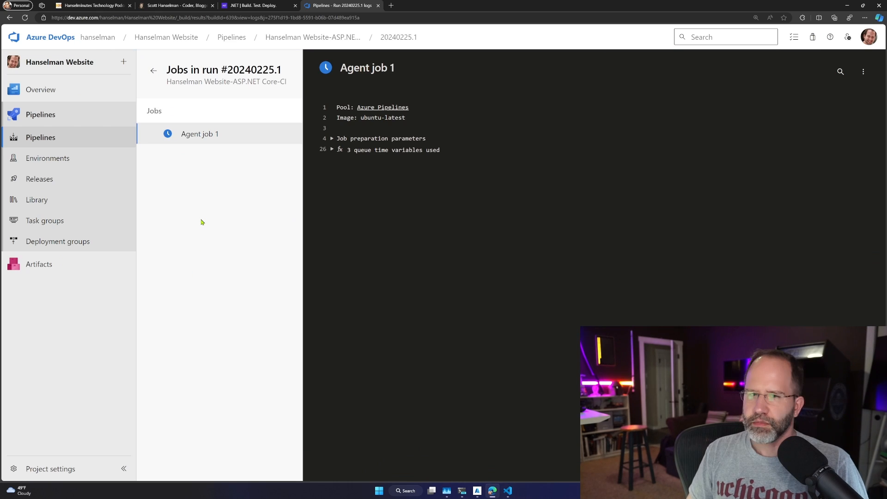
key(ctrl+plus)
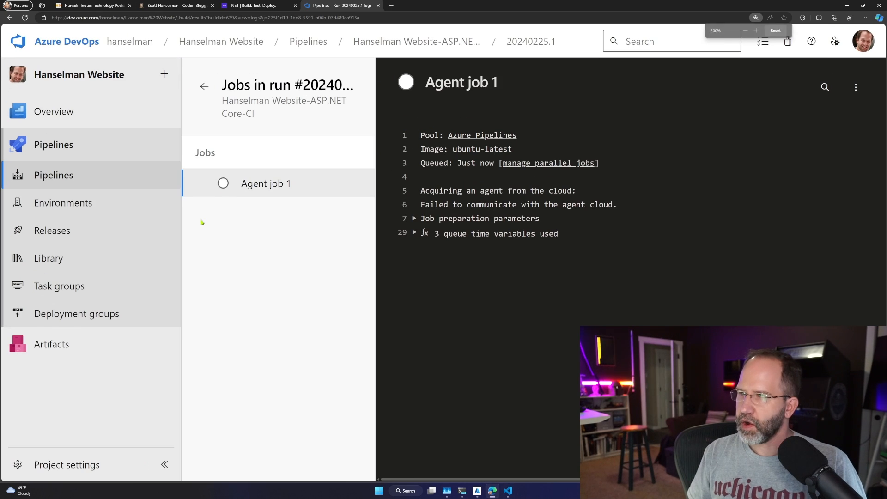
mouse_move(215, 255)
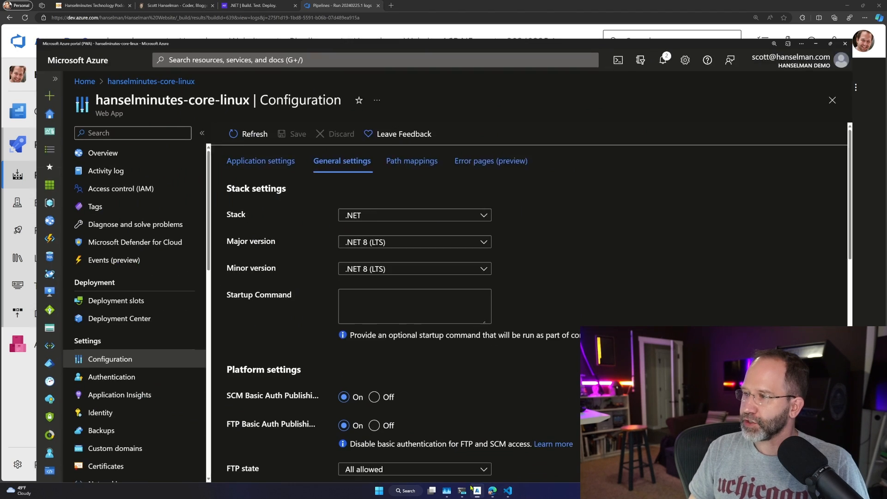
- Search for hanselman-core-linux and set its General settings major version to .NET 8 (LTS), saving
click(831, 100)
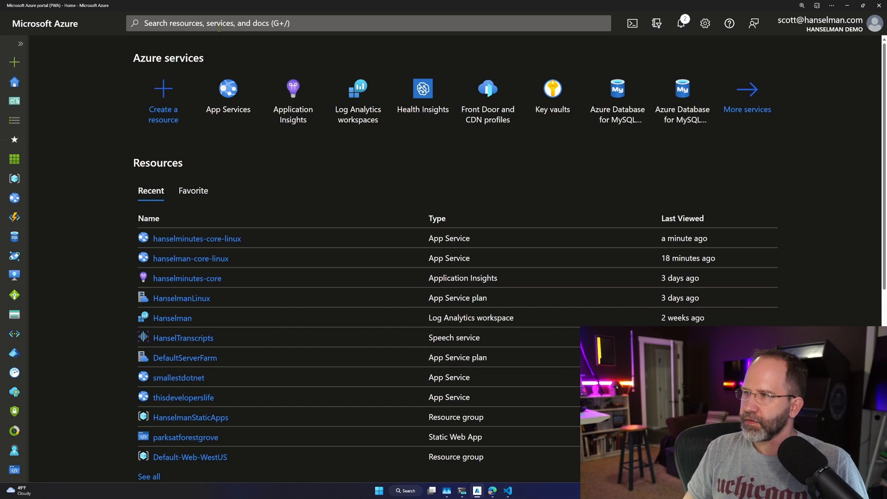
text(h)
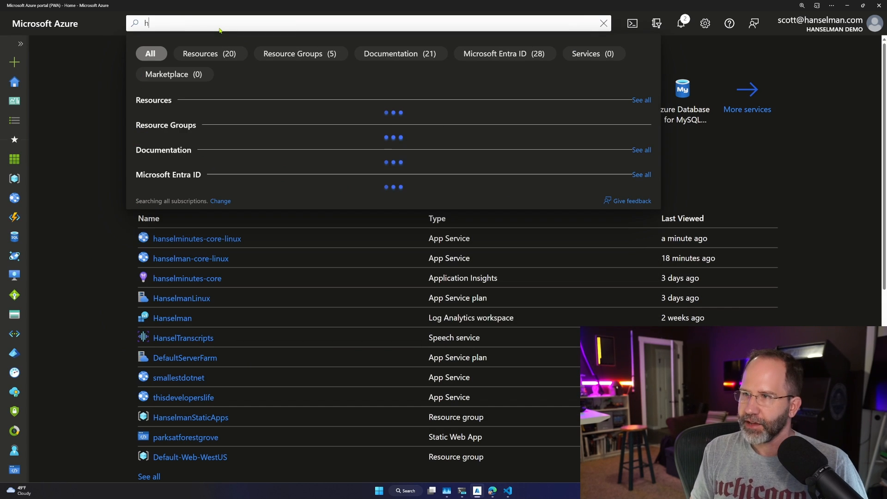
text(anselman)
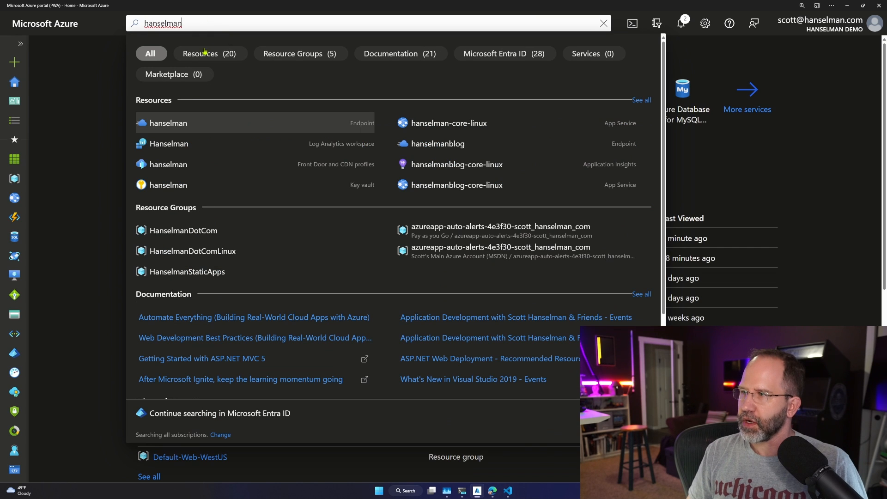
mouse_move(503, 148)
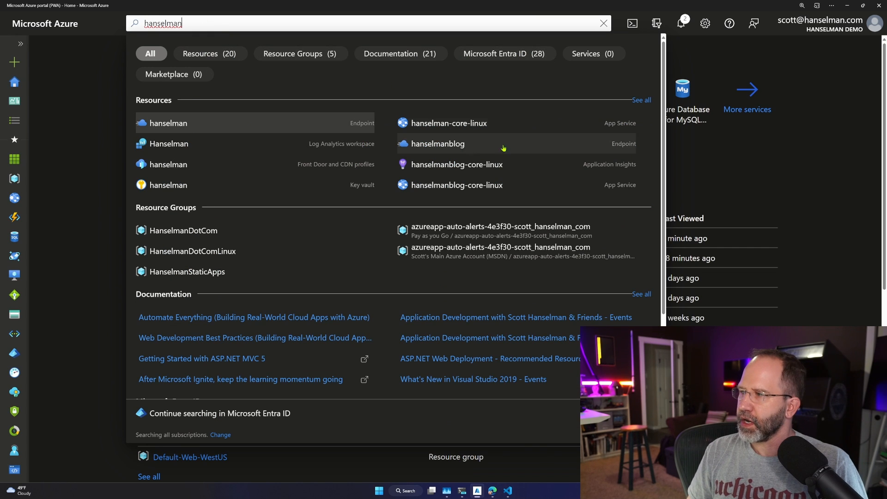
click(449, 122)
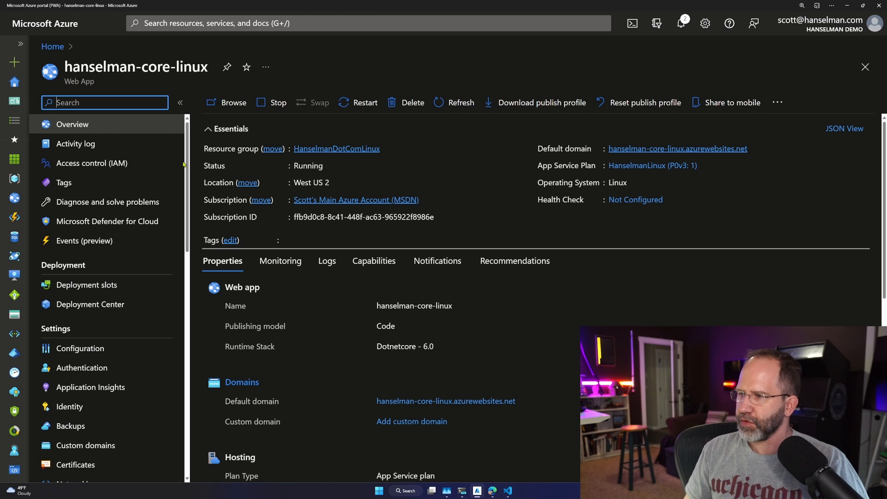
click(80, 348)
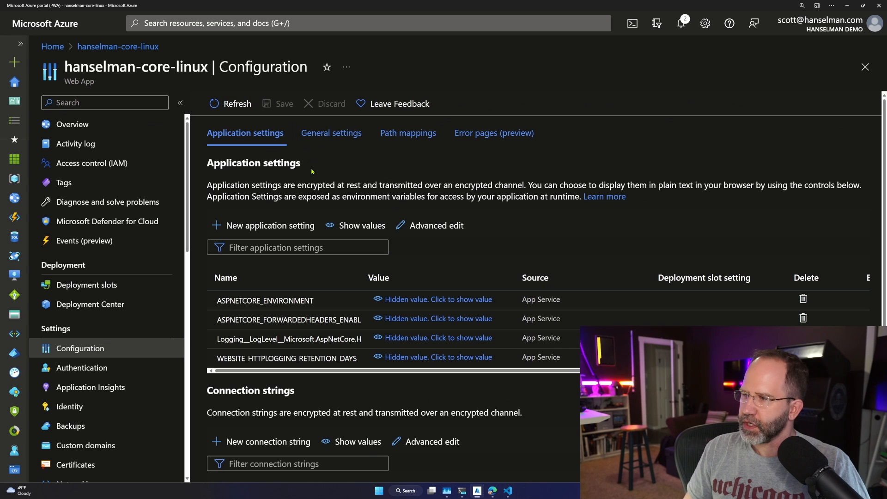
click(332, 133)
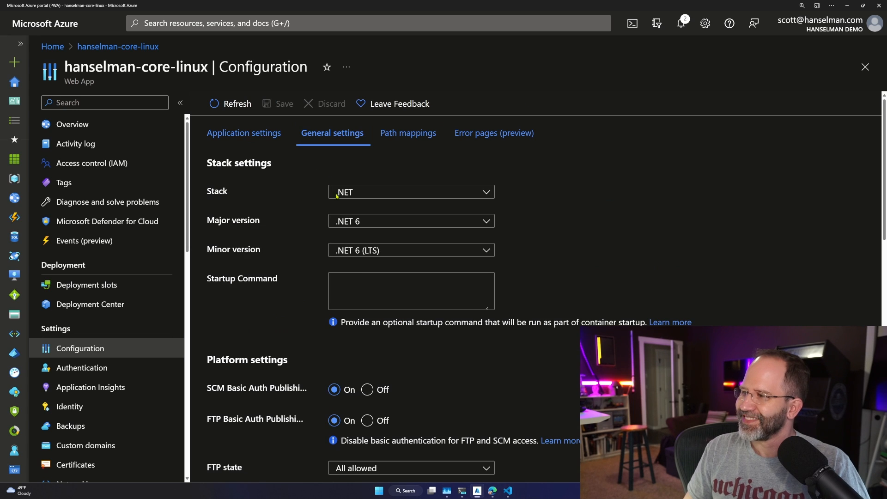
click(411, 221)
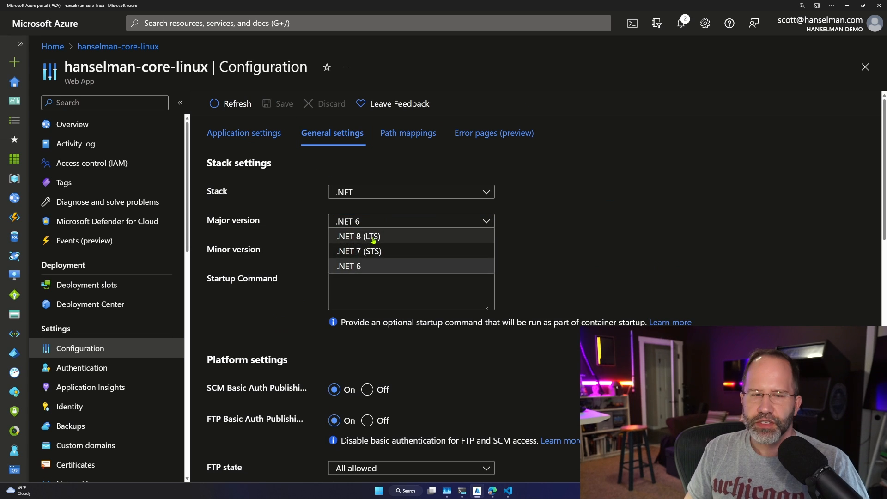
click(358, 236)
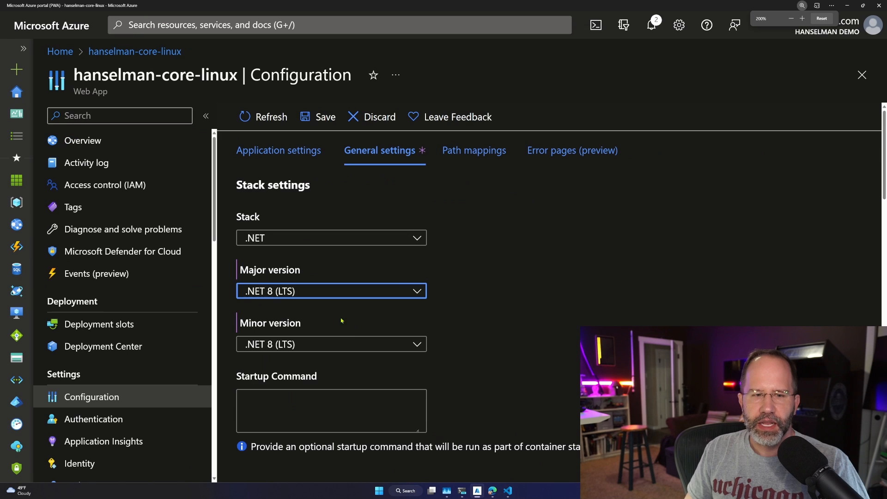
click(318, 117)
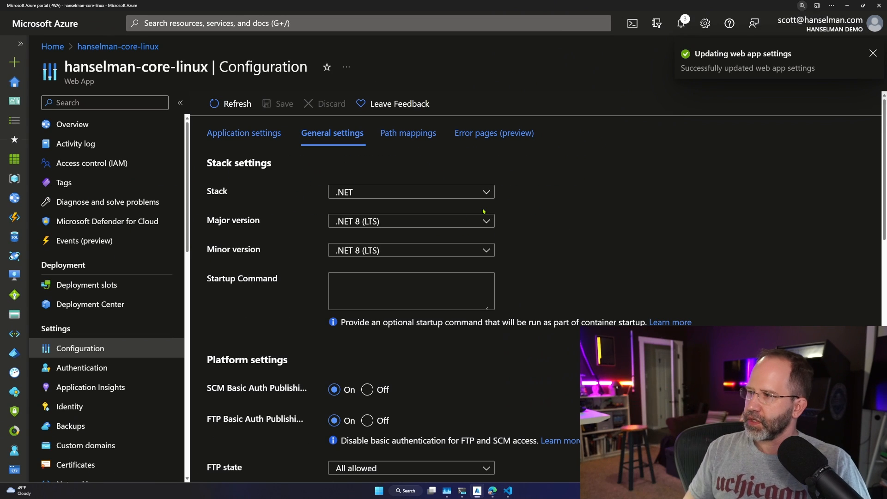
mouse_move(553, 203)
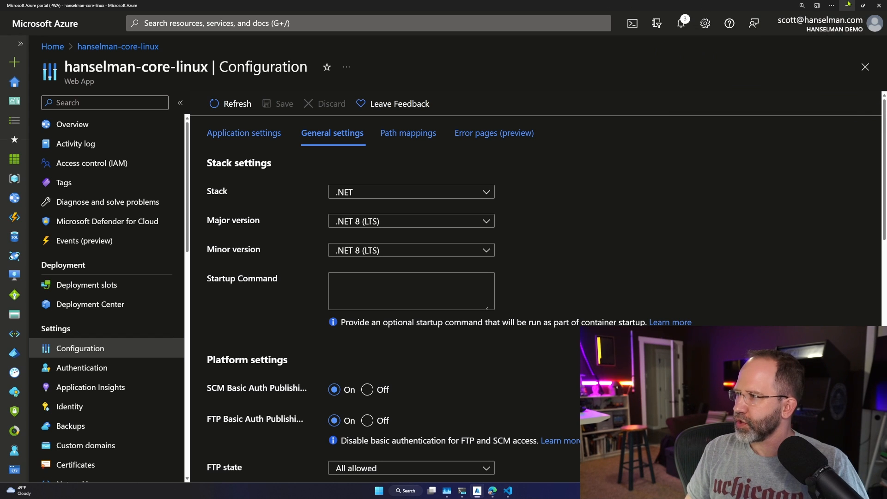
click(338, 5)
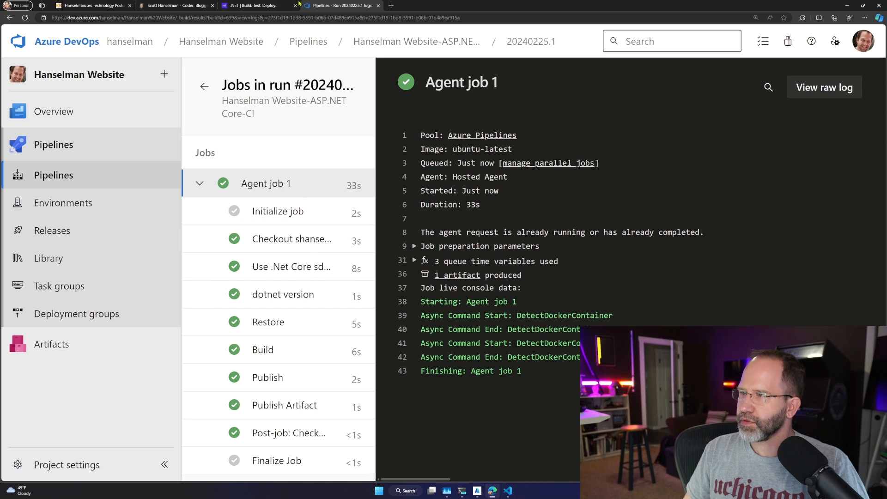
- View hanselman.com showing an Application Error, then return to the DevOps run
click(175, 5)
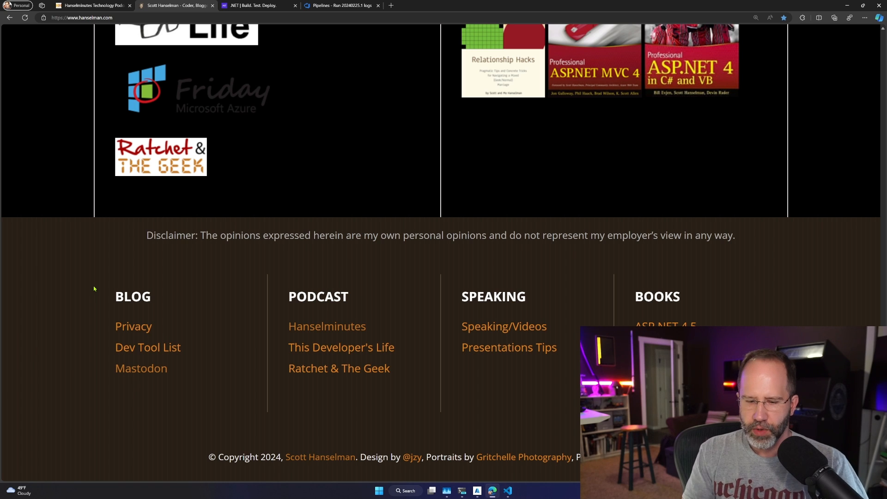
scroll(down, 3)
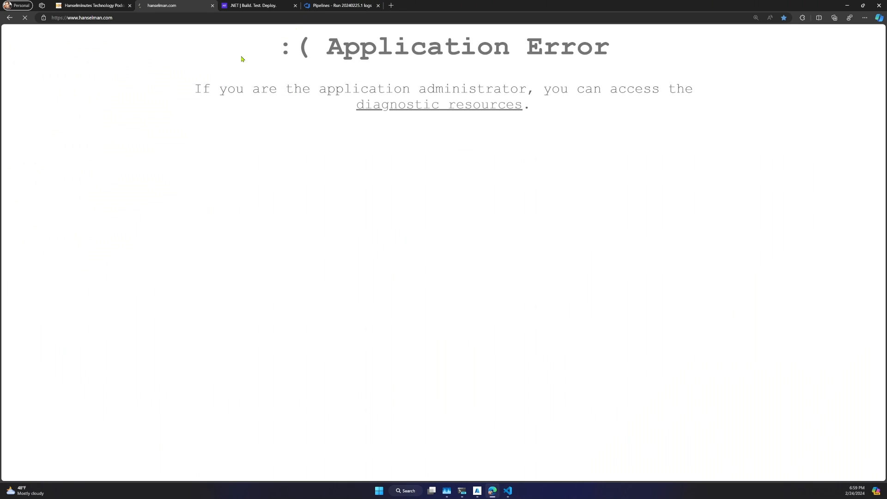
mouse_move(232, 56)
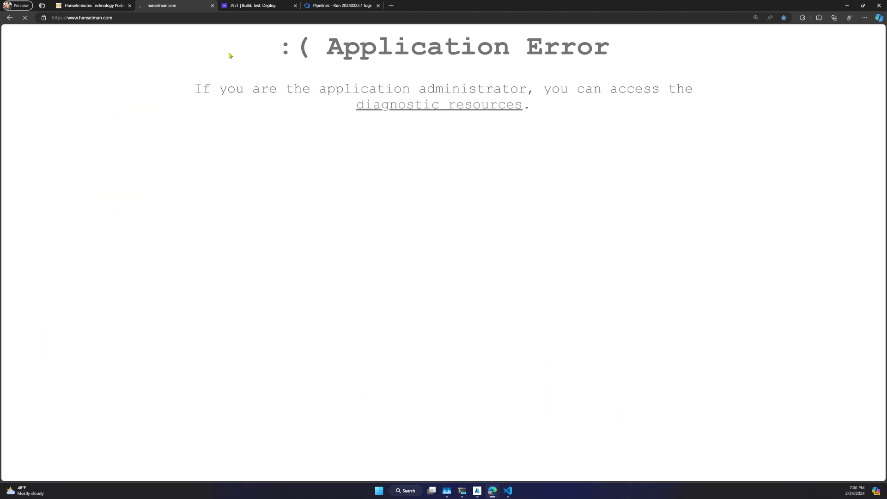
click(339, 5)
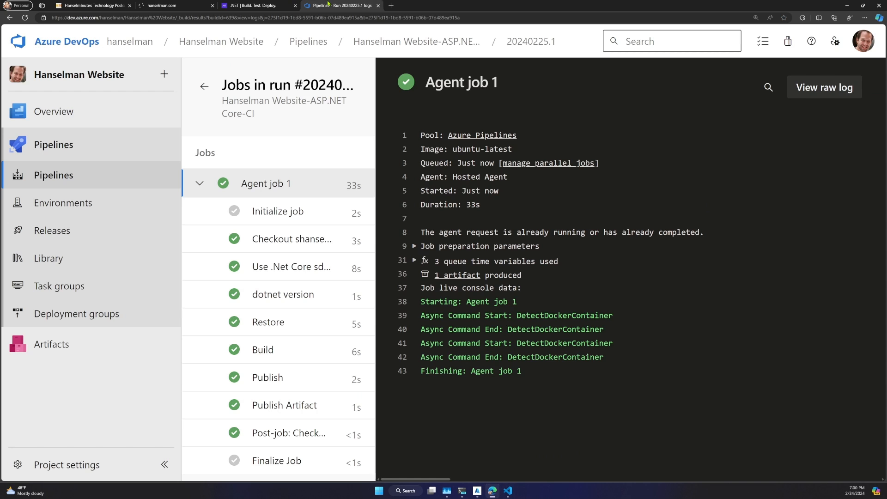
mouse_move(52, 230)
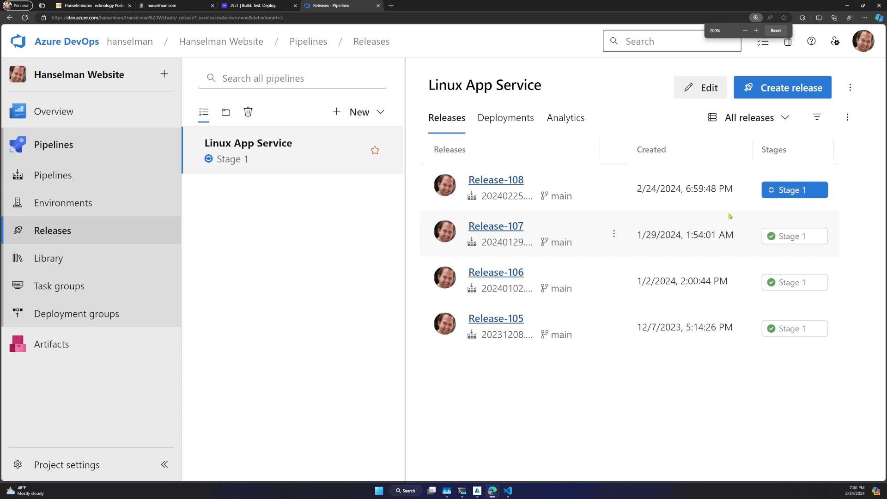
- Recheck the live site and view Release-108's summary: Stage 1 succeeded from build 20240225.1
click(756, 18)
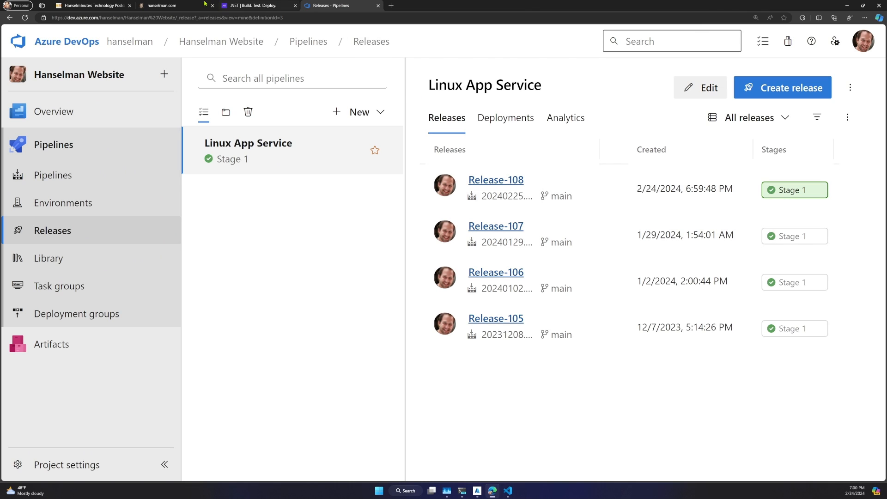
click(169, 5)
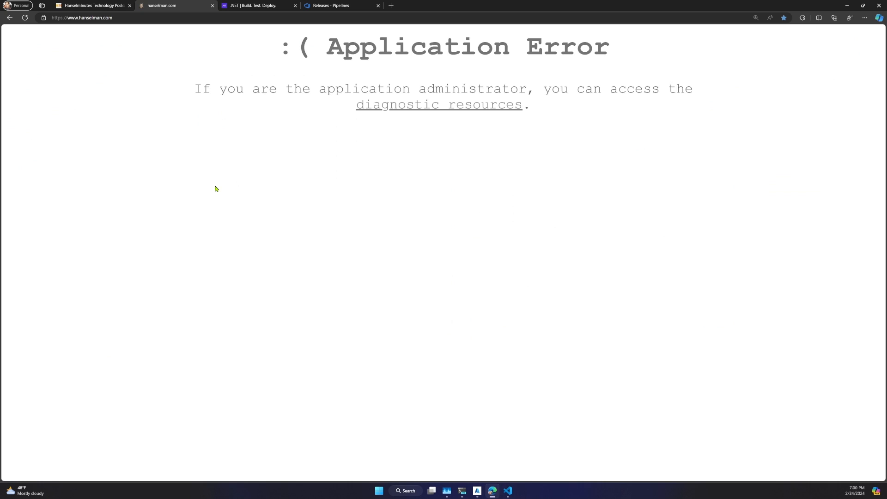
mouse_move(146, 28)
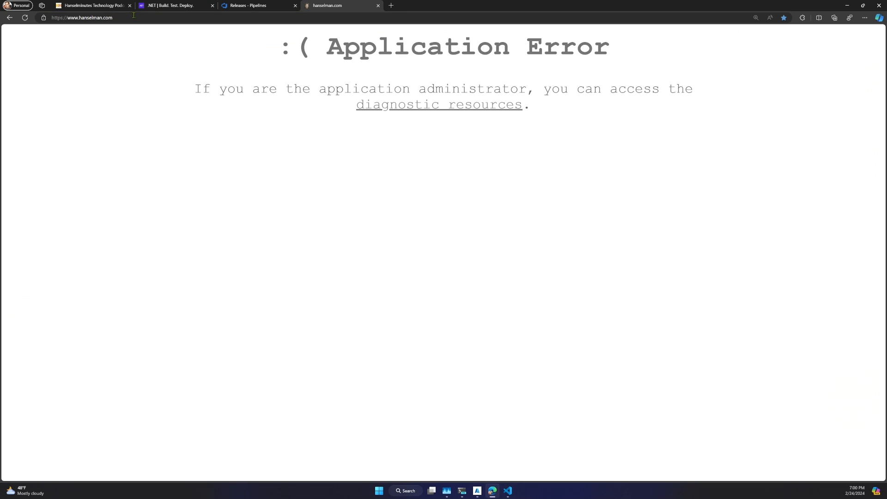
click(254, 5)
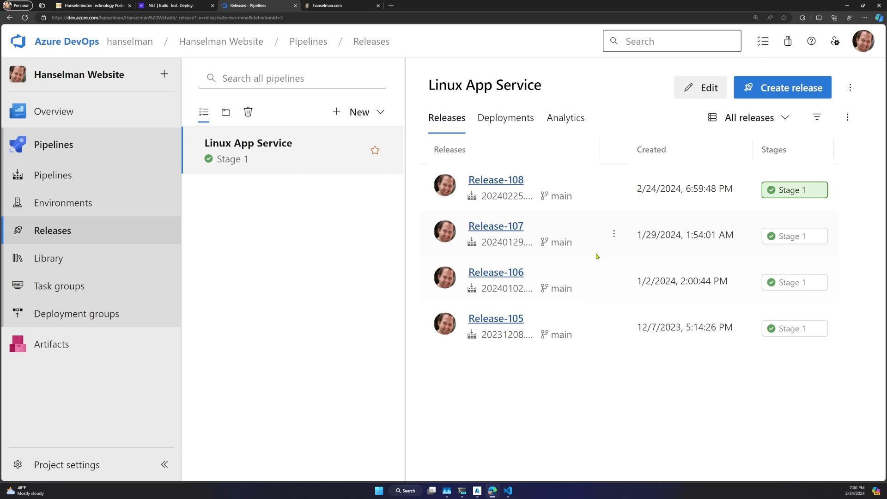
click(495, 179)
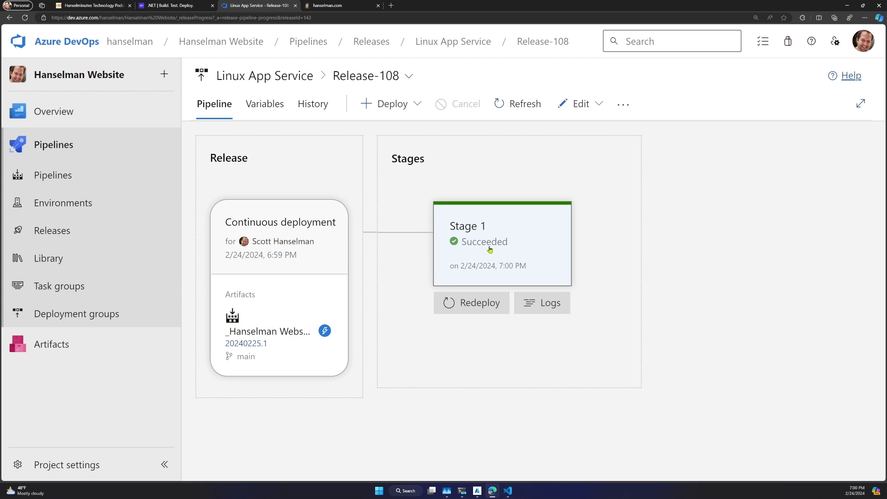
click(366, 75)
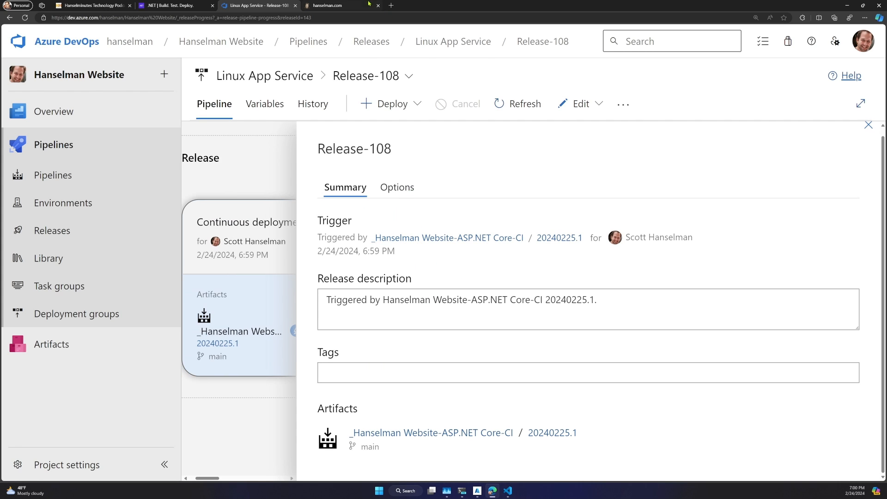
click(378, 5)
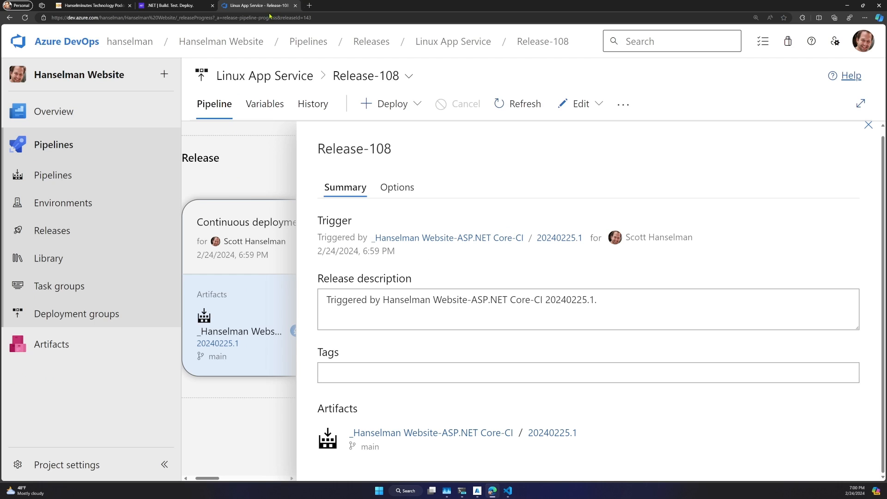
click(170, 5)
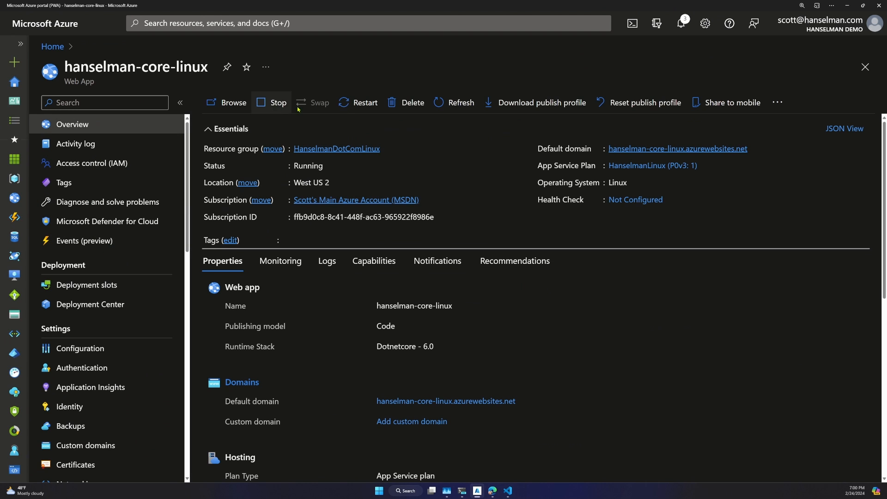
- Restart hanselman-core-linux, review its Dotnetcore 8.0 properties, and open its Configuration settings
click(358, 103)
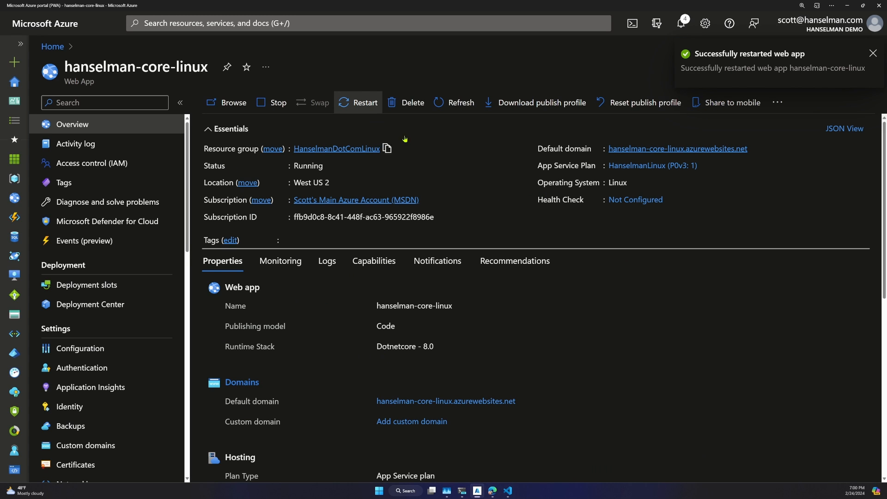
scroll(down, 3)
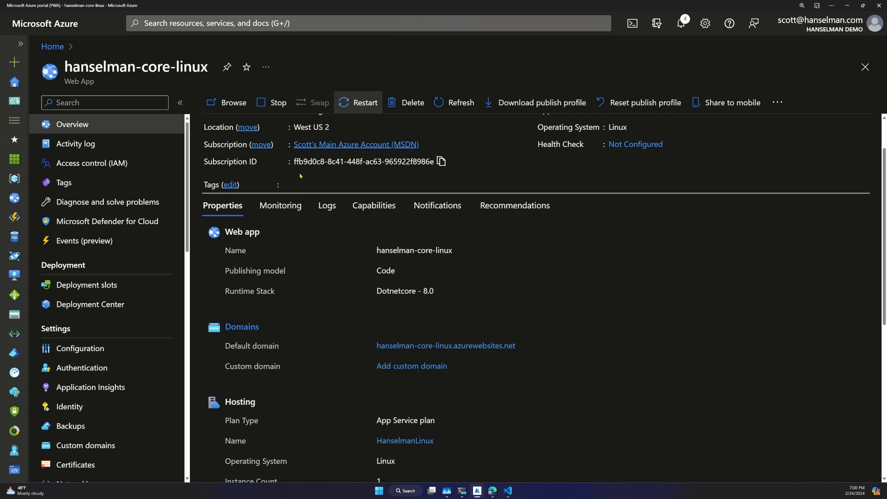
click(80, 348)
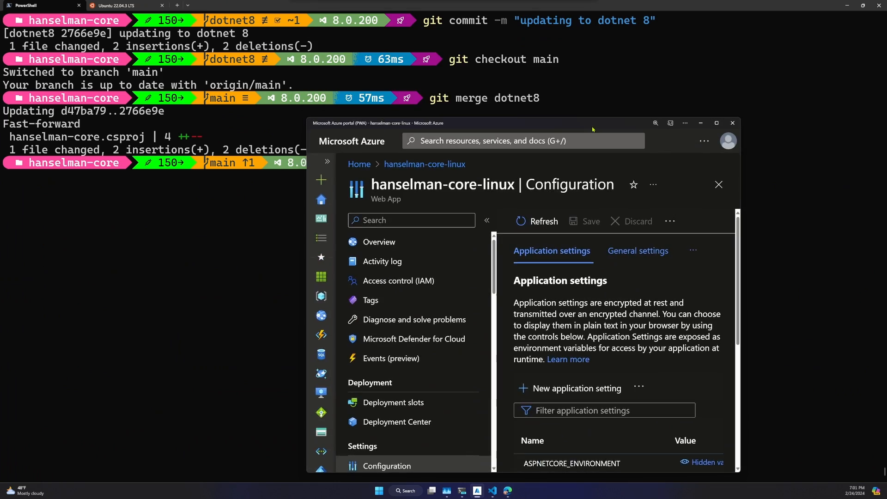
click(714, 123)
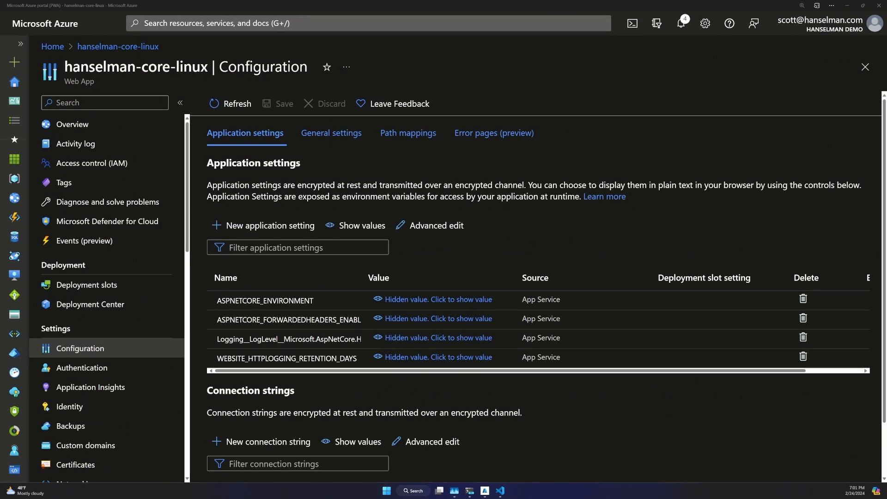
text(hjan)
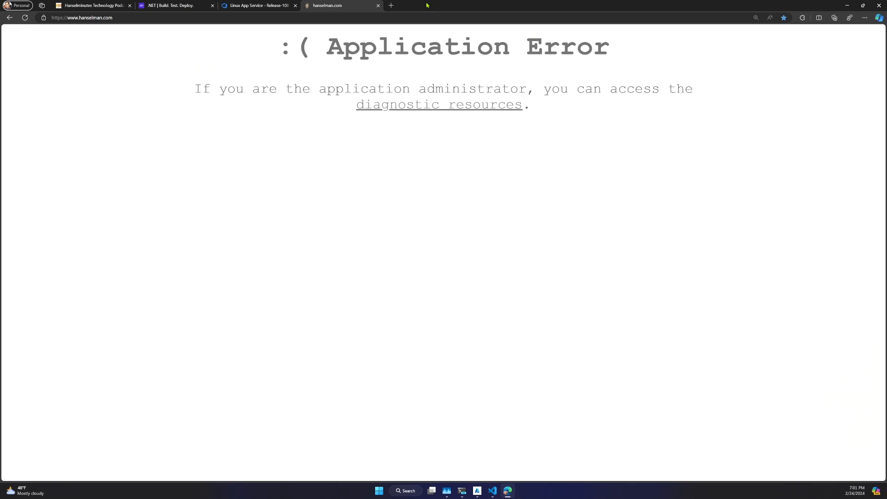
click(439, 104)
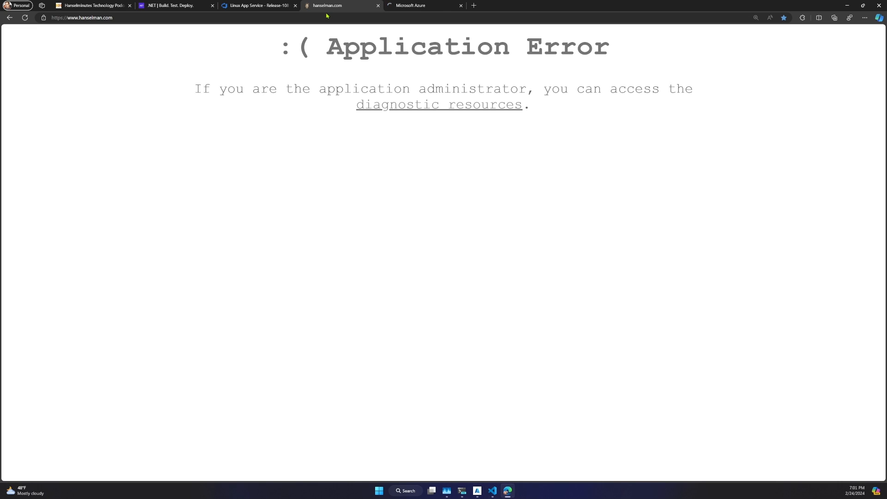
mouse_move(461, 491)
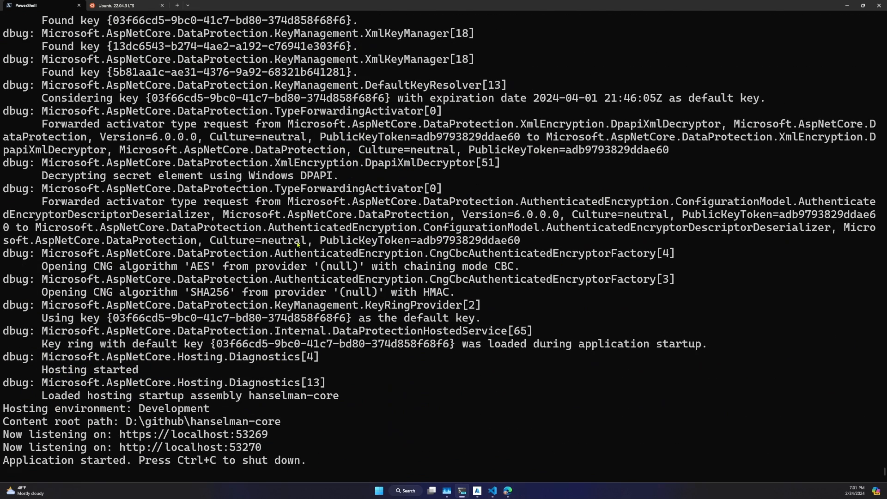
scroll(down, 3)
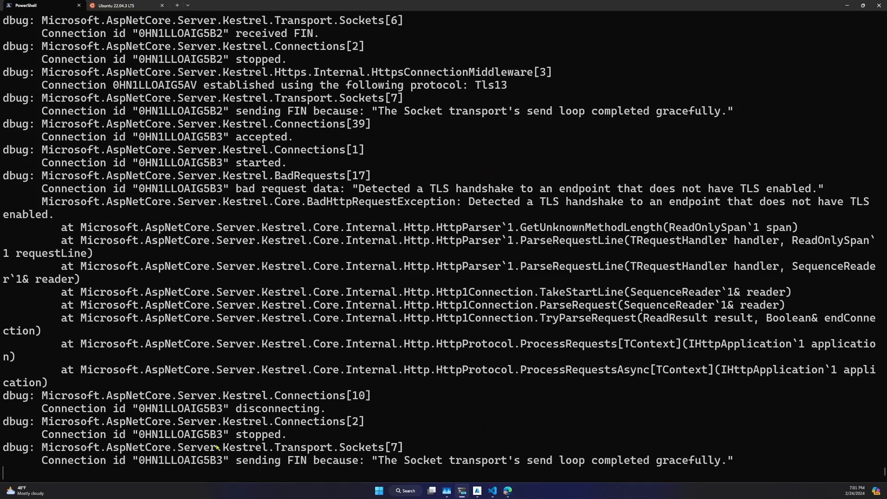
scroll(down, 3)
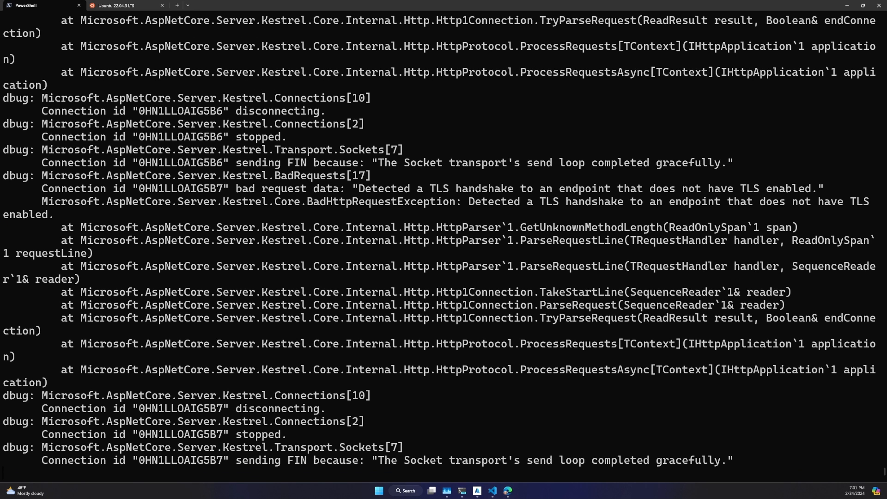
scroll(down, 3)
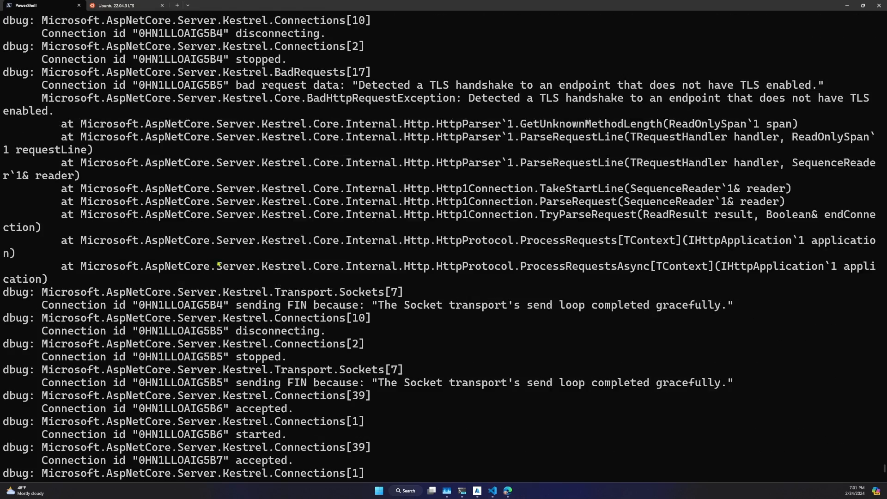
scroll(down, 3)
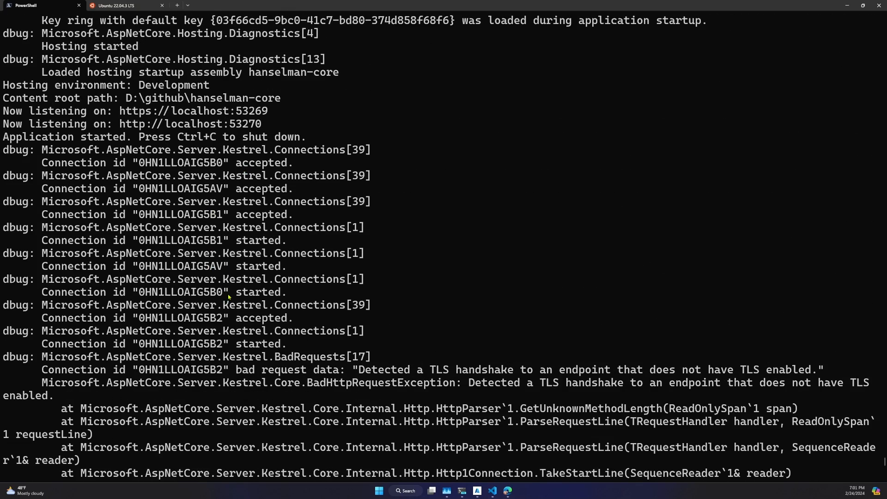
scroll(up, 3)
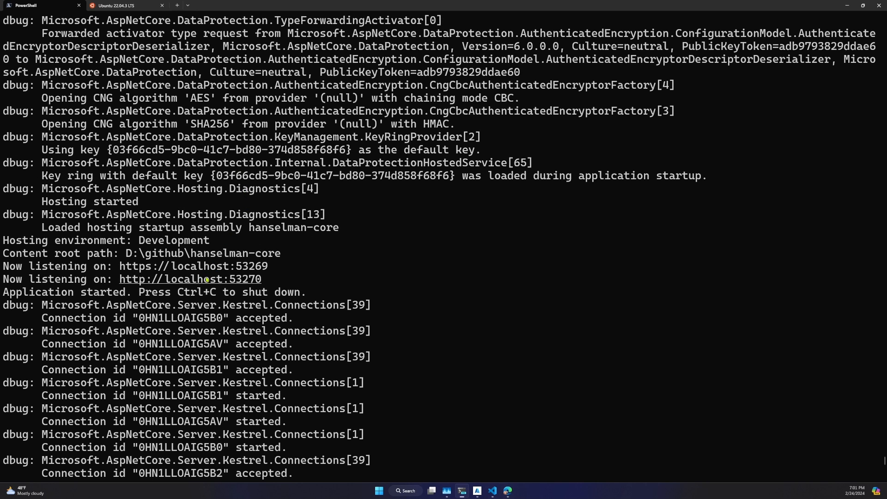
mouse_move(207, 279)
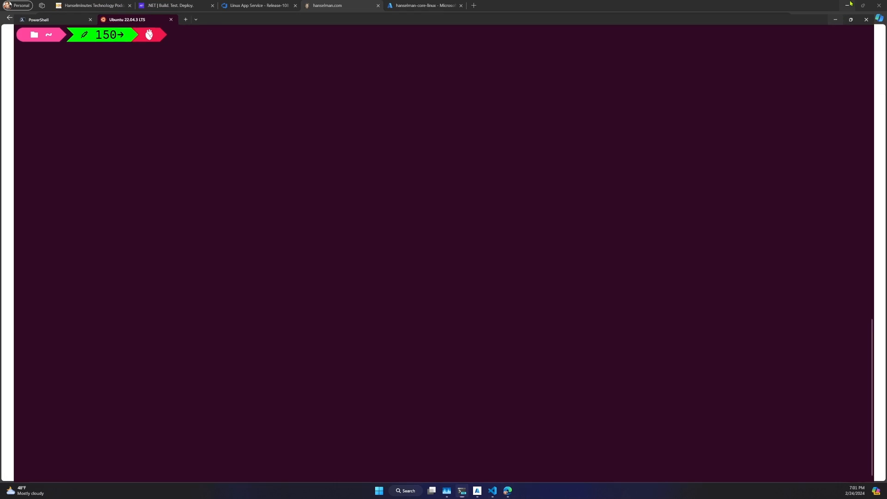
- Enable Application Insights for hanselman-core-linux with a newly created resource and apply
click(421, 5)
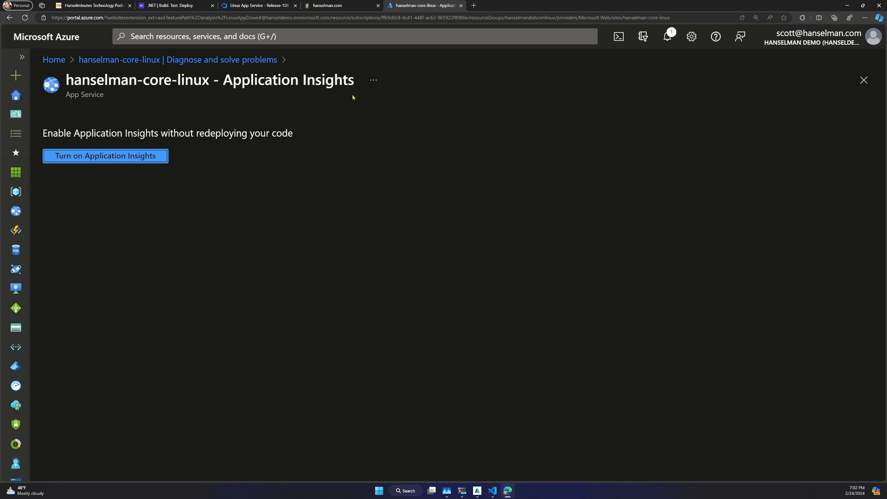
click(105, 156)
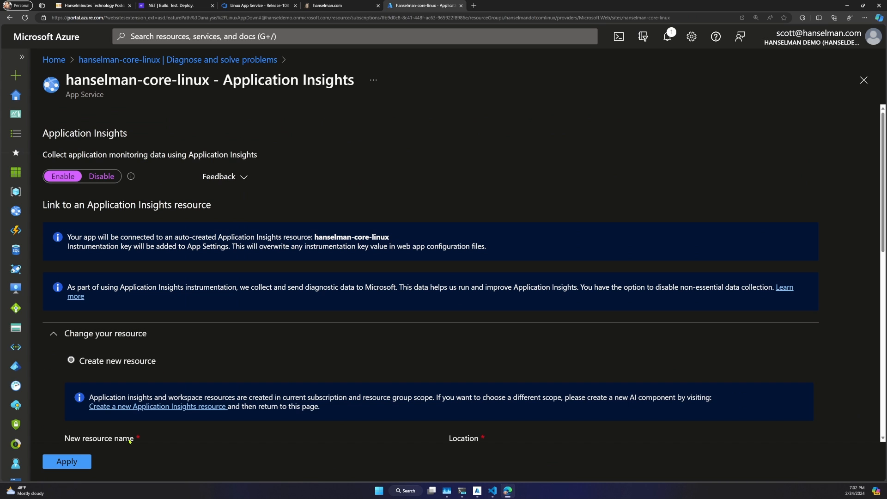
click(66, 461)
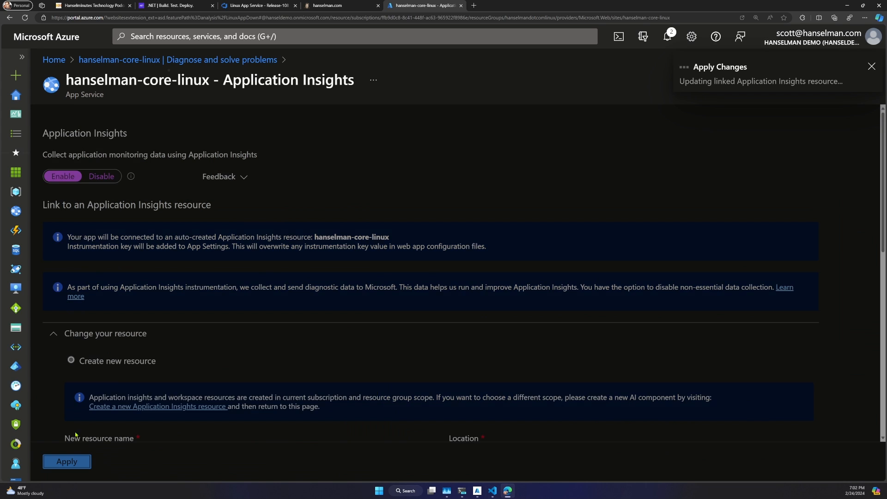
click(66, 461)
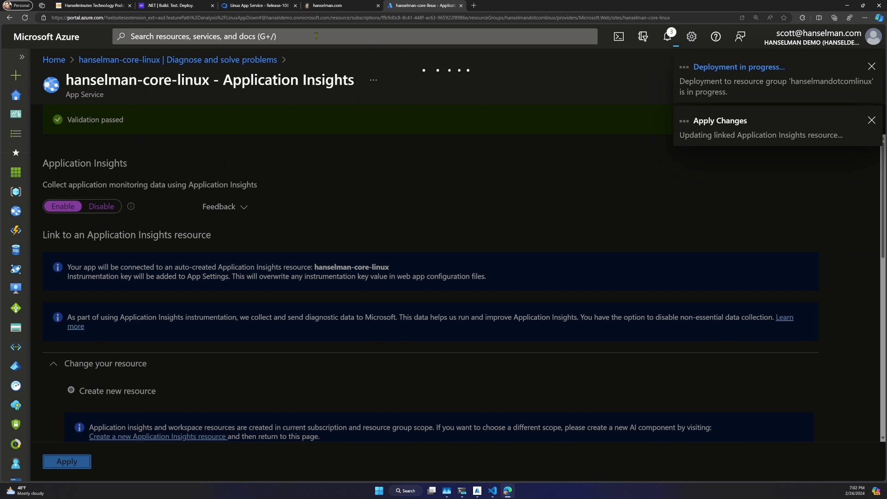
click(257, 5)
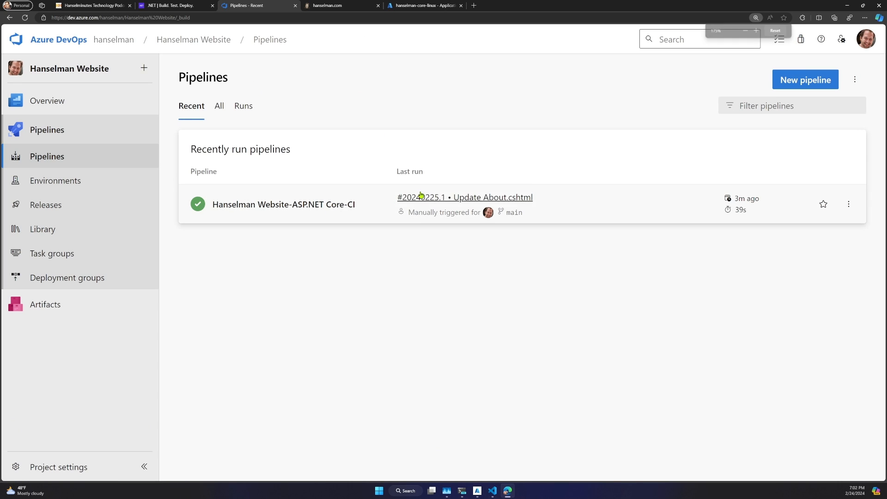
click(283, 204)
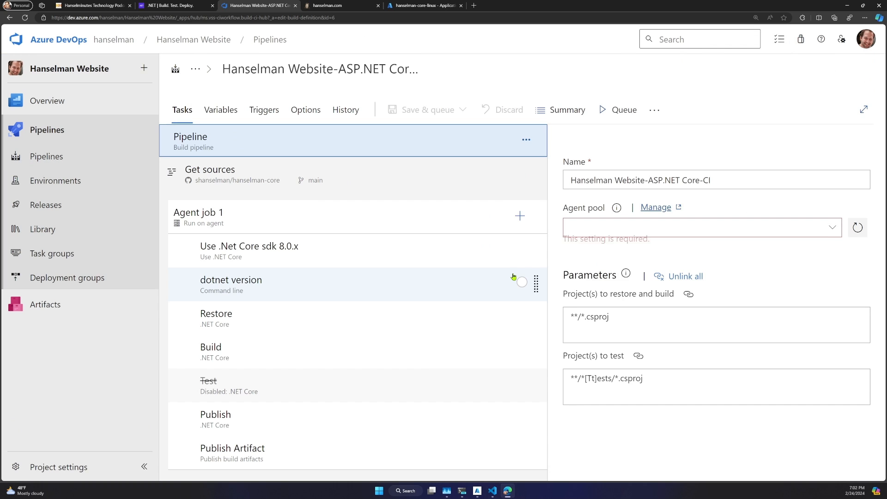
click(249, 250)
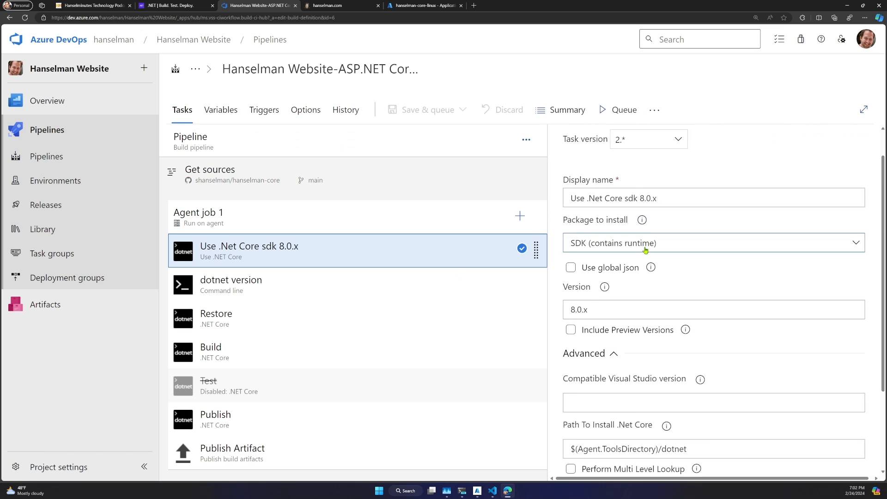
scroll(down, 3)
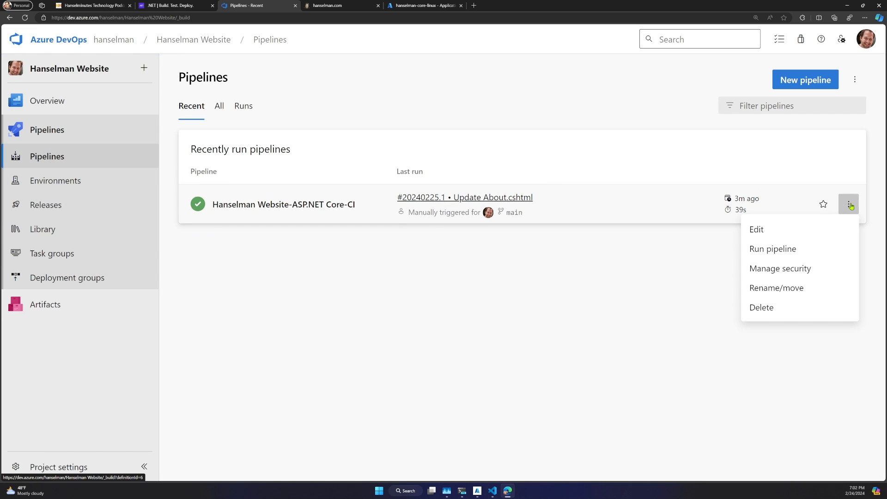
click(283, 204)
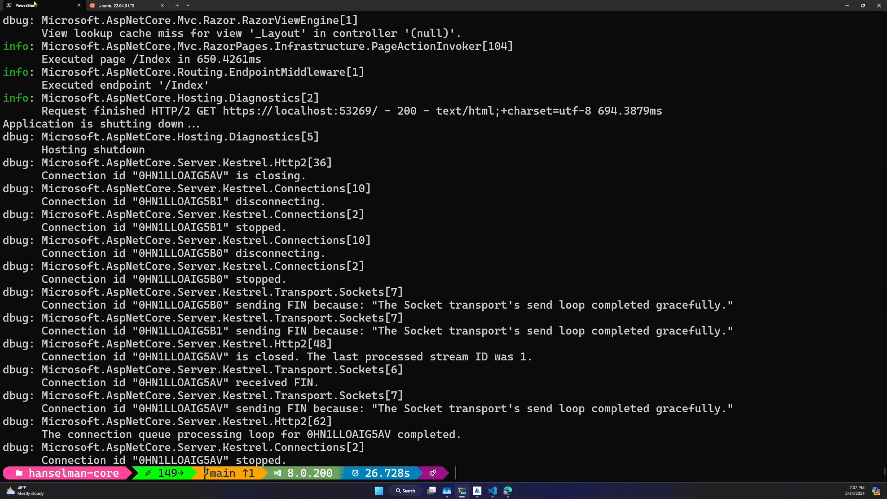
- Run git push to send main's .NET 8 commit to the remote
text(git pu)
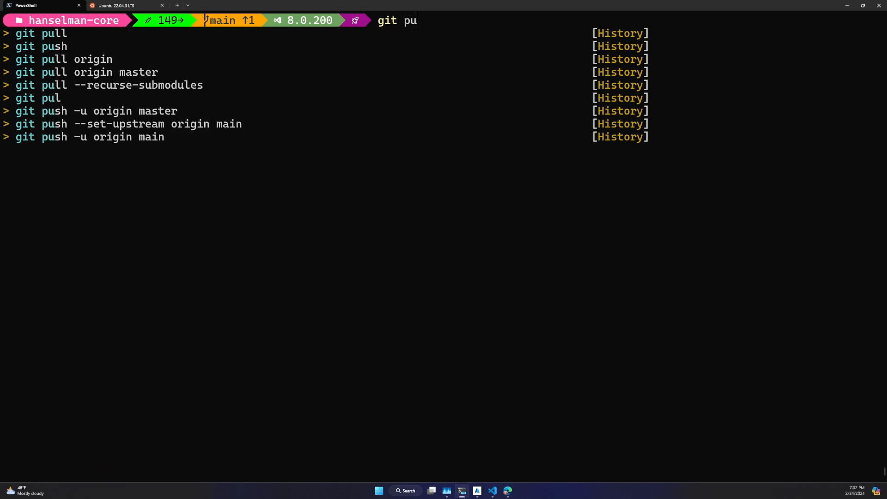
text(sh)
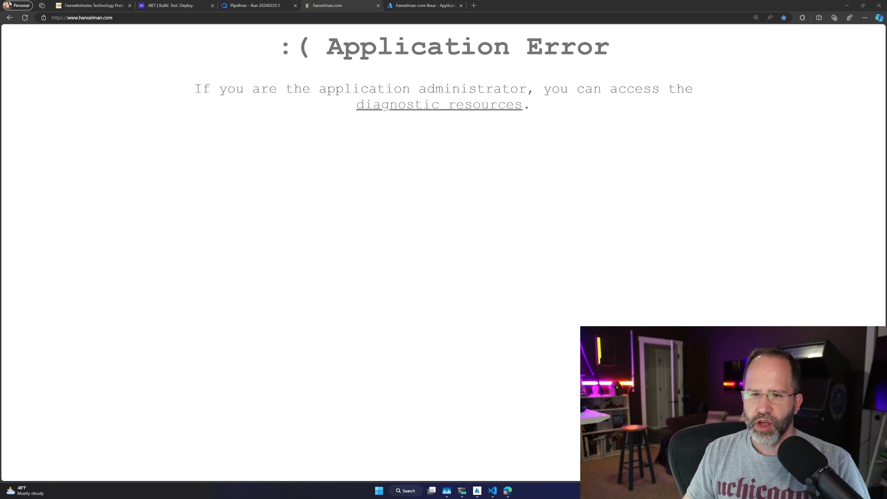
mouse_move(477, 441)
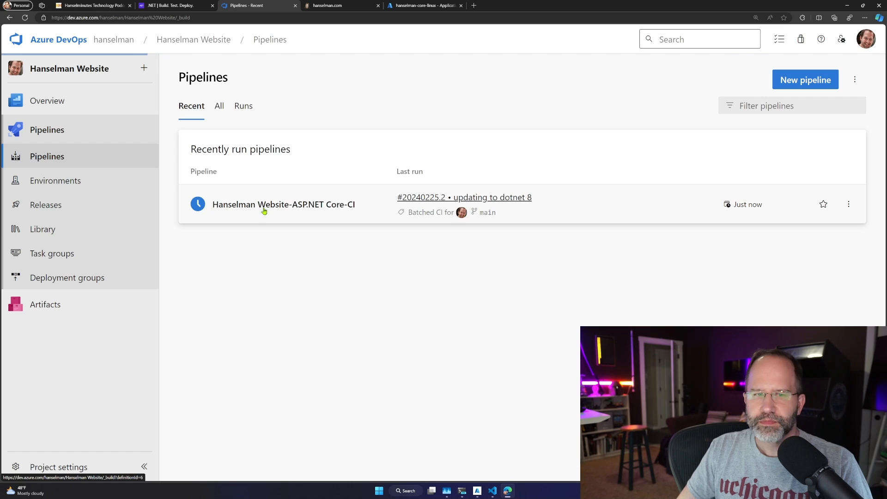
- Follow CI run 'updating to dotnet 8' through its task logs until Agent job 1 succeeds, then show Releases
click(283, 204)
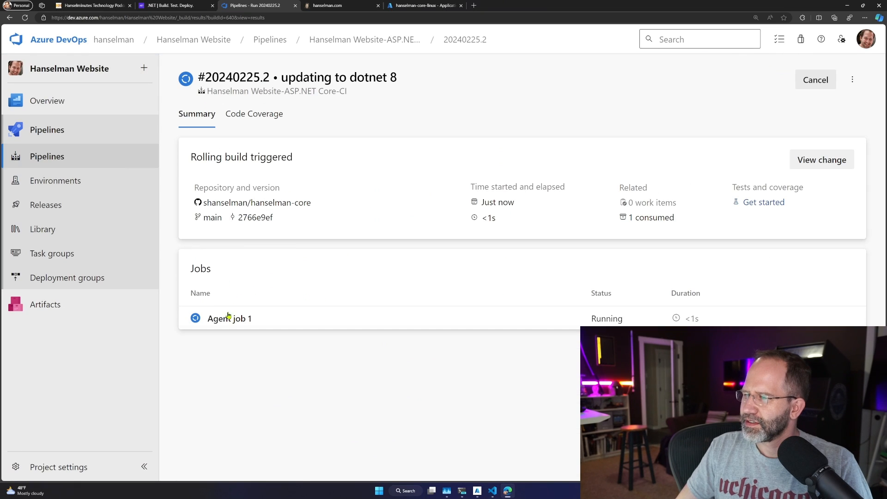
click(230, 318)
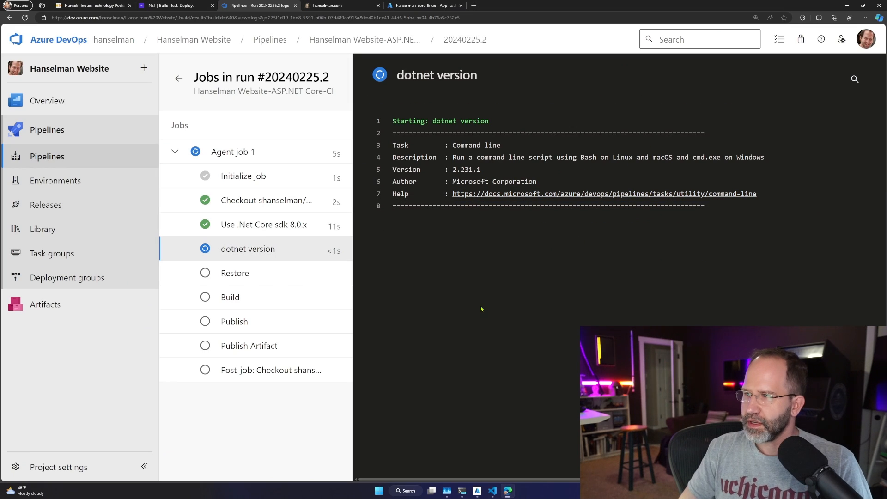
click(234, 273)
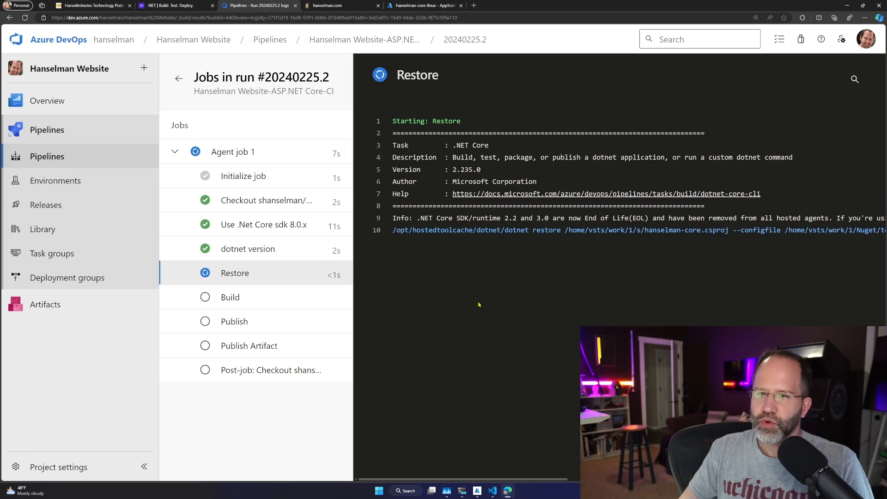
scroll(down, 3)
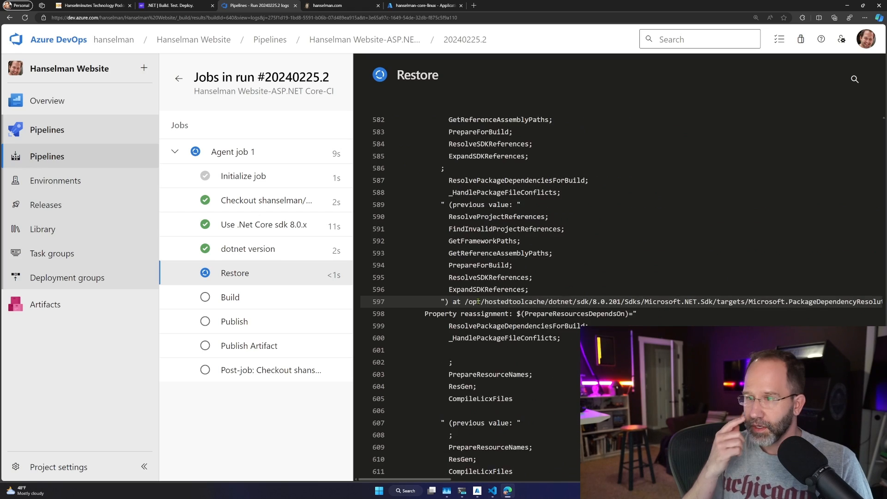
click(230, 297)
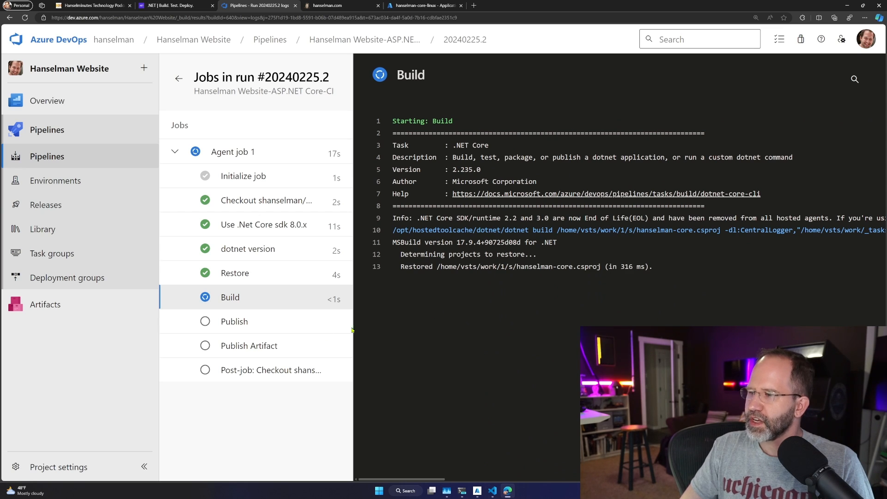
click(233, 321)
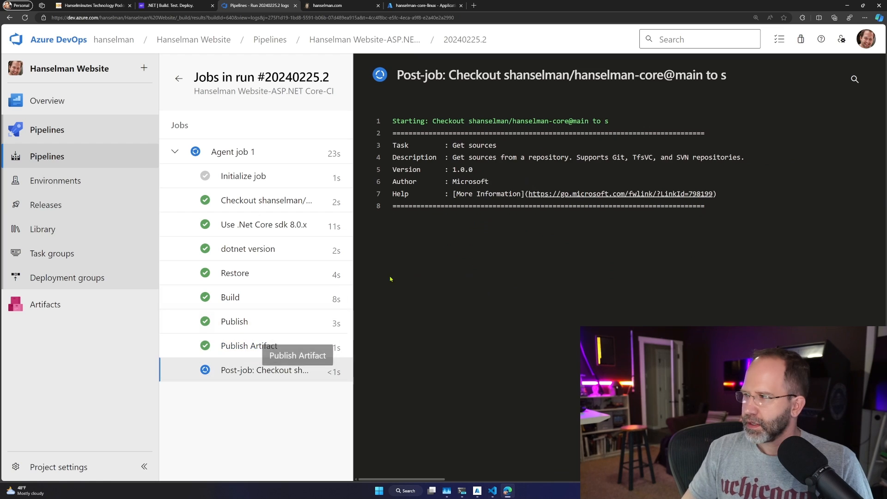
click(233, 152)
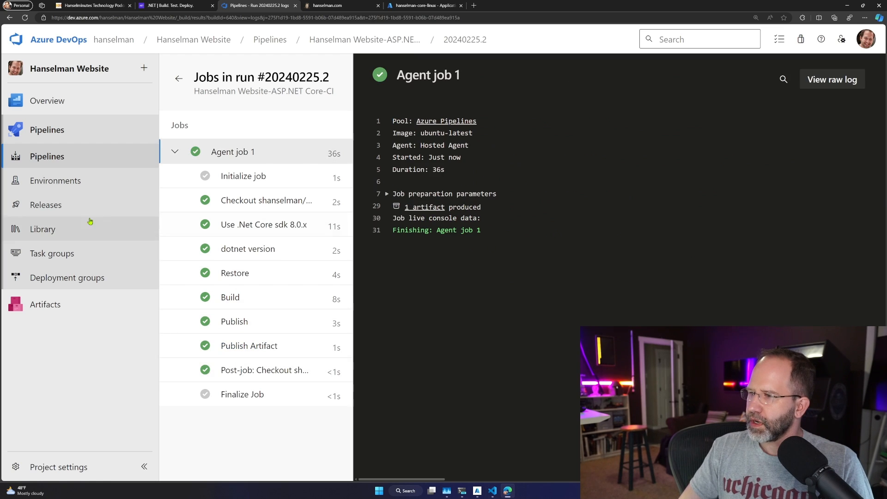
click(45, 204)
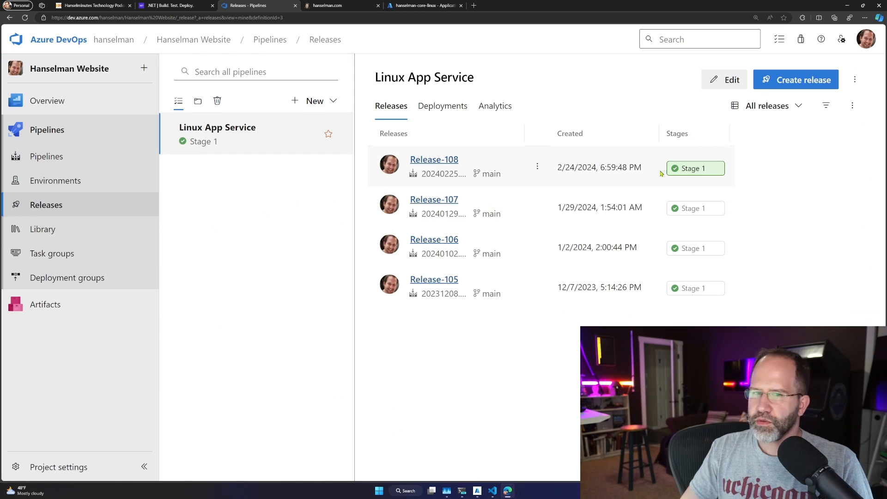
mouse_move(695, 171)
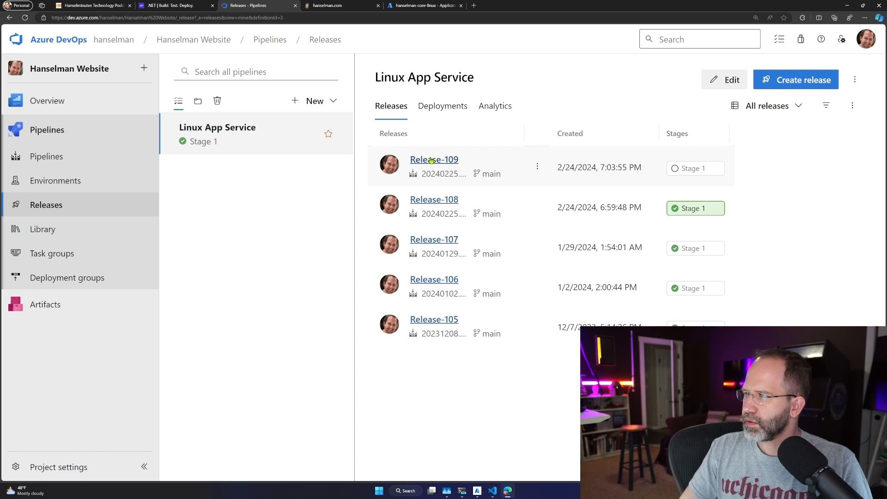
- Open Release-109 to watch Stage 1 deploy, then switch to the hanselman-core-linux web app
click(433, 160)
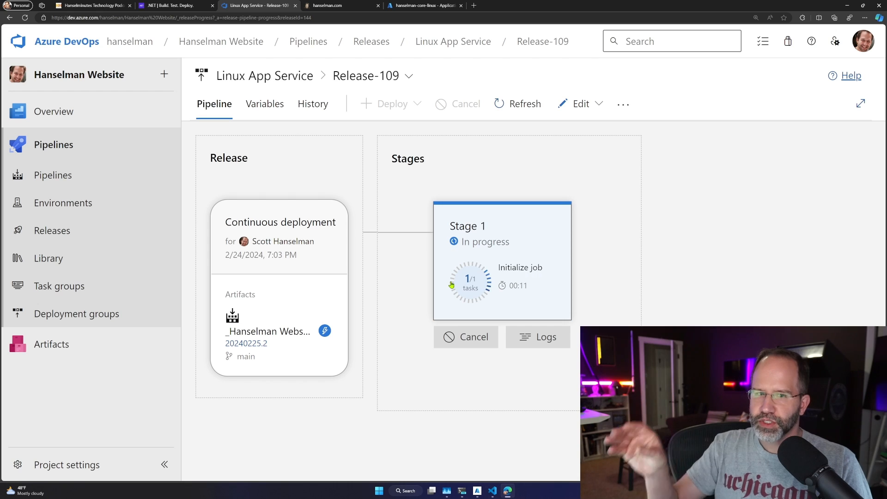
click(423, 5)
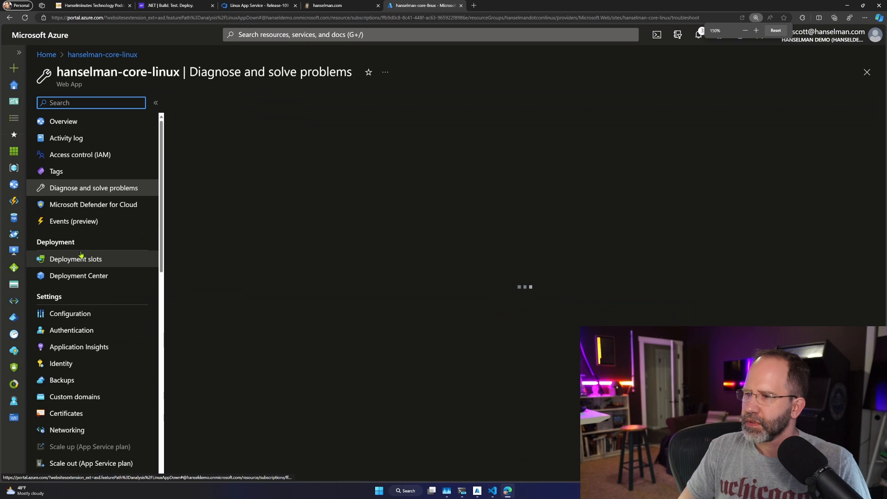
- Compare Deployment Center logs, Release-109 results and hanselman.com, then reload the site after deployment
click(79, 275)
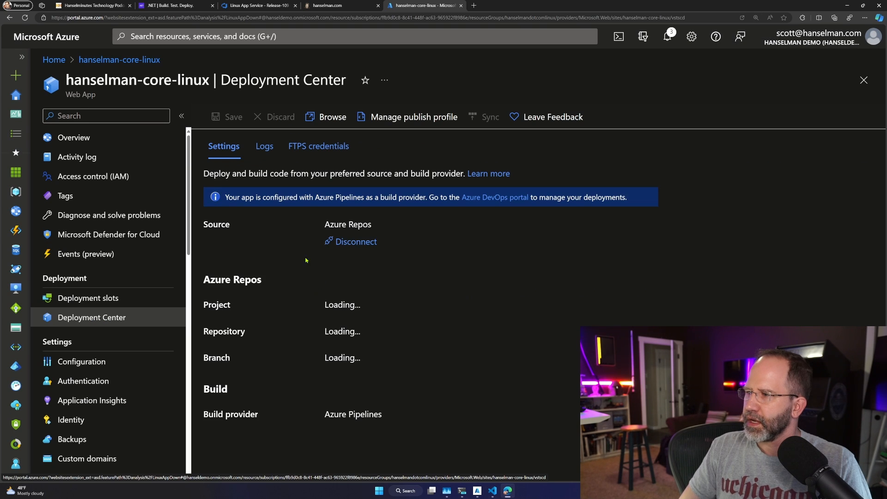
mouse_move(272, 201)
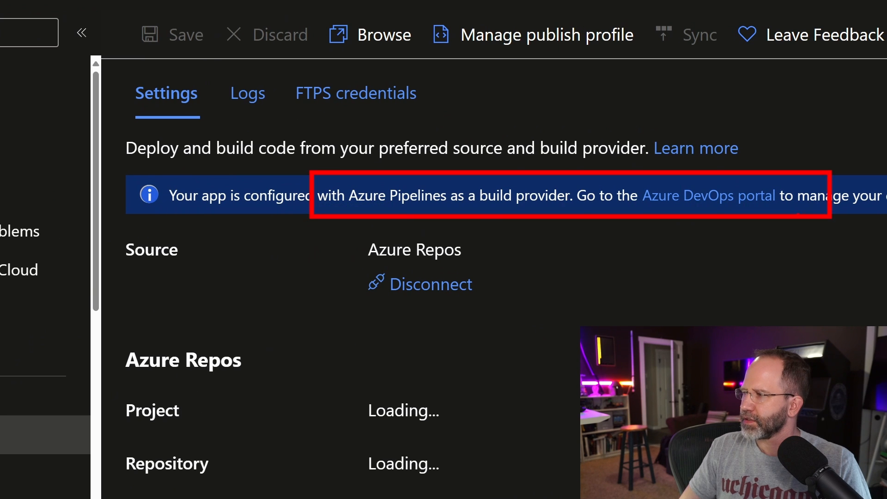
click(264, 146)
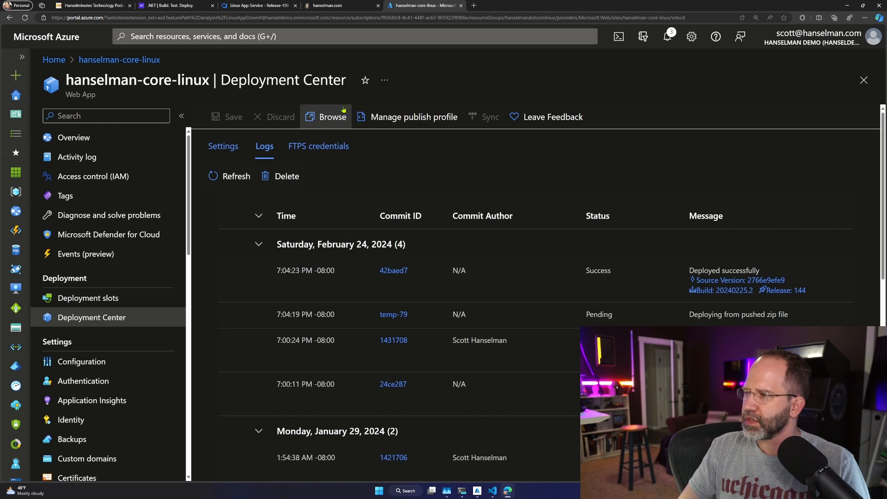
click(328, 5)
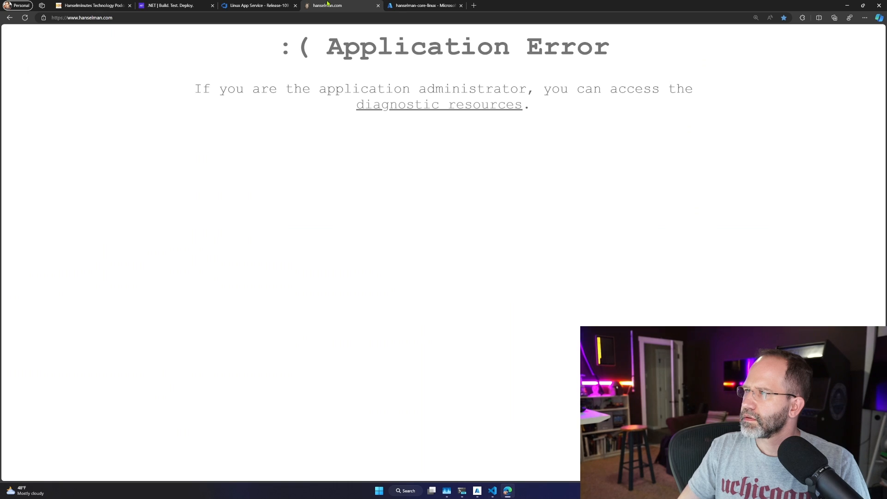
click(258, 5)
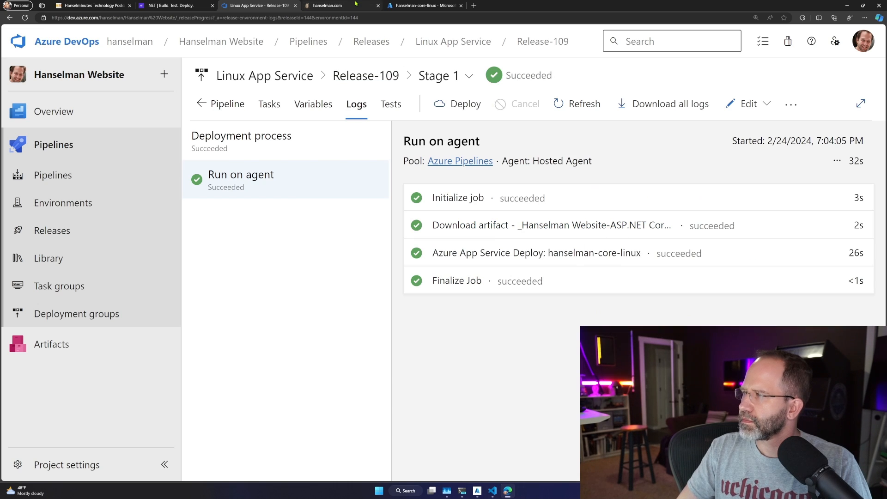
click(327, 5)
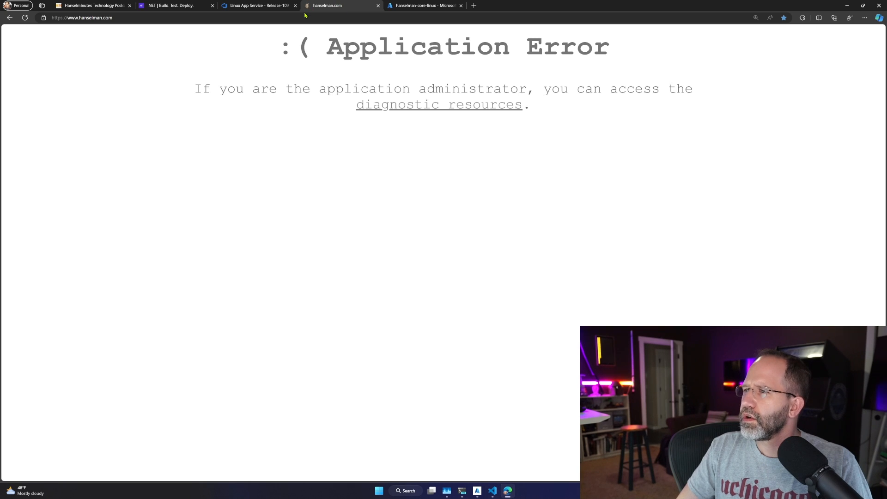
click(340, 5)
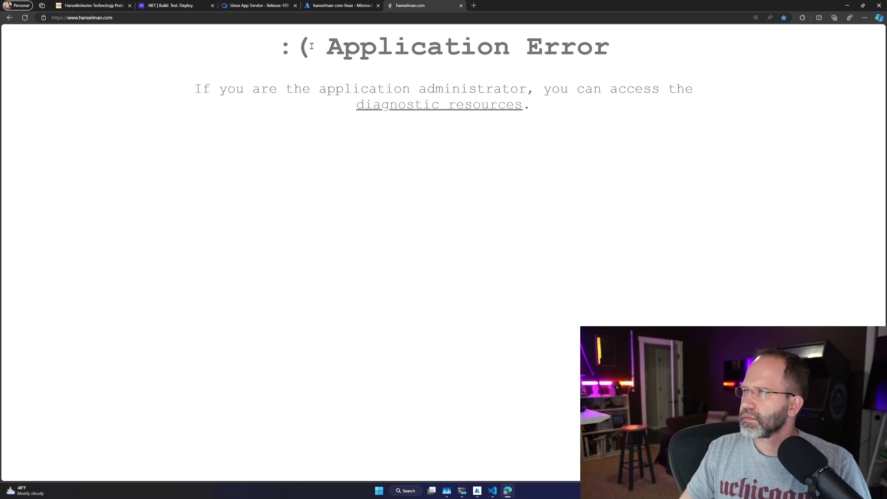
click(340, 5)
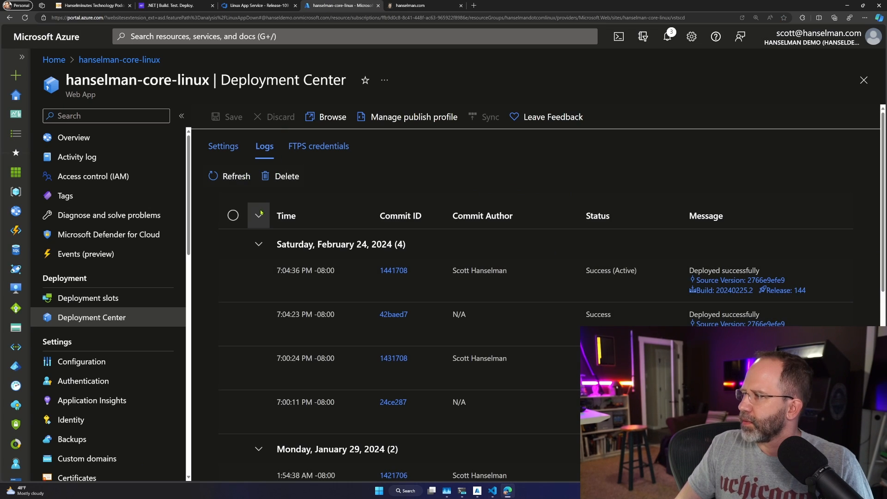
click(410, 5)
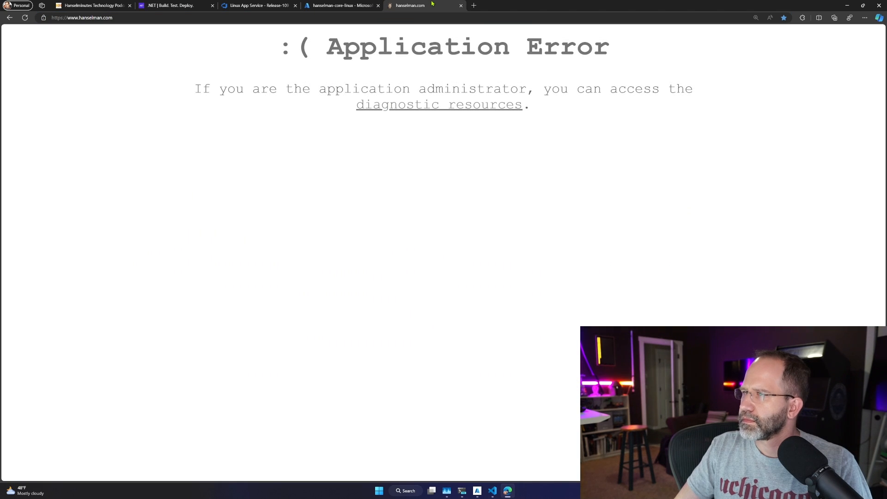
mouse_move(293, 90)
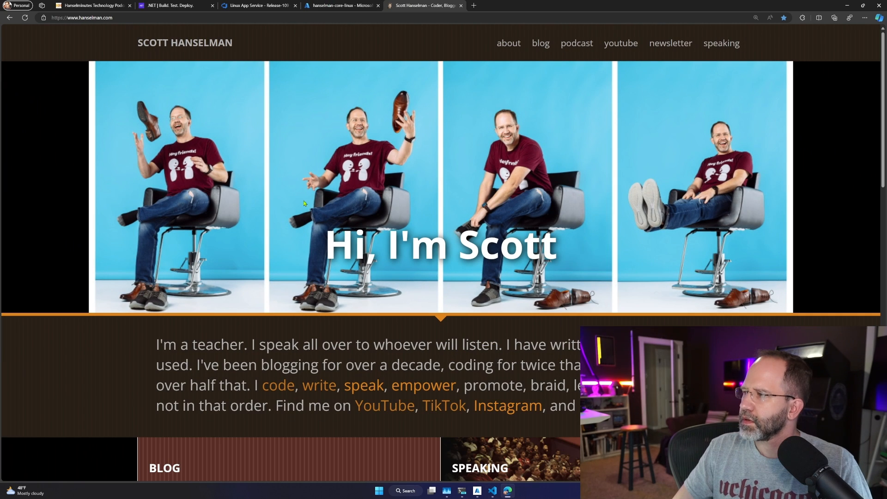
- Scroll down hanselman.com to the footer reading 'Powered by .NET 8.0.1'
scroll(down, 3)
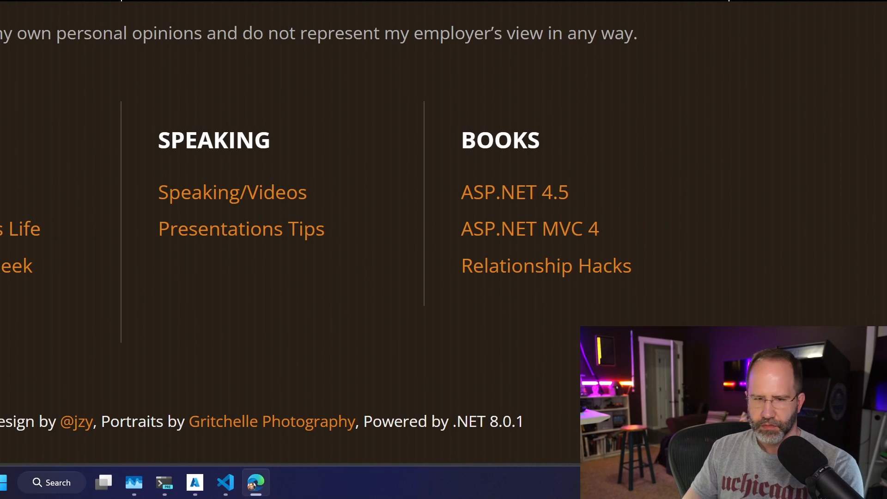
scroll(down, 3)
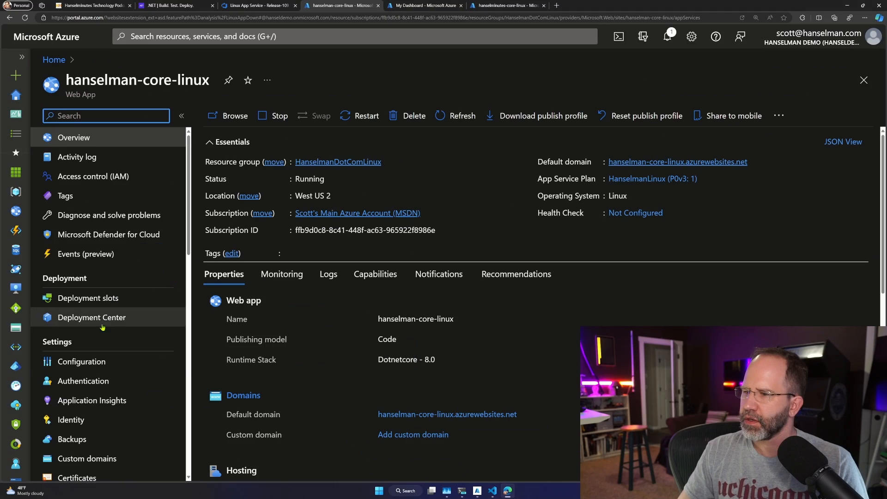
- Review hanselman-core-linux Application settings under Configuration, then scroll the hanselman.com homepage
click(81, 361)
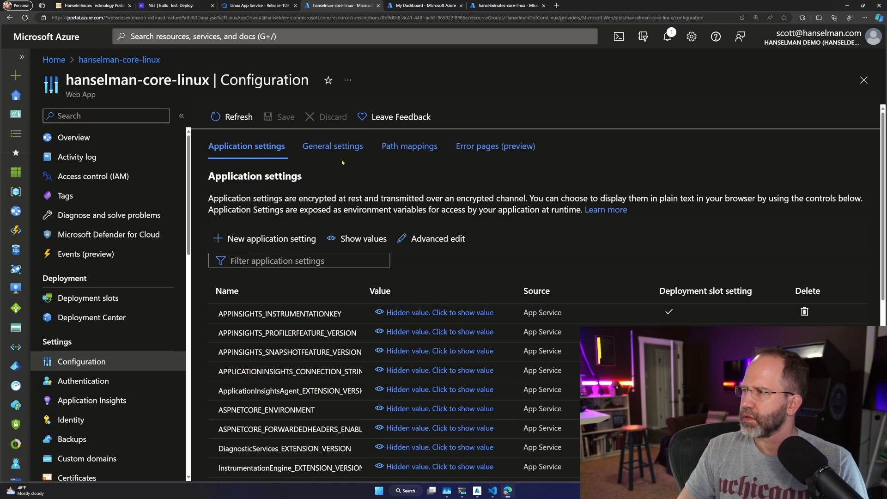
click(333, 146)
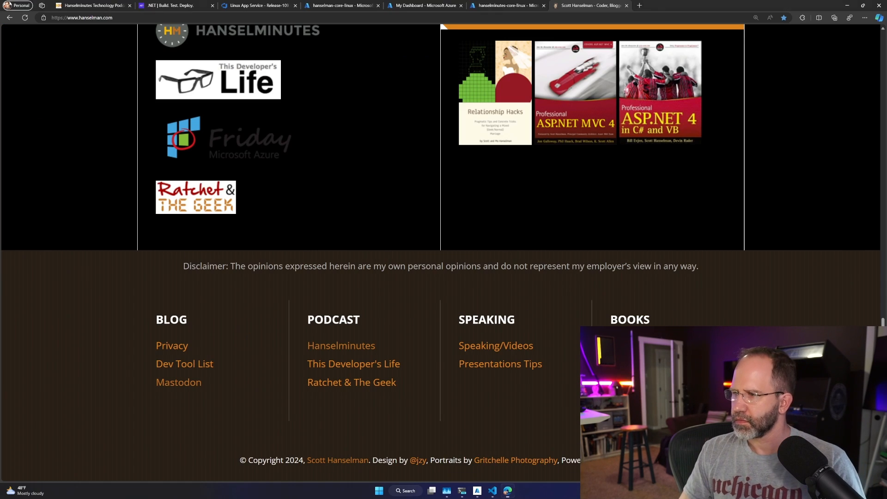
scroll(up, 3)
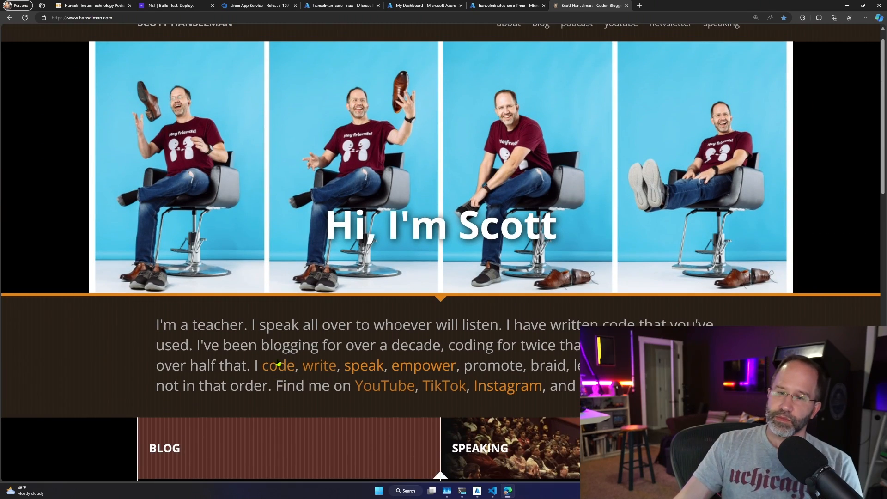